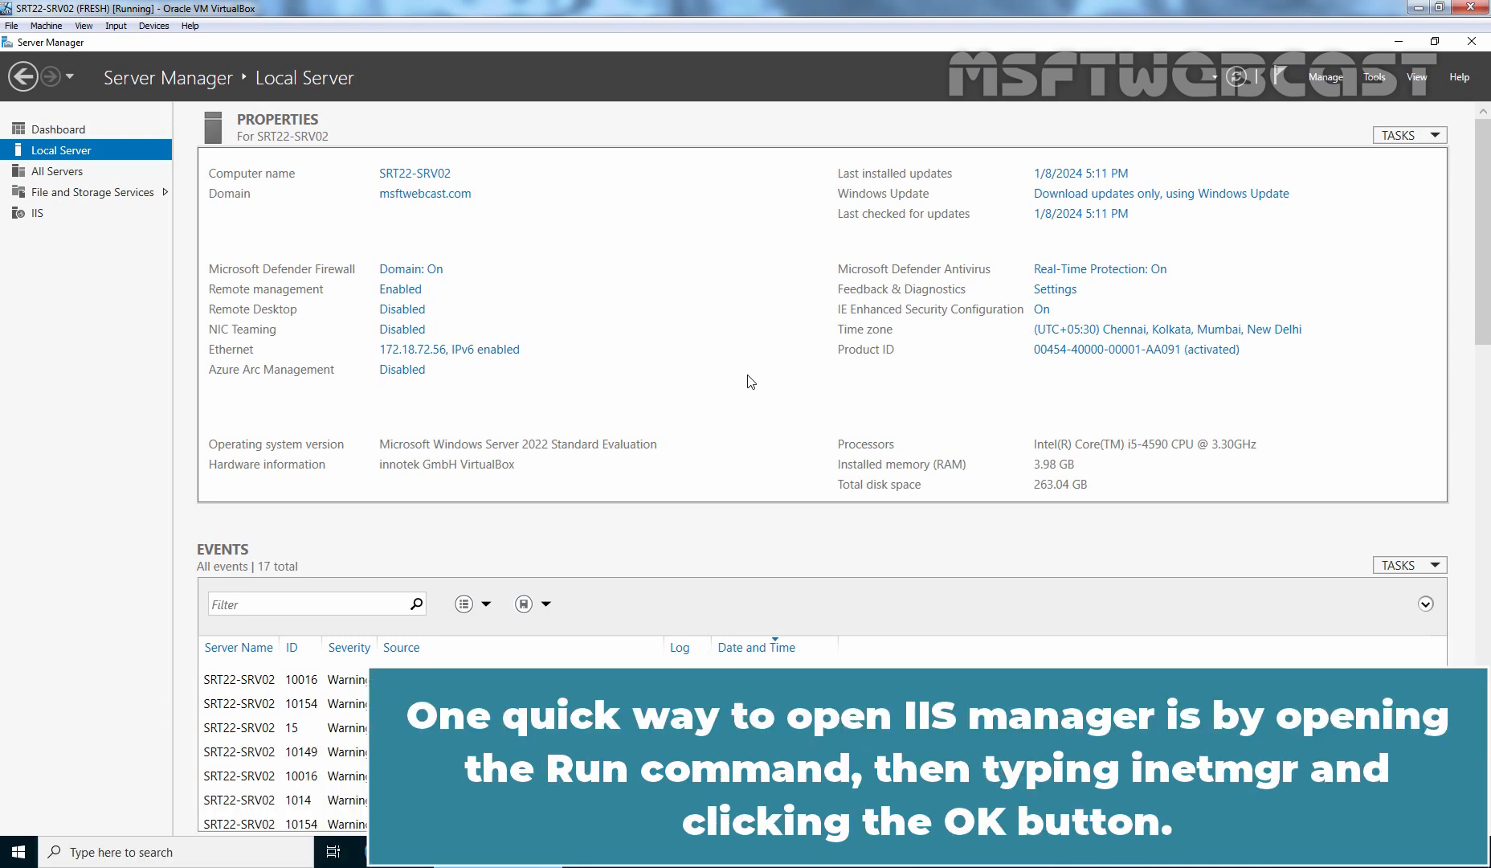
# Launch IIS Manager by running inetmgr
pyautogui.write('in')
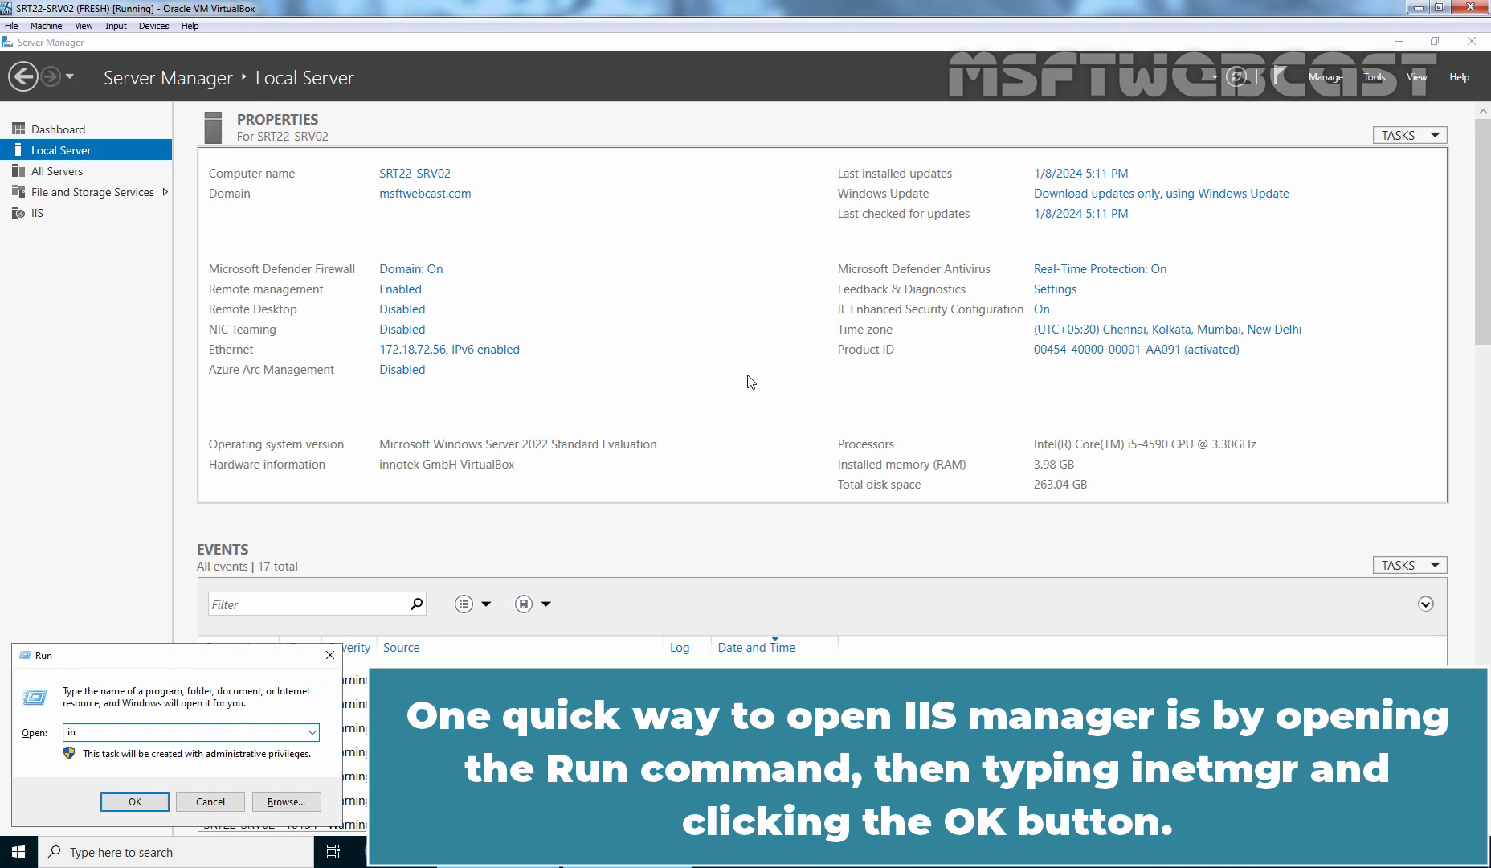
pyautogui.write('et')
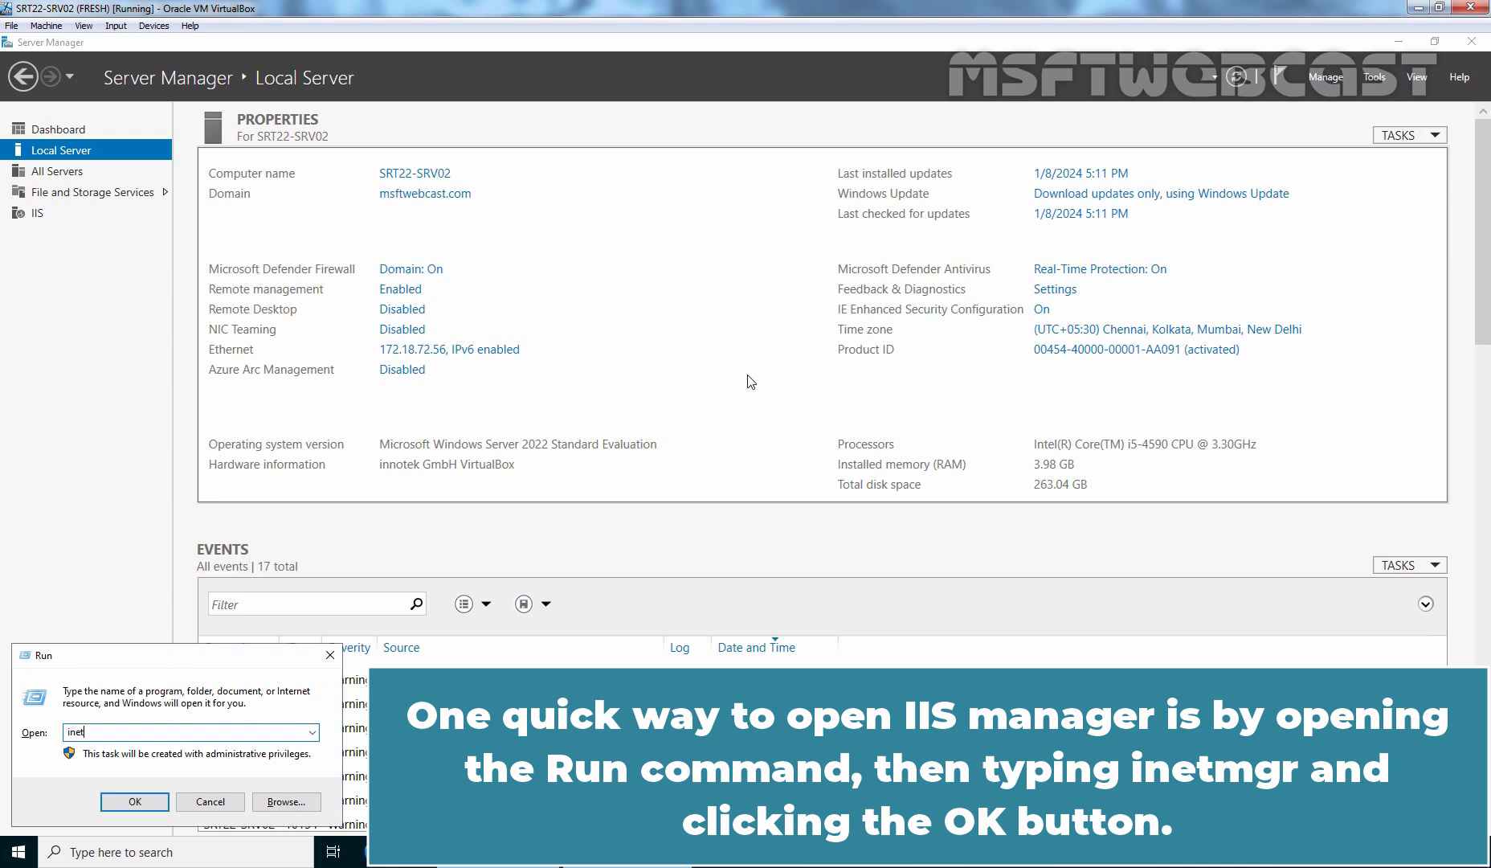
pyautogui.write('mgr')
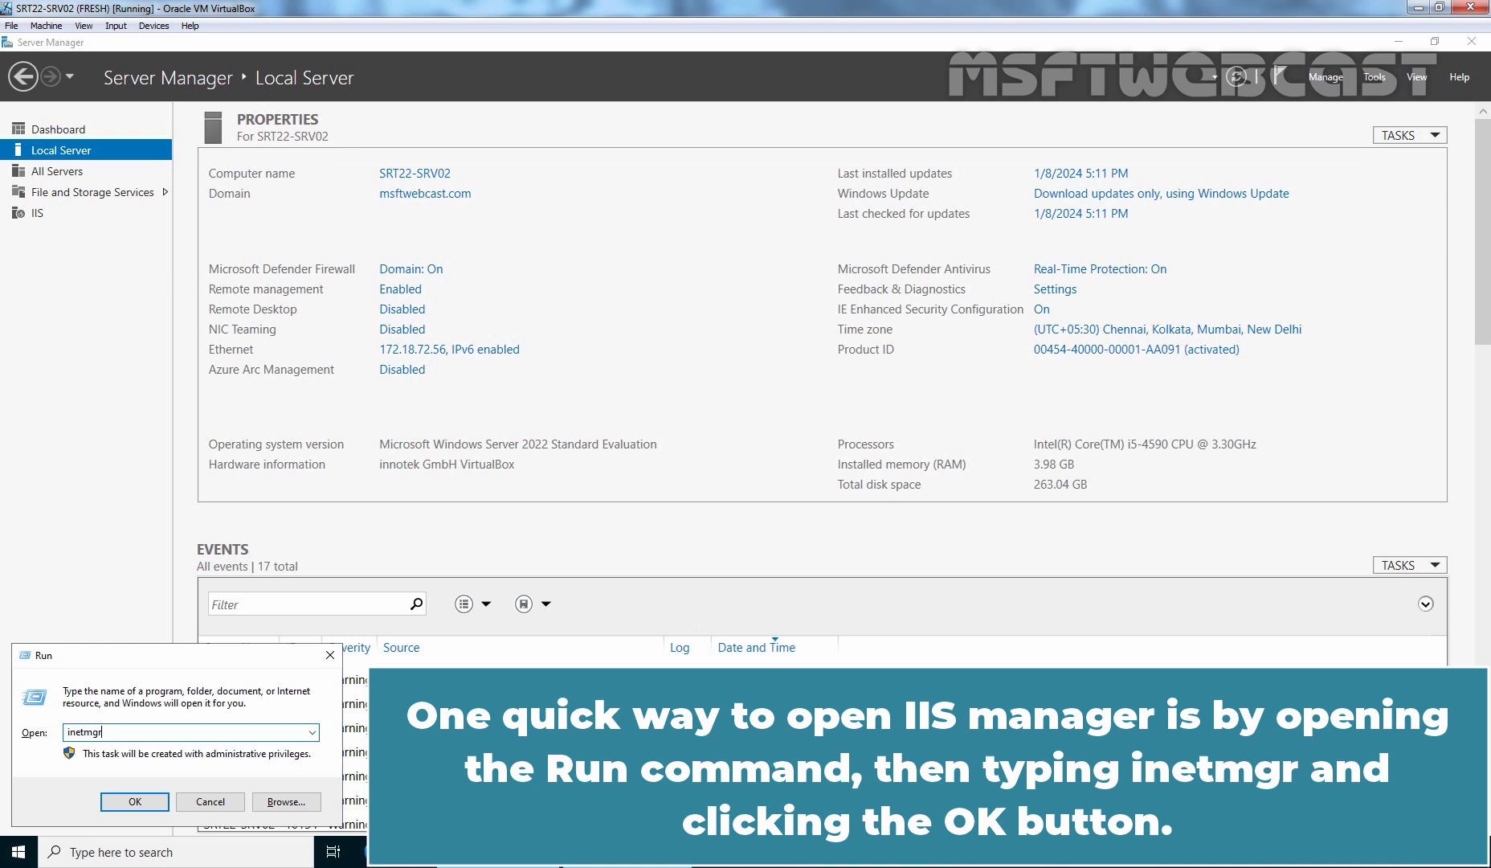
pyautogui.click(133, 802)
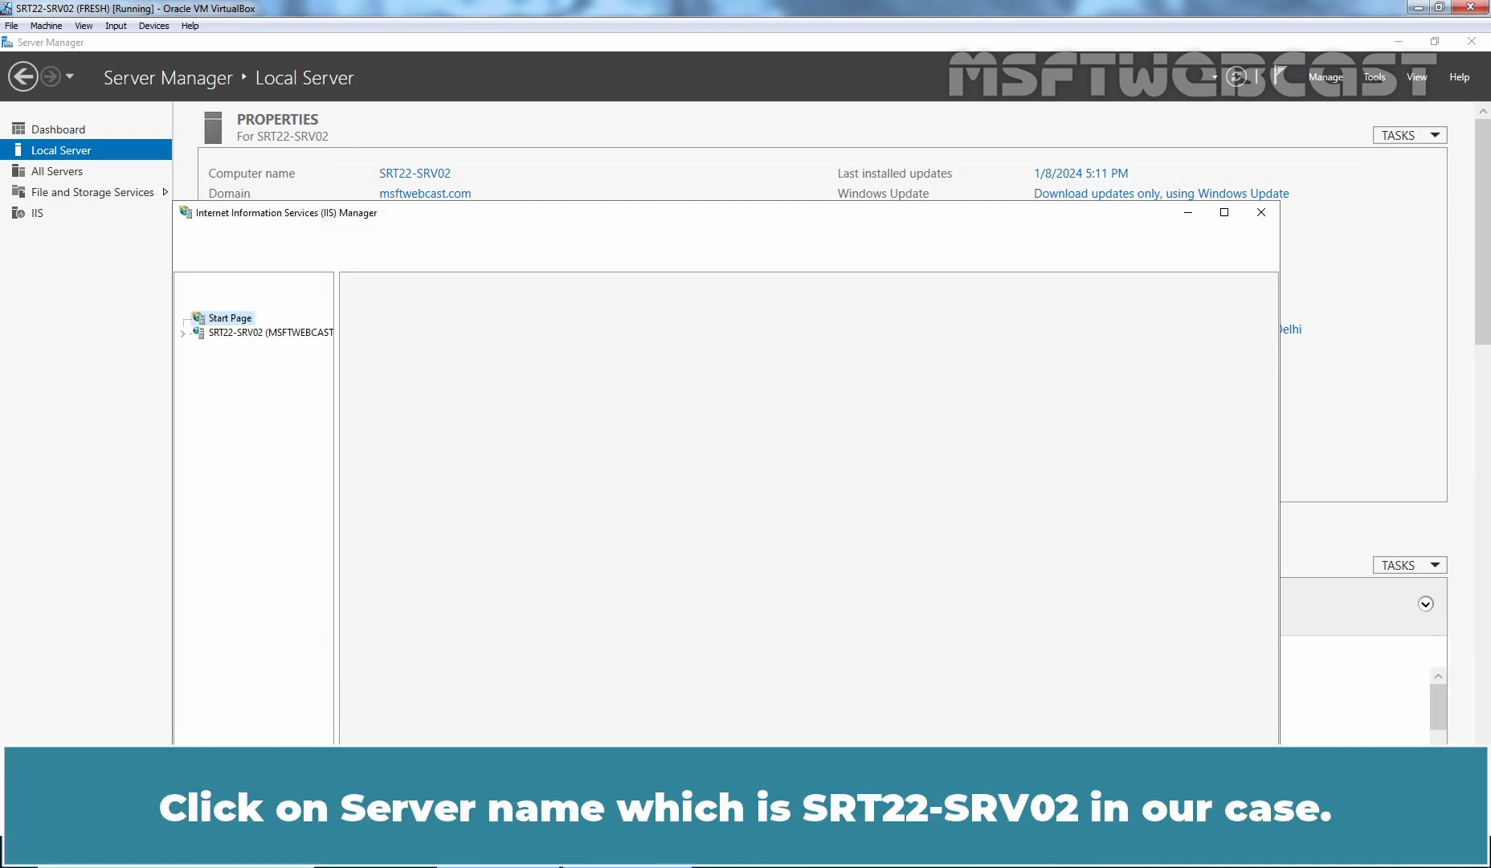
# Show the Server Certificates page of the SRT22-SRV02 server
pyautogui.click(271, 332)
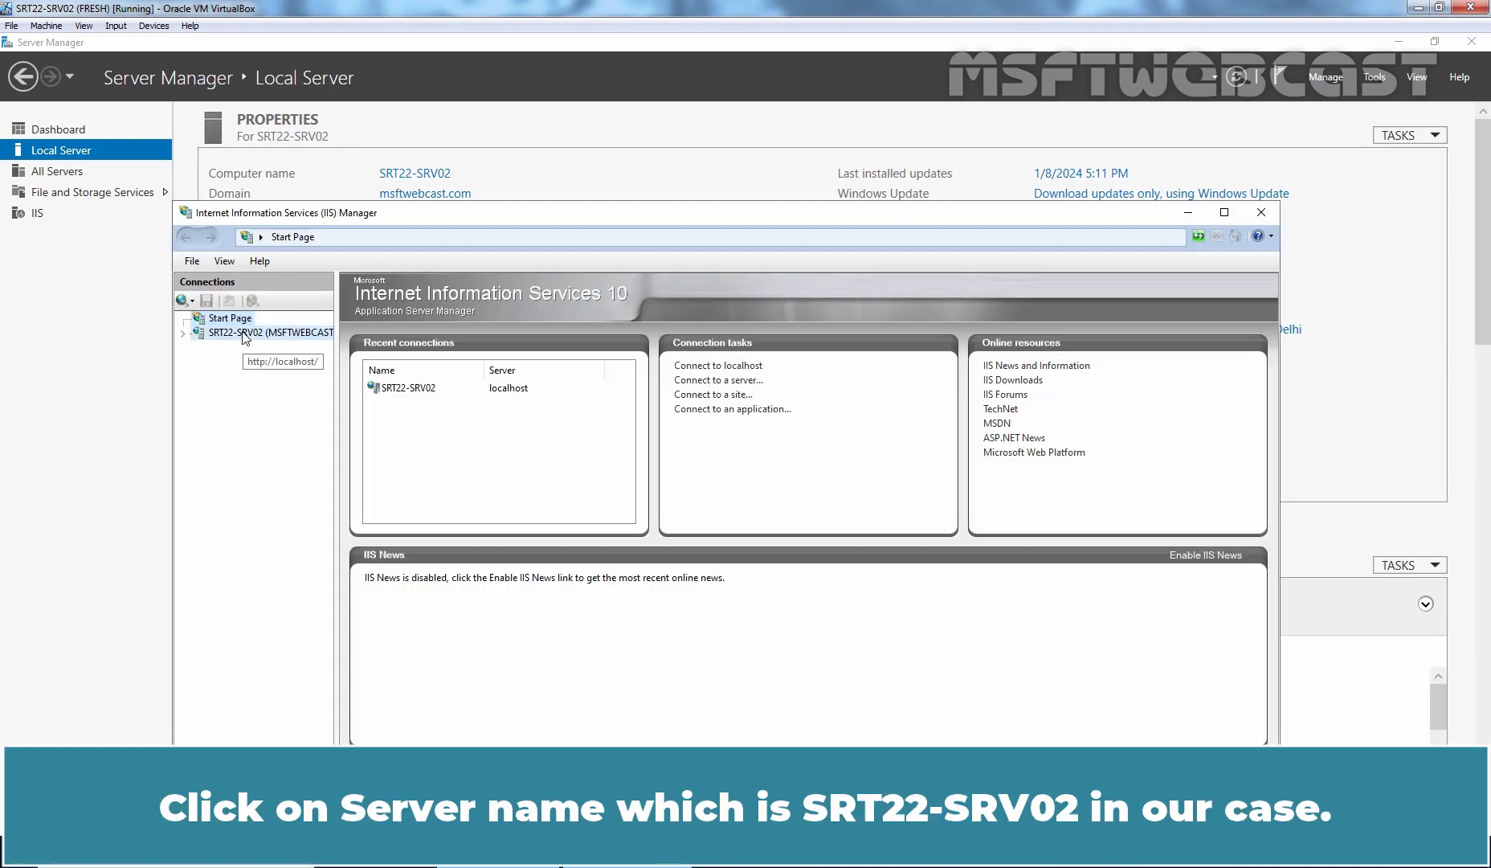
pyautogui.click(268, 333)
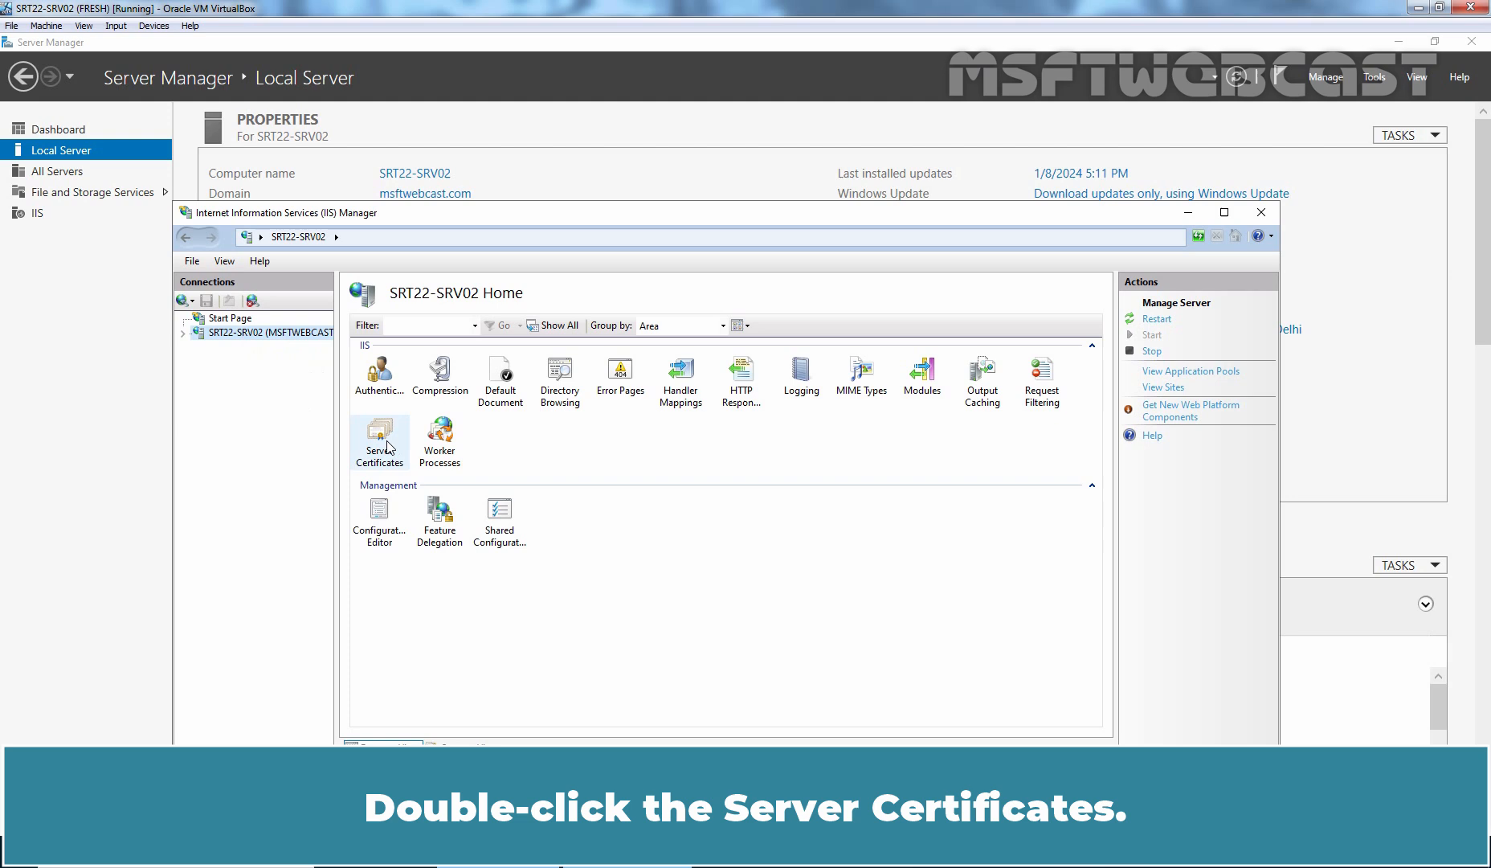
pyautogui.doubleClick(379, 442)
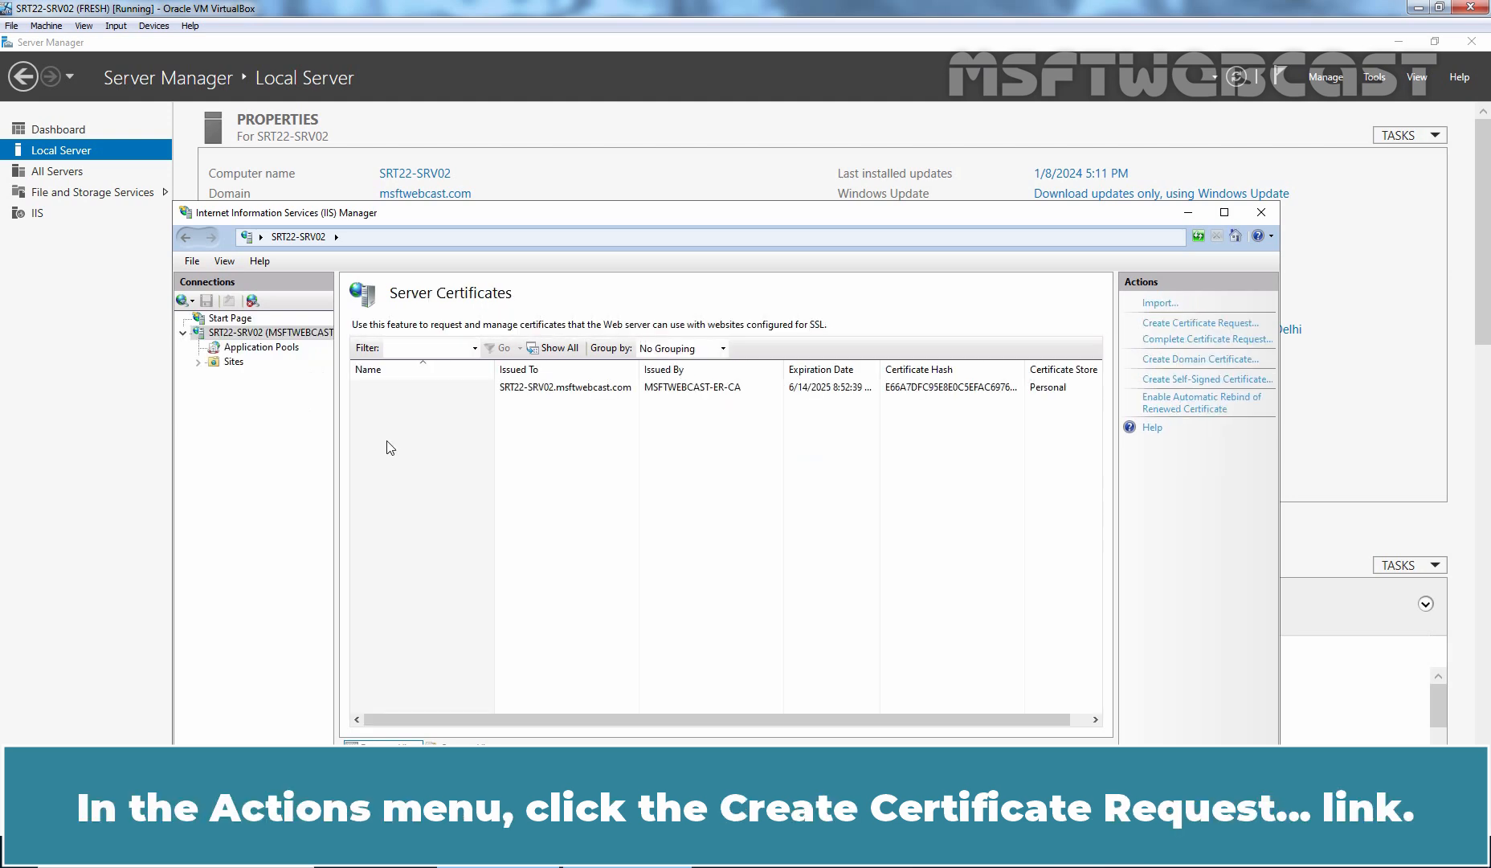
pyautogui.moveTo(1201, 328)
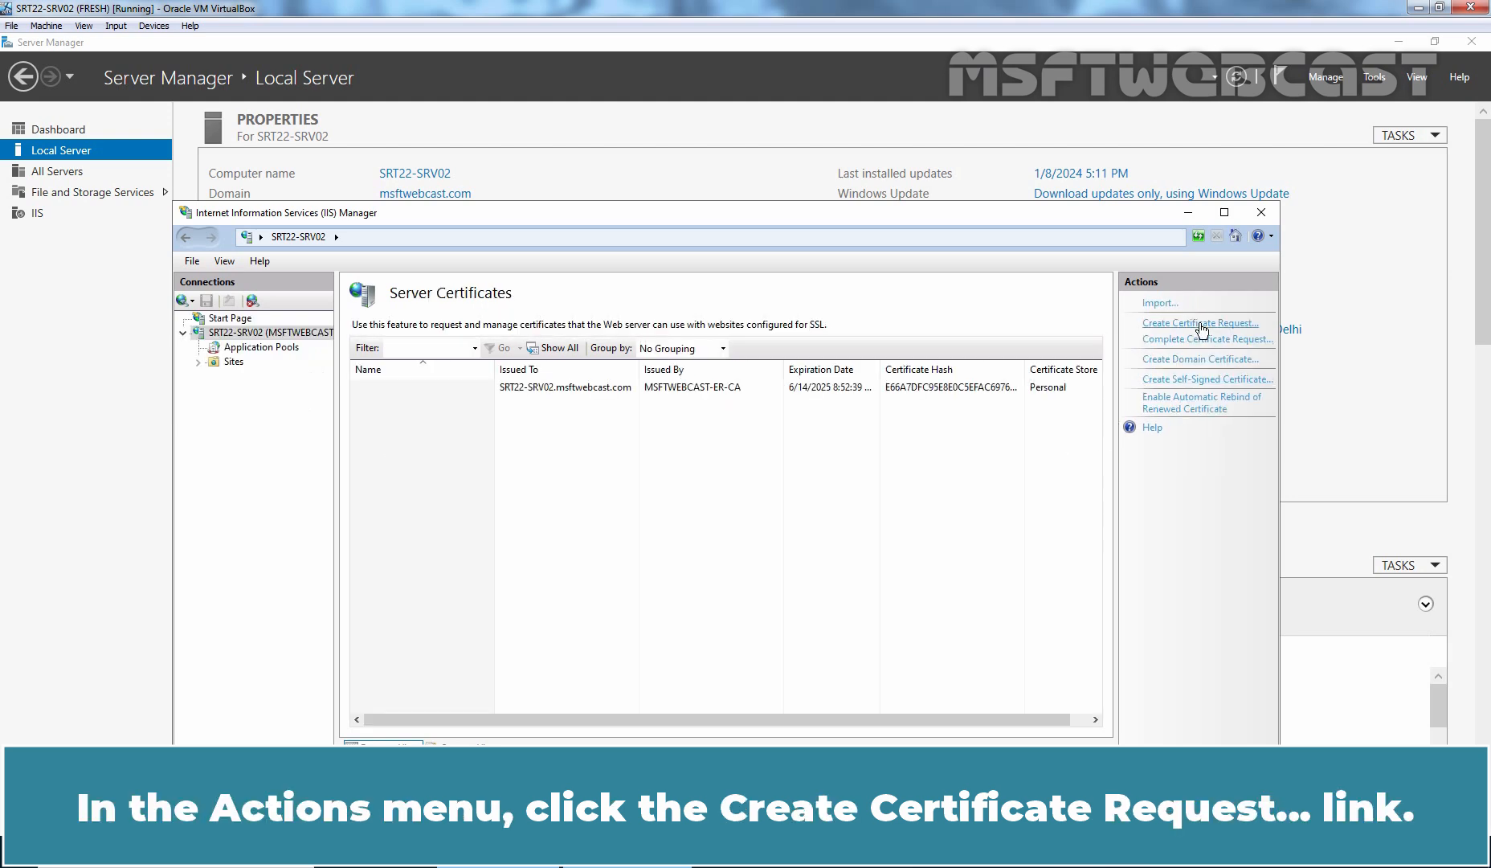
# Start a certificate request with common name SRT22-SRV02.MSFTWEBCAST.COM, organization MSFT WEBCAST, OU Training
pyautogui.click(1199, 323)
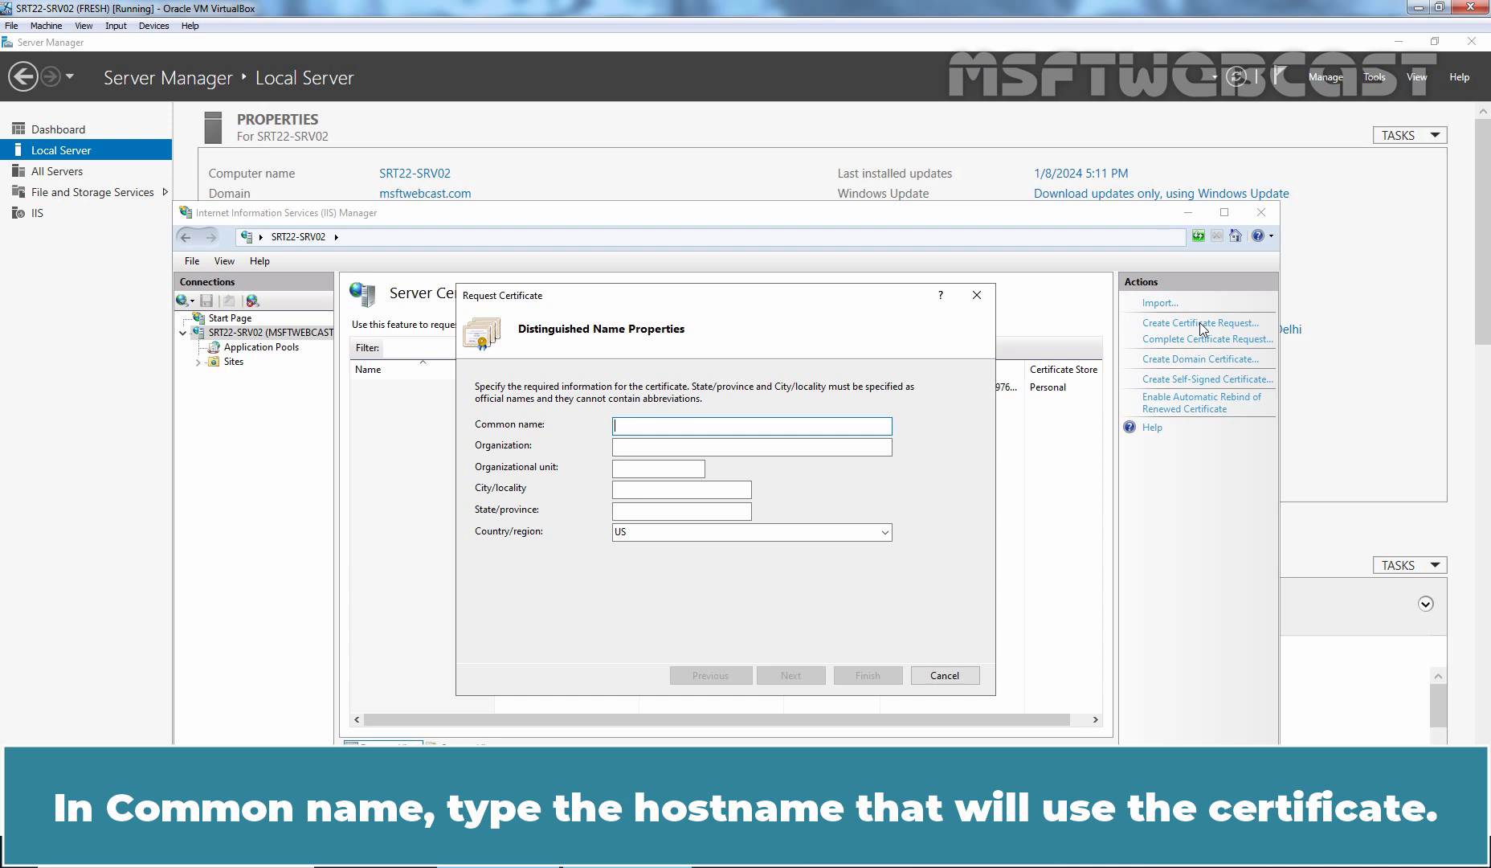
pyautogui.write('SRT22-SRV02.MS')
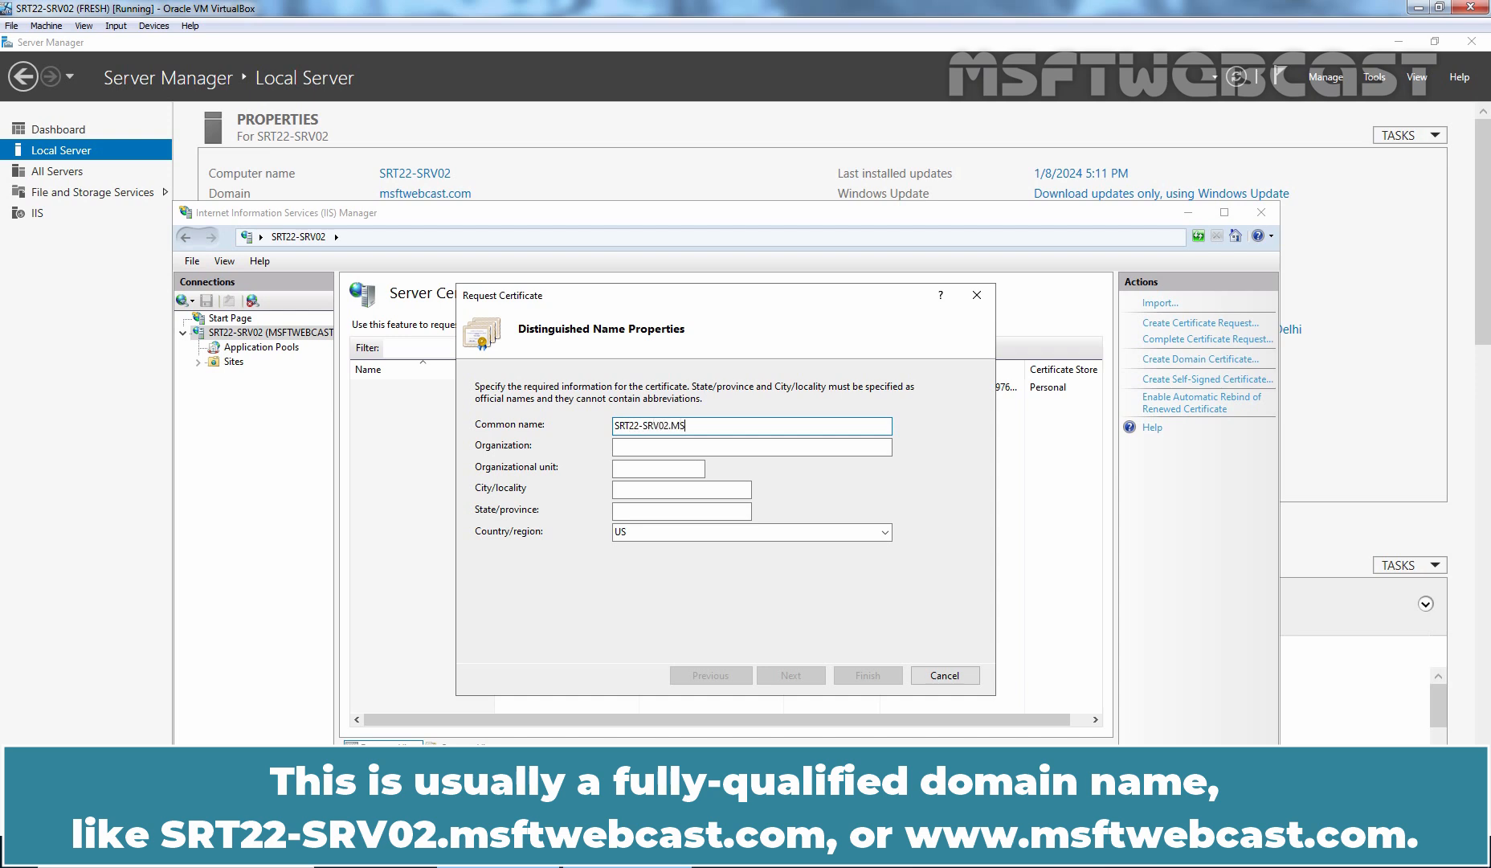
pyautogui.write('FTWEBCAST')
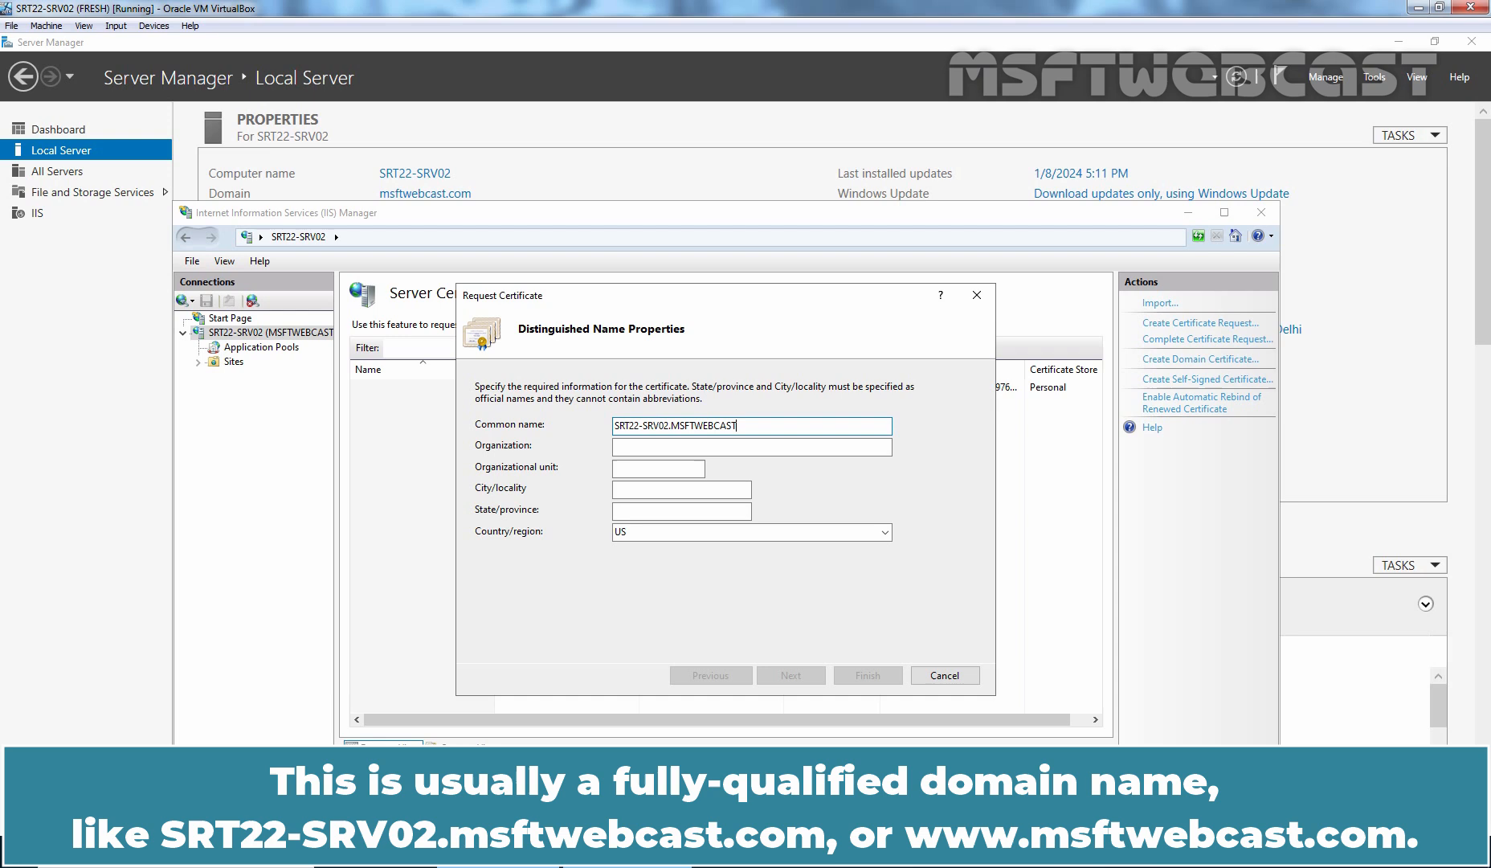
pyautogui.write('.COM')
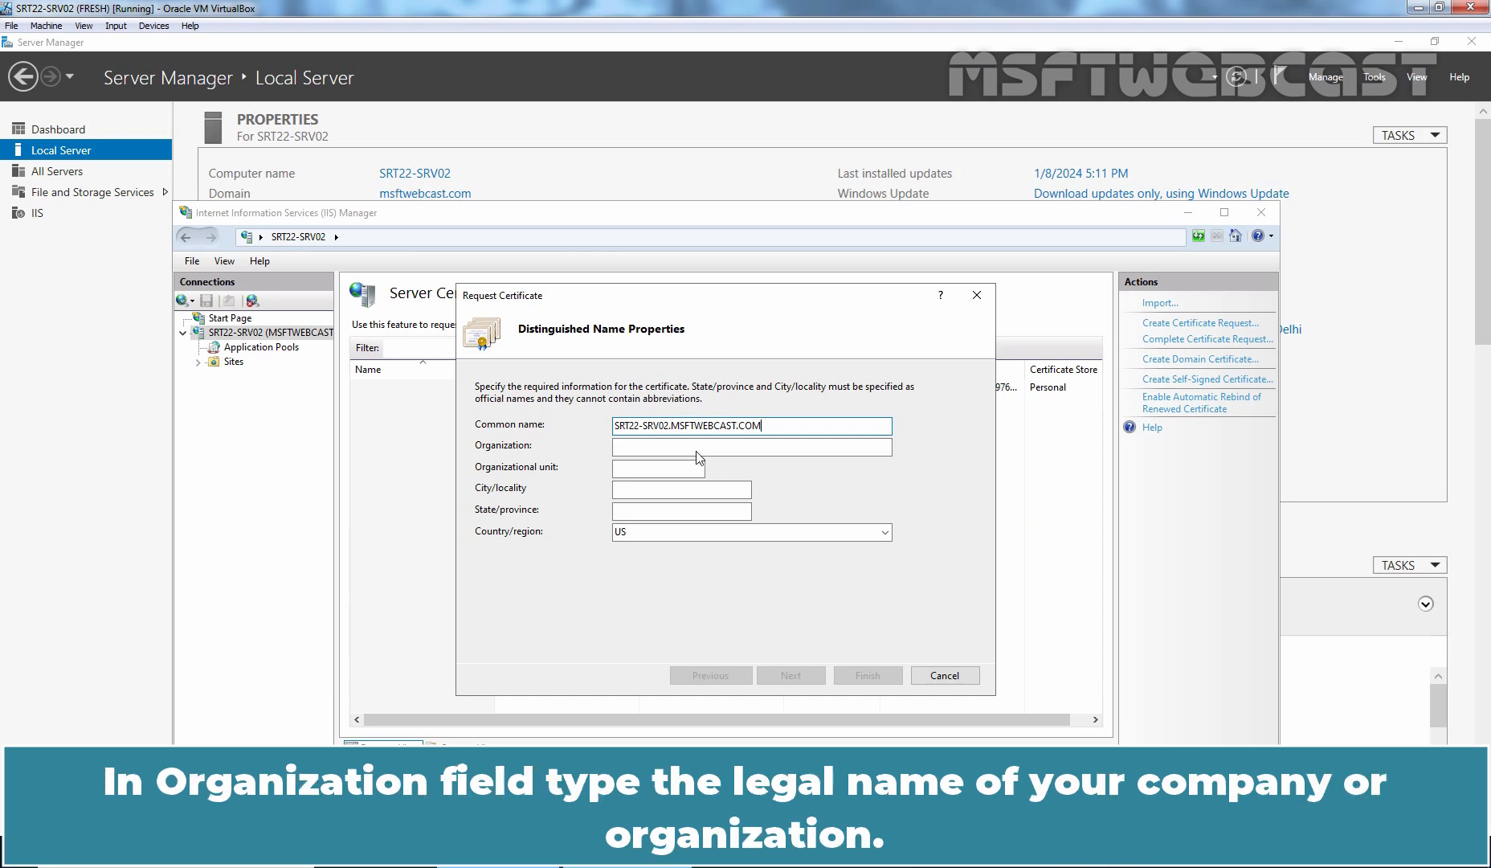
pyautogui.write('MSFT')
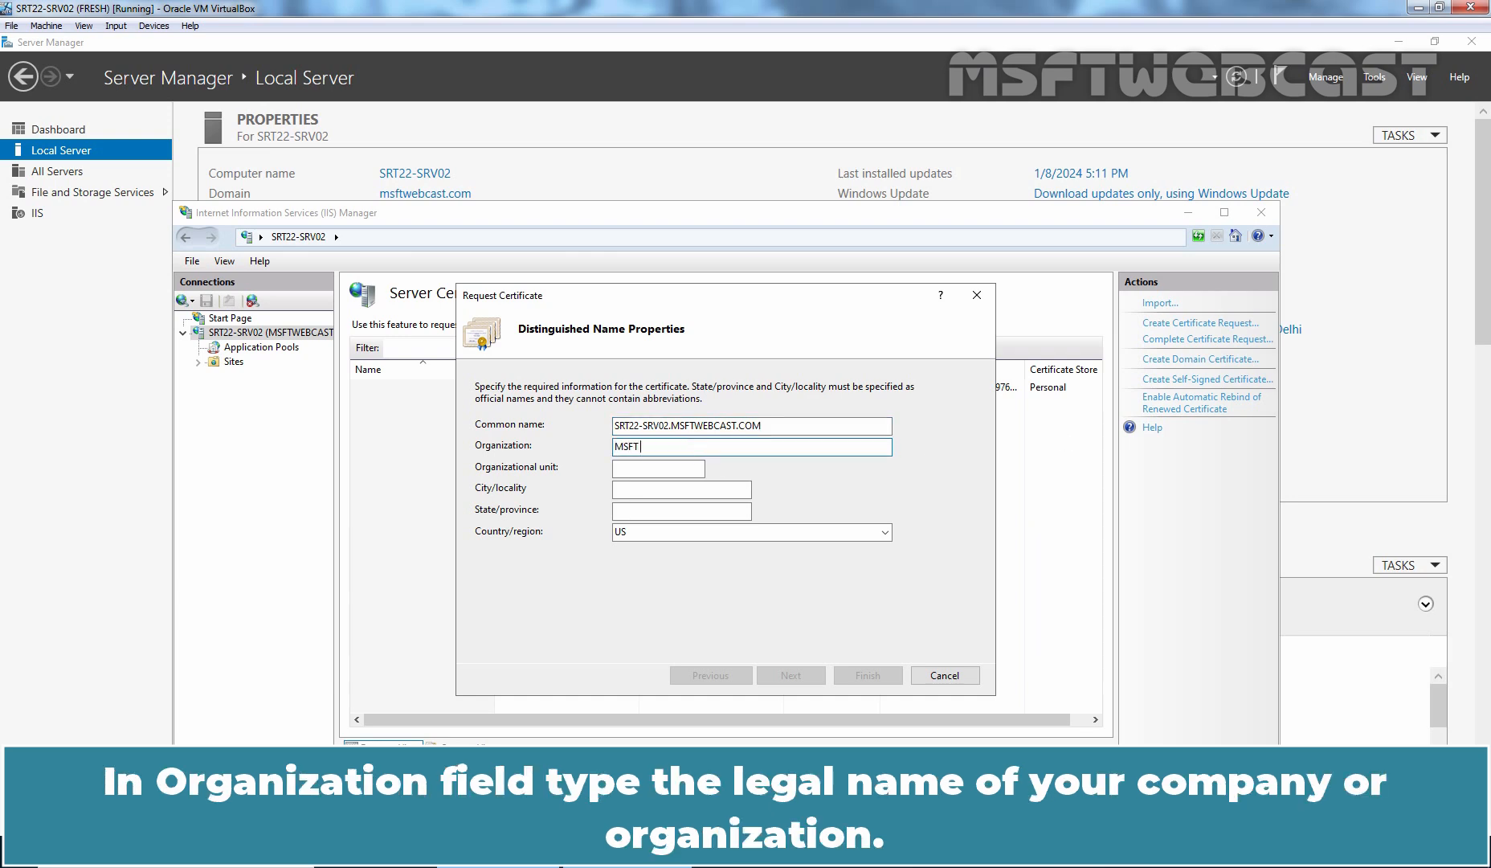
pyautogui.write('WEBCAST')
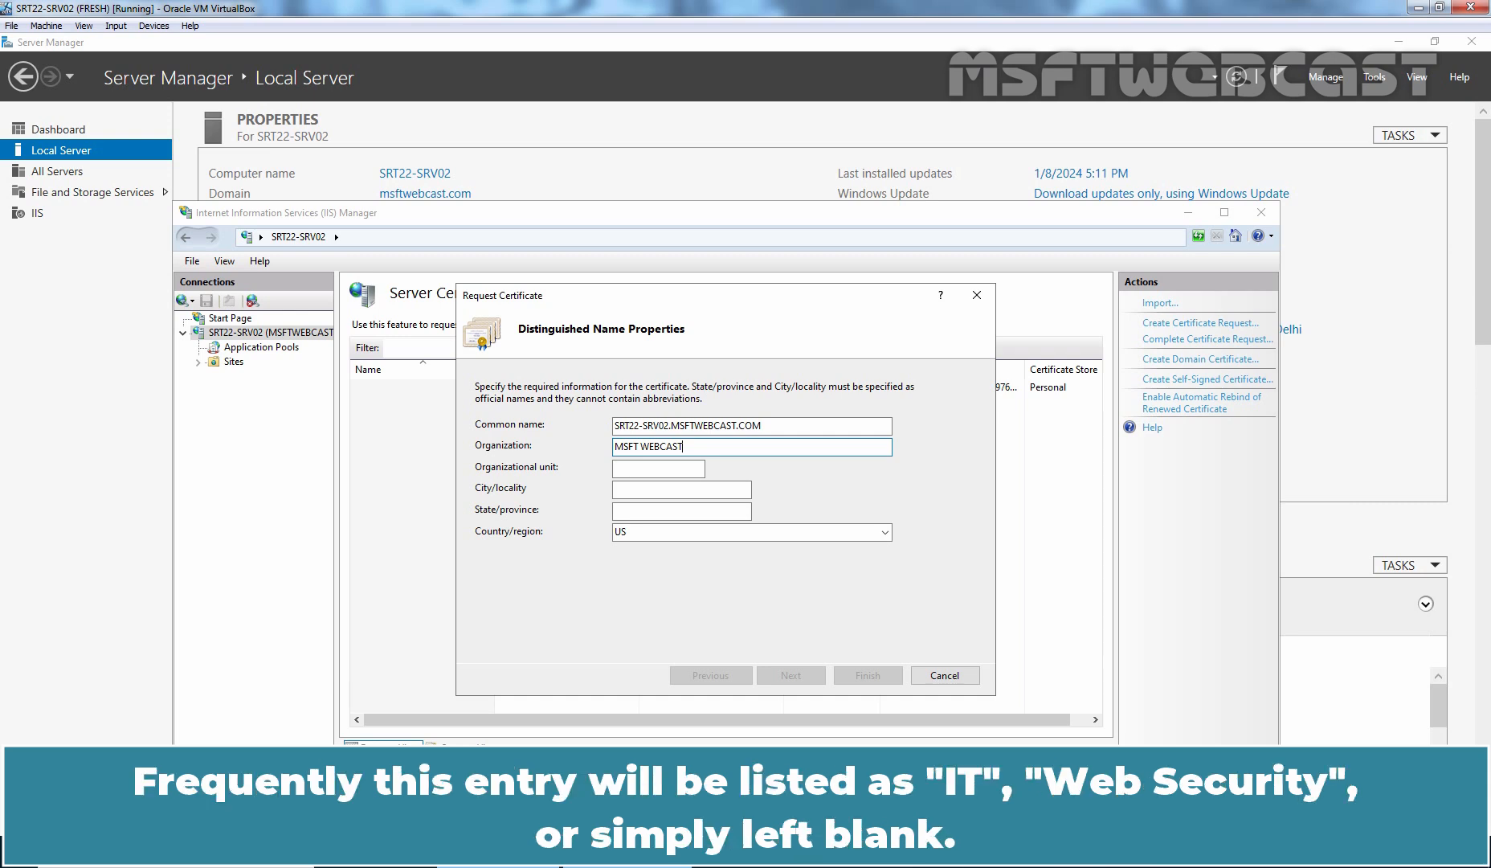
pyautogui.write('Training')
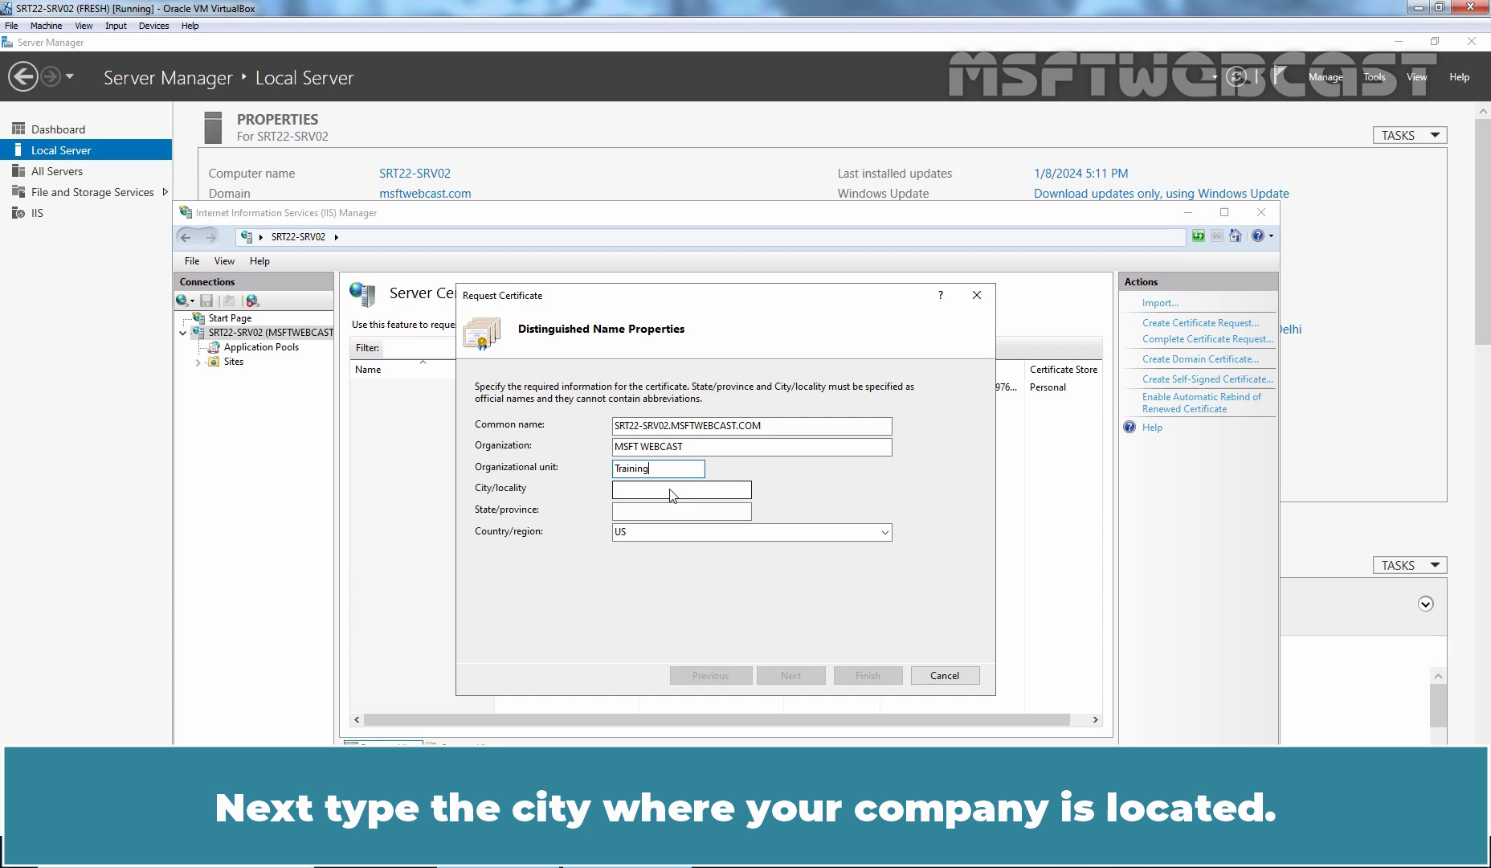
# Fill in city SURAT, state GUJARAT and country India (IN)
pyautogui.click(682, 489)
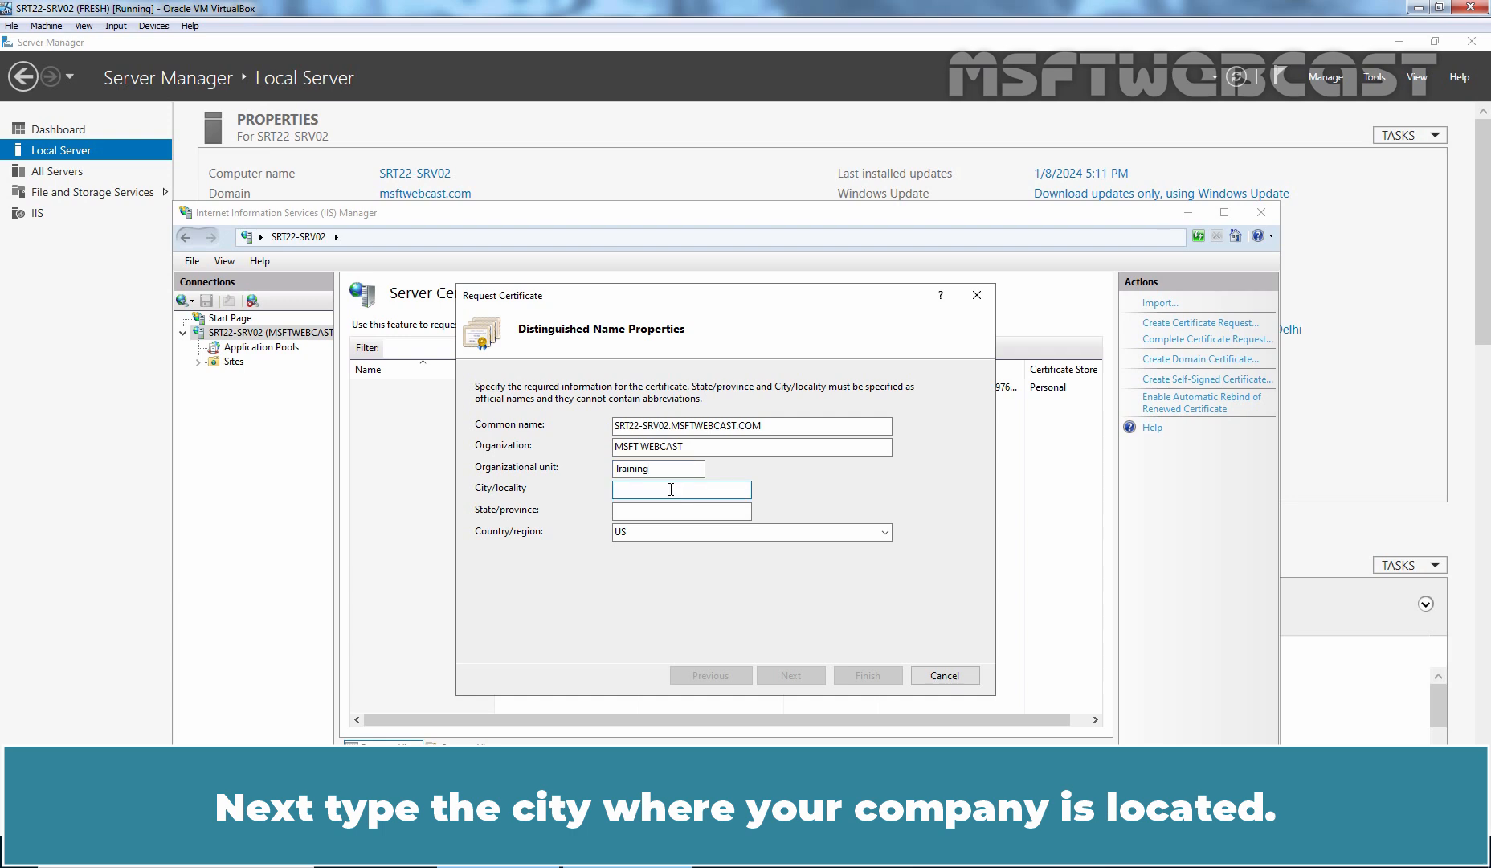
pyautogui.write('SURAT')
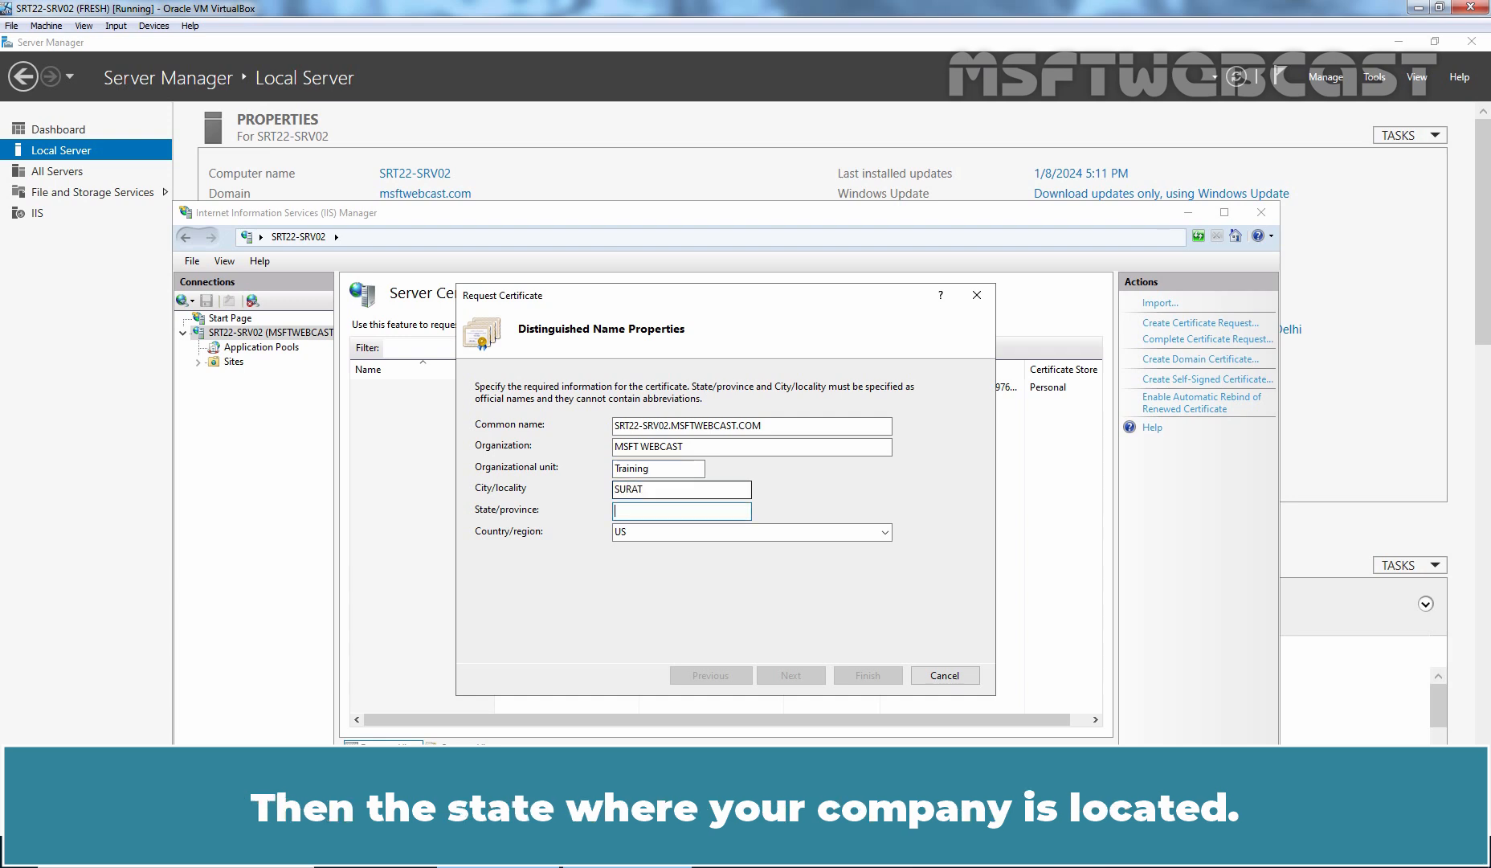
pyautogui.write('GUJAR')
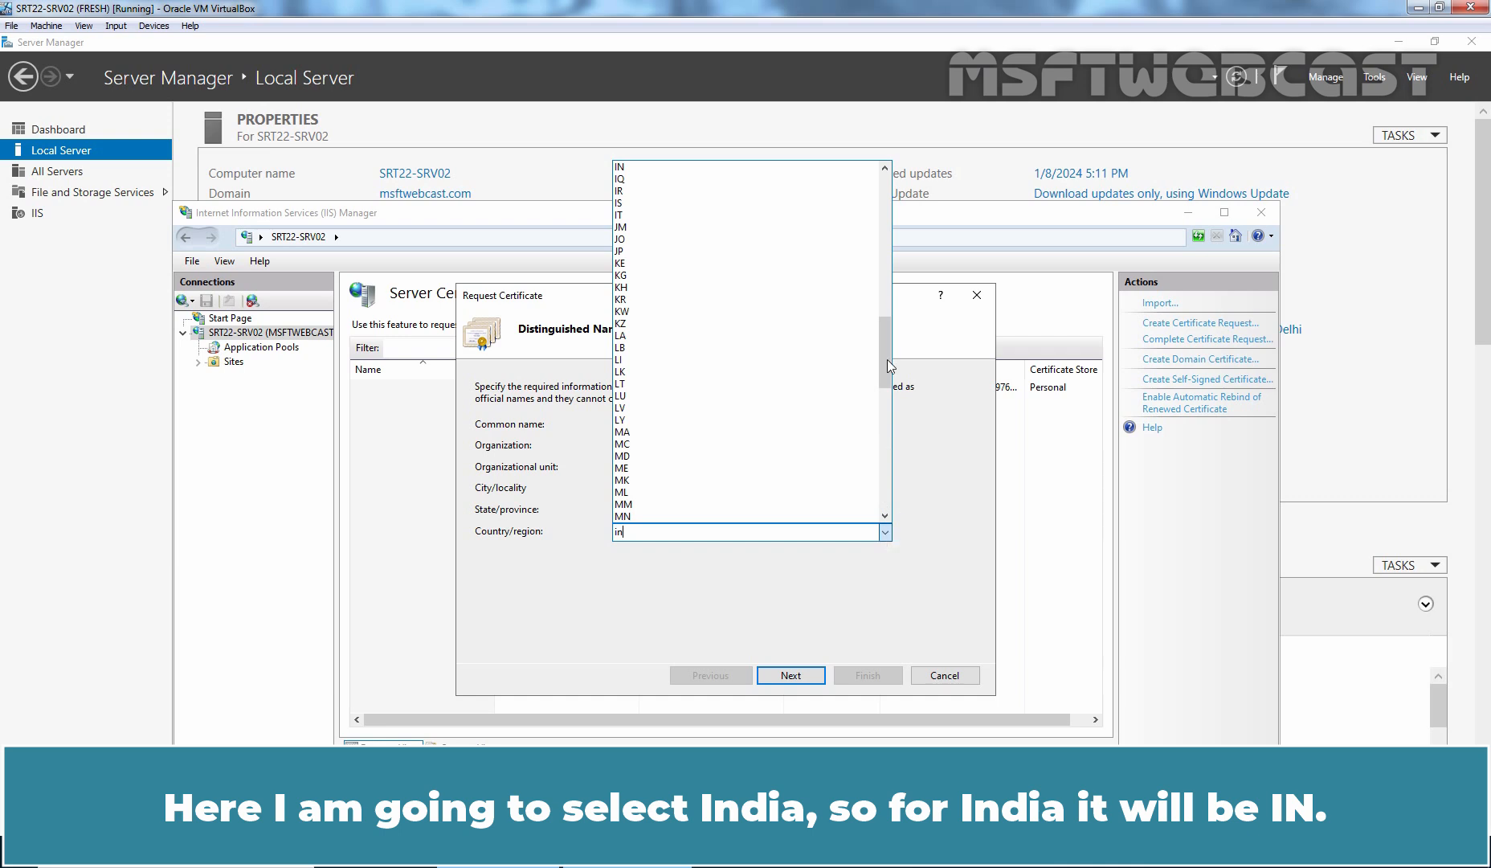
pyautogui.click(621, 167)
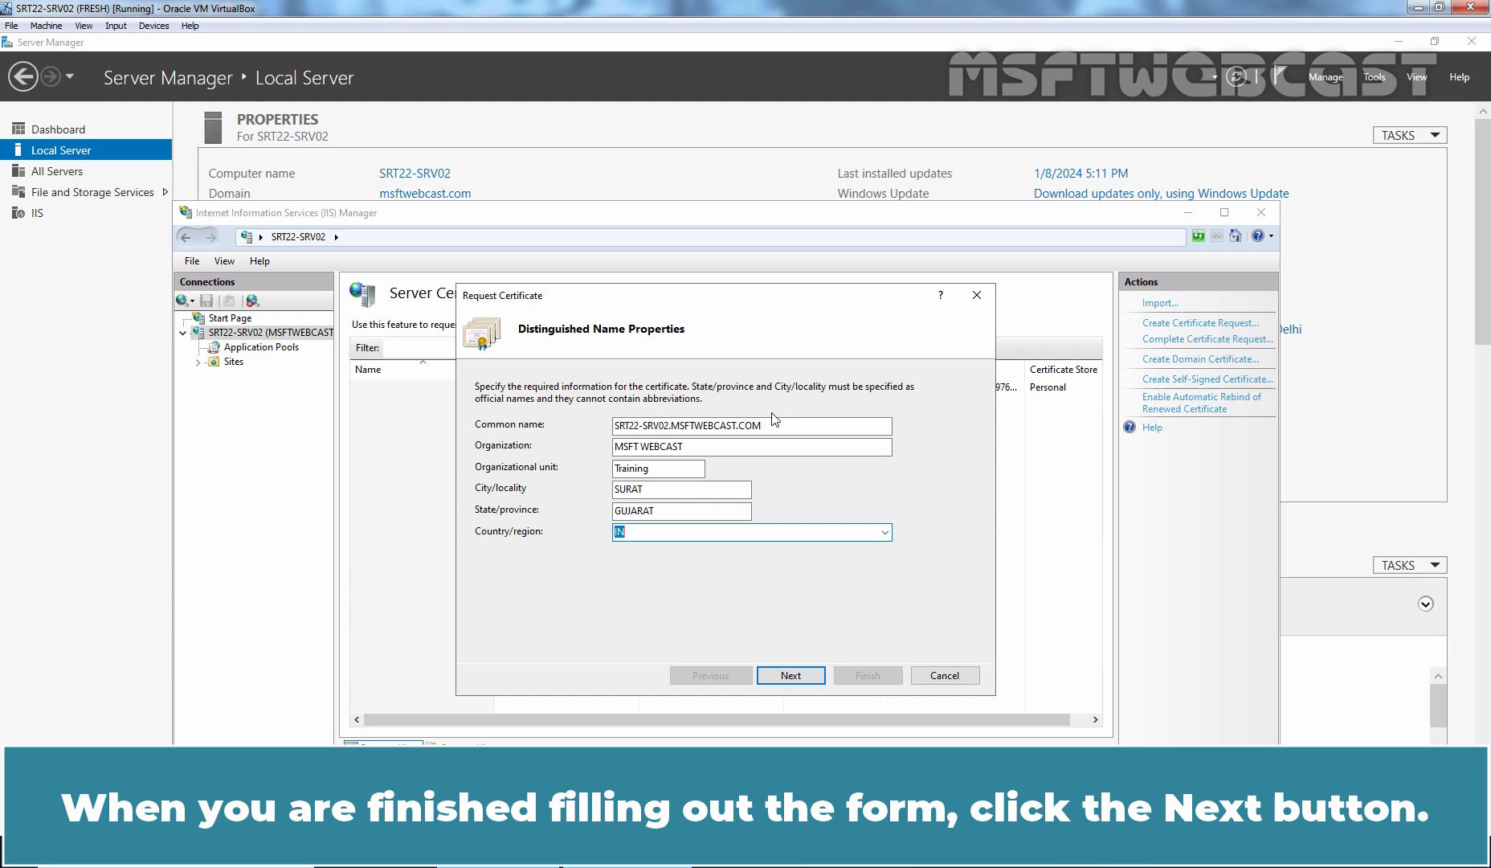
# Use the Microsoft RSA SChannel provider with a 2048-bit key and continue to file naming
pyautogui.click(790, 675)
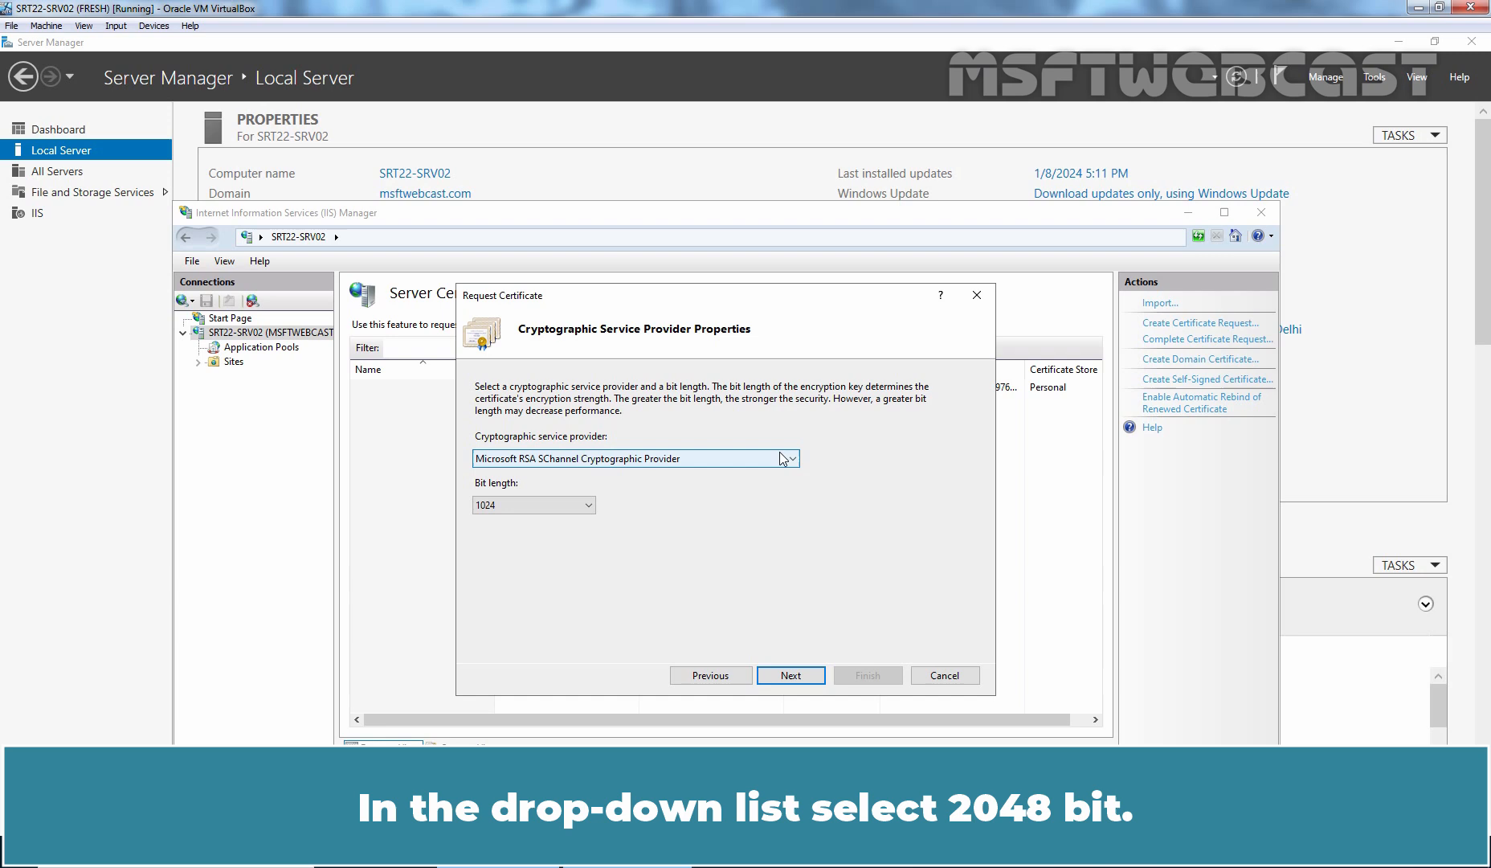
pyautogui.click(534, 505)
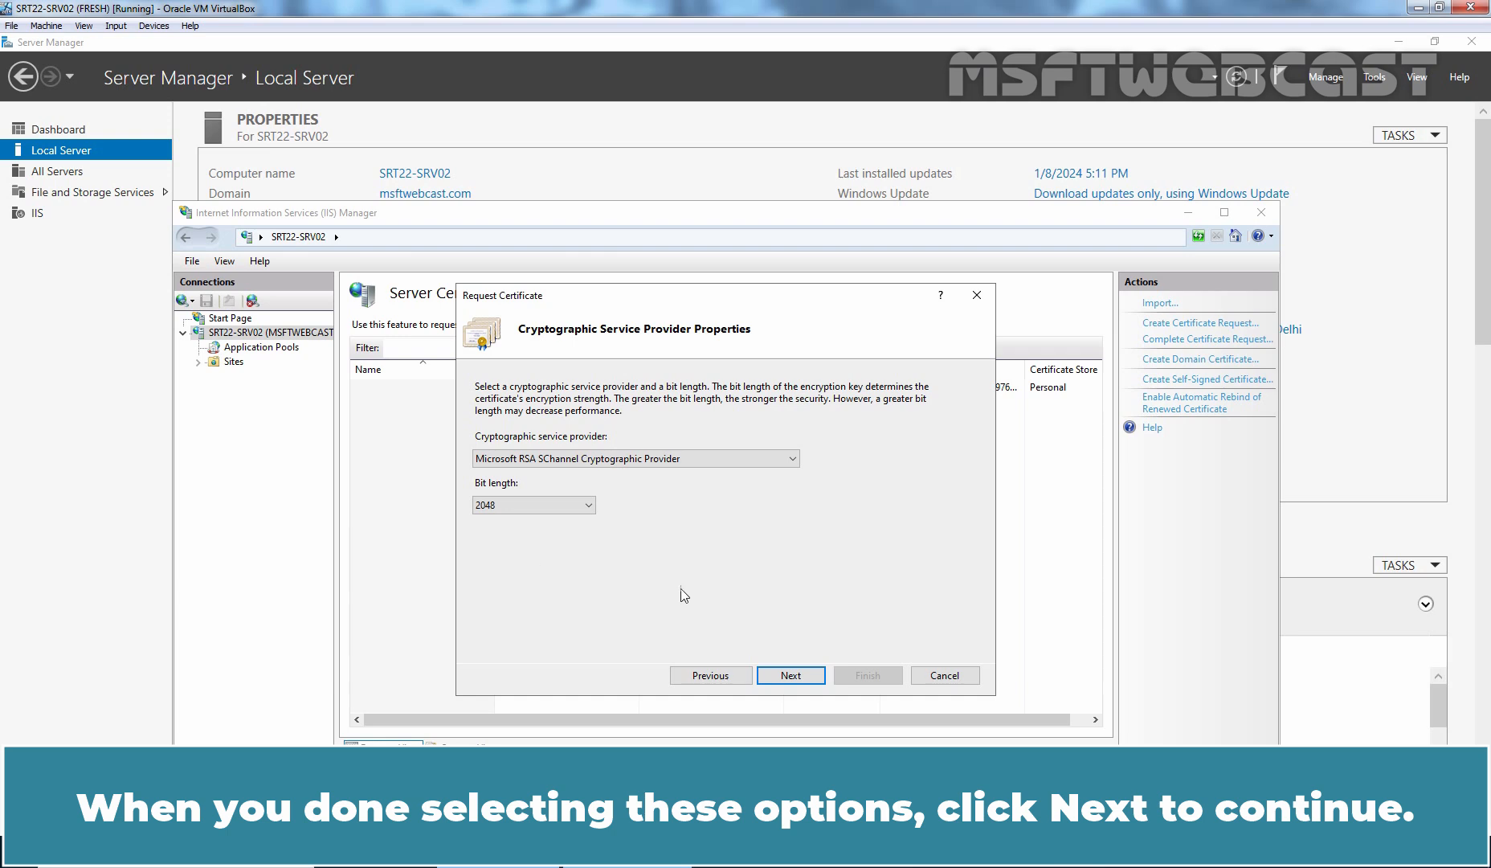
pyautogui.click(791, 675)
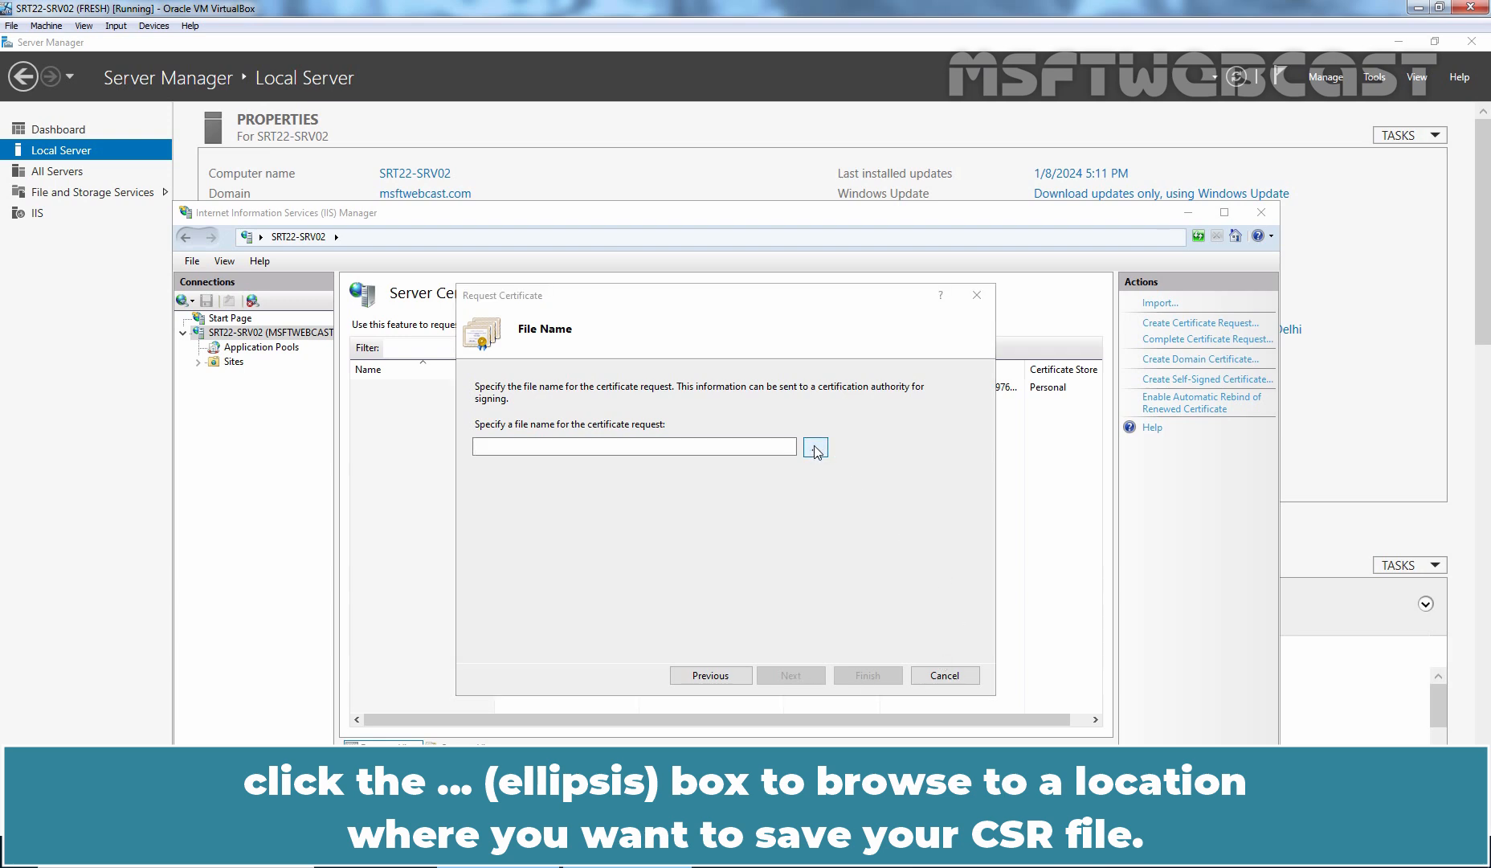
# Save the request as CSR.txt on the Desktop and finish the request wizard
pyautogui.click(815, 446)
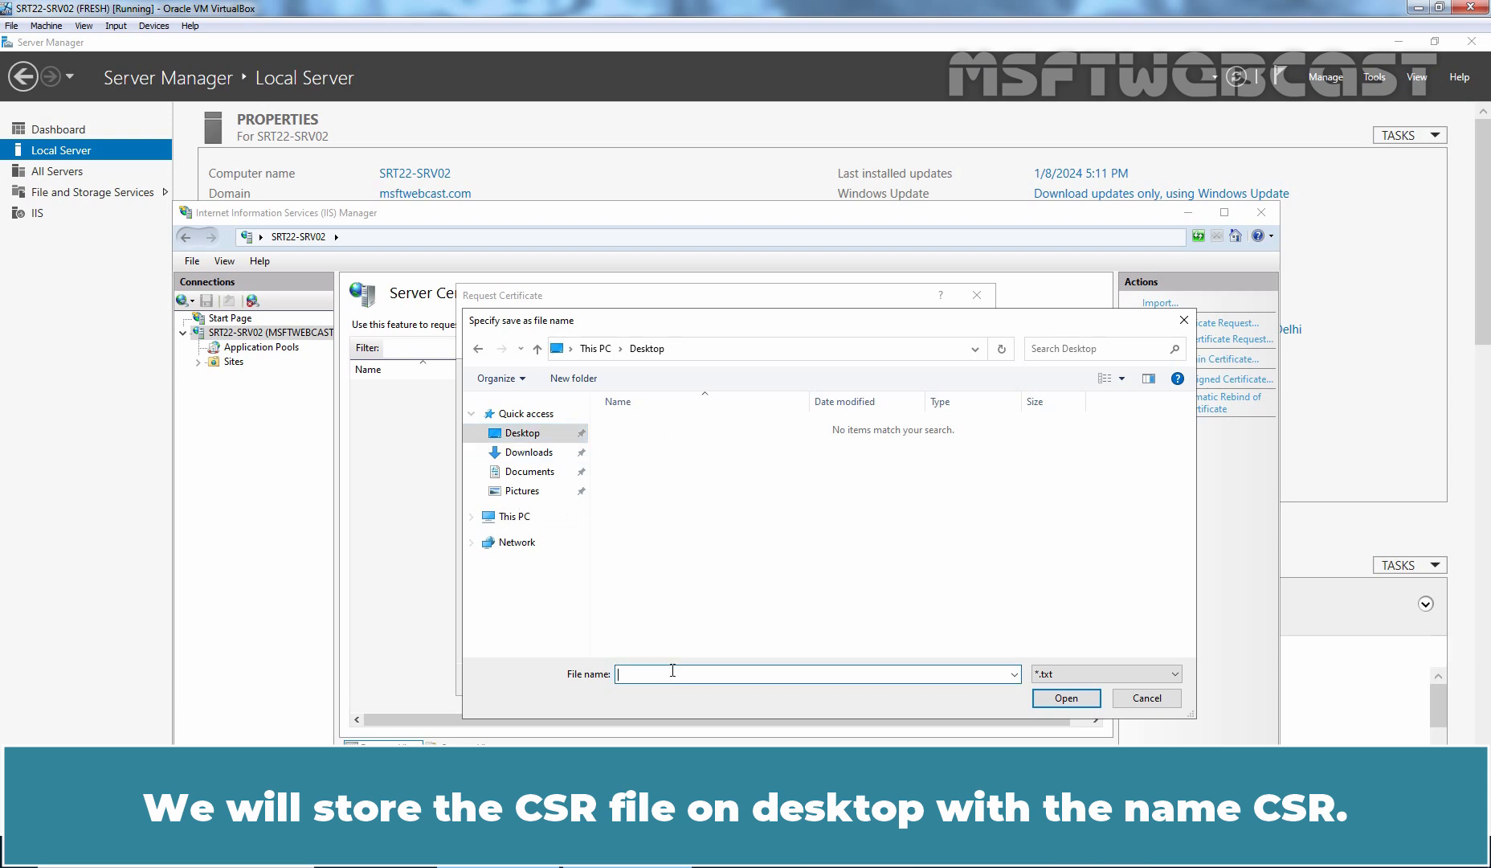
pyautogui.write('CSR')
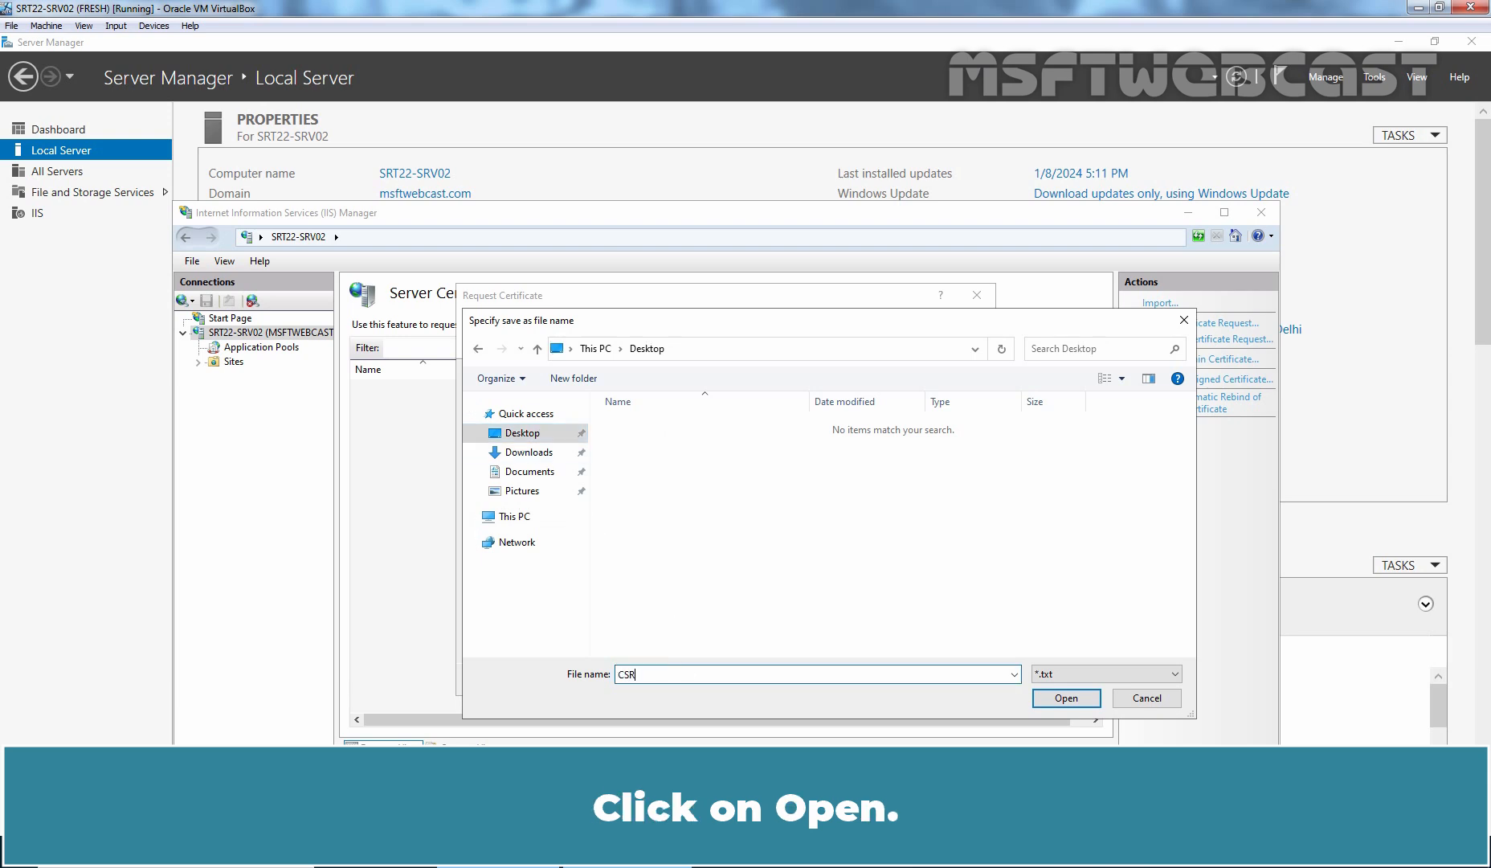
pyautogui.click(1066, 698)
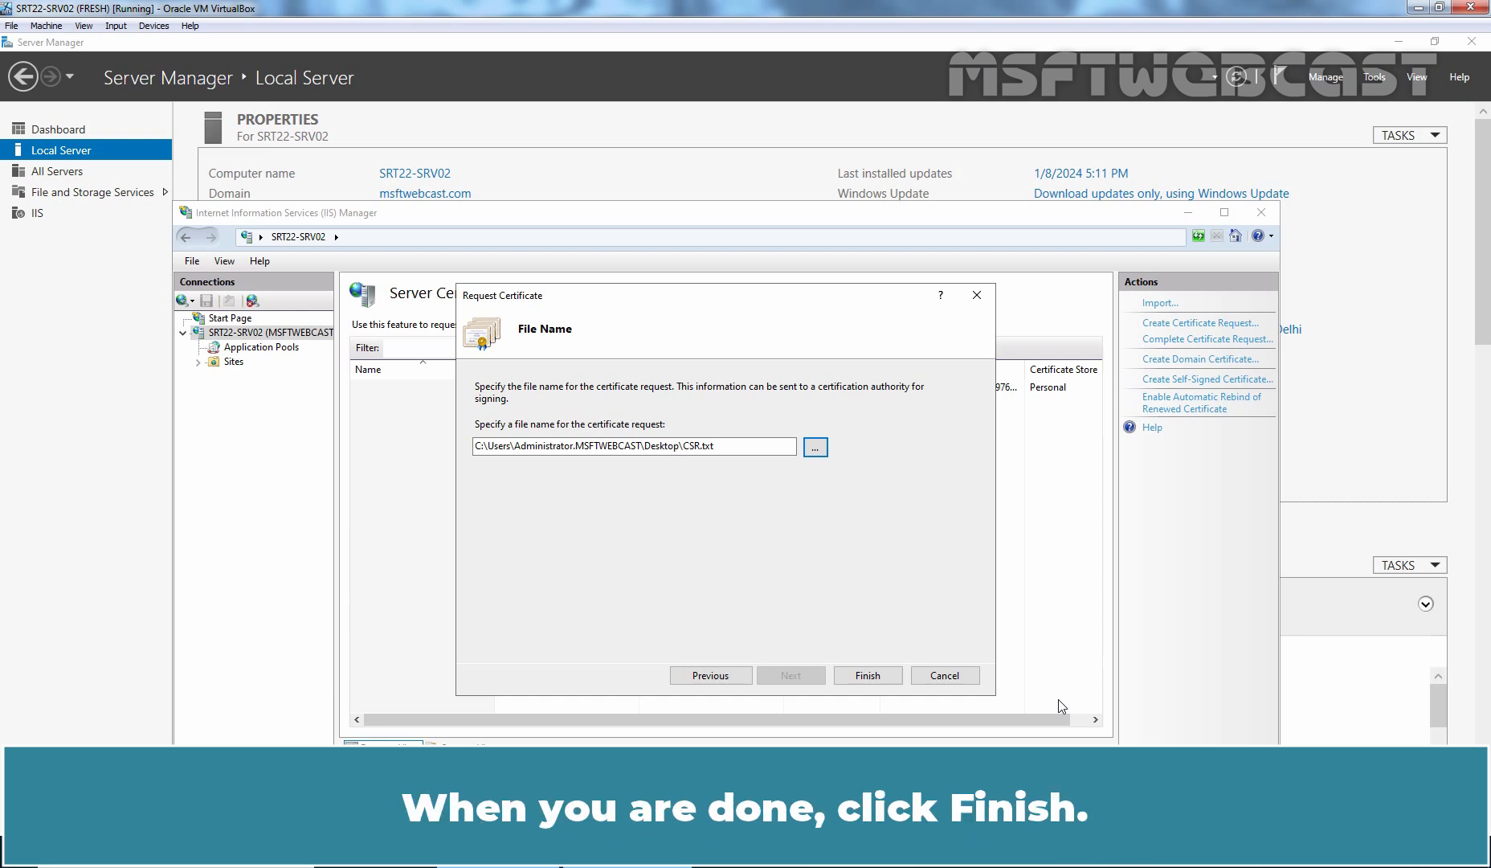
pyautogui.click(866, 675)
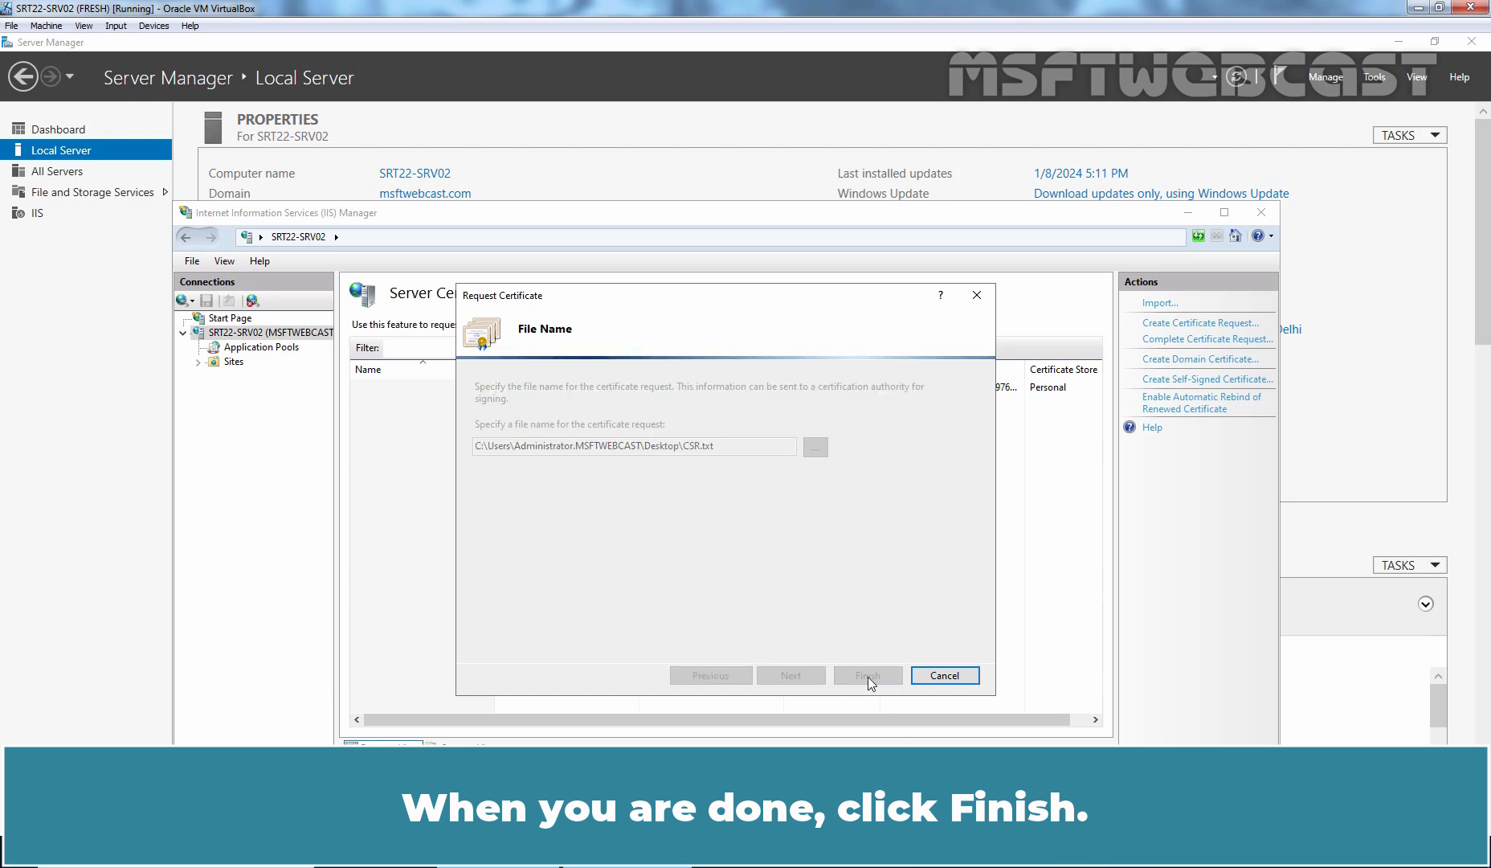
pyautogui.click(866, 675)
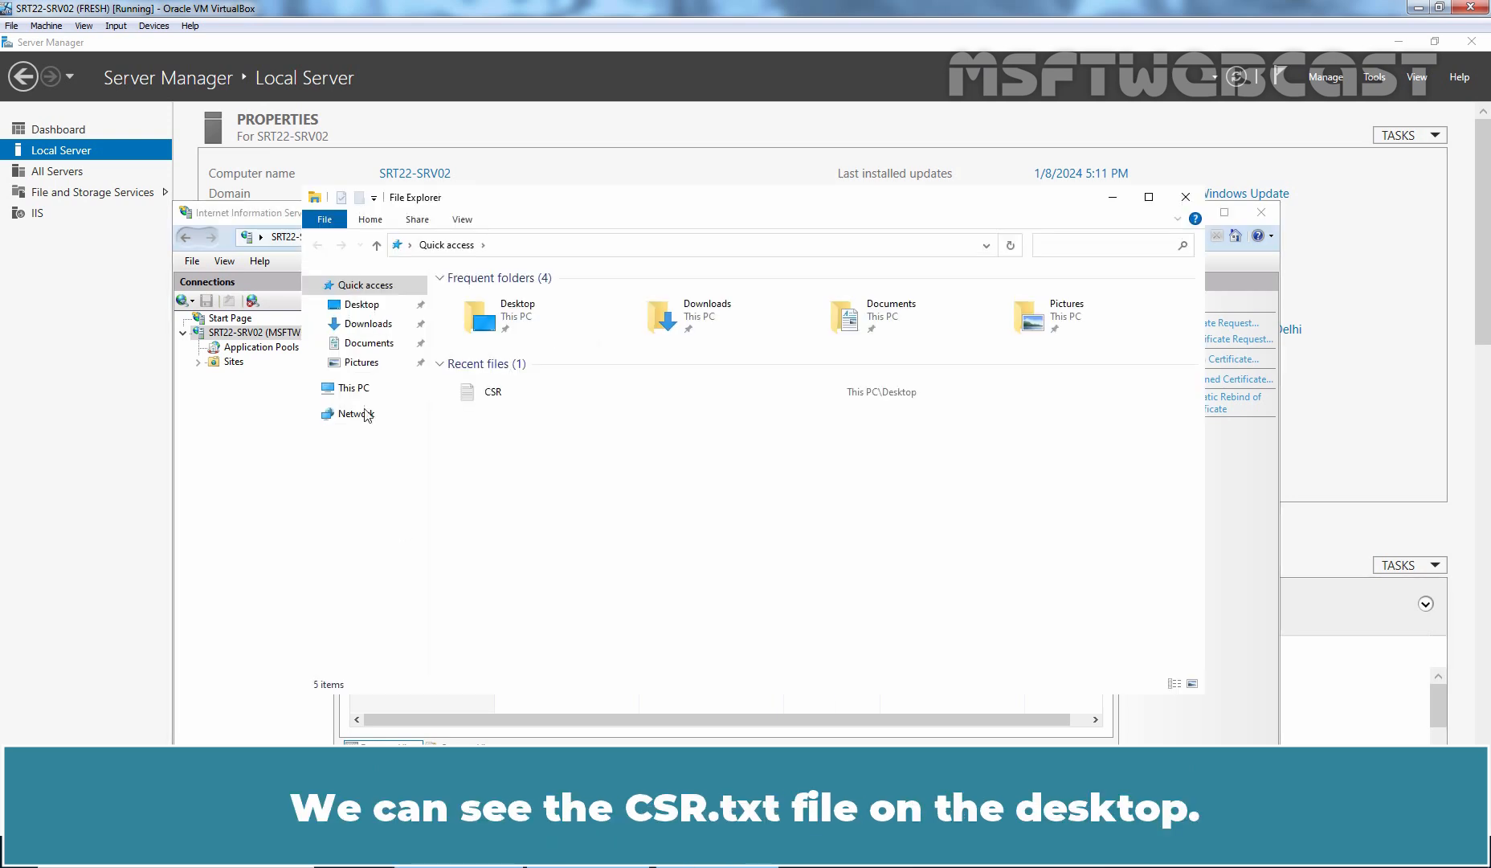
# Copy CSR.txt from the Desktop into the \\srt22-ca01\c$ share and close File Explorer
pyautogui.click(362, 304)
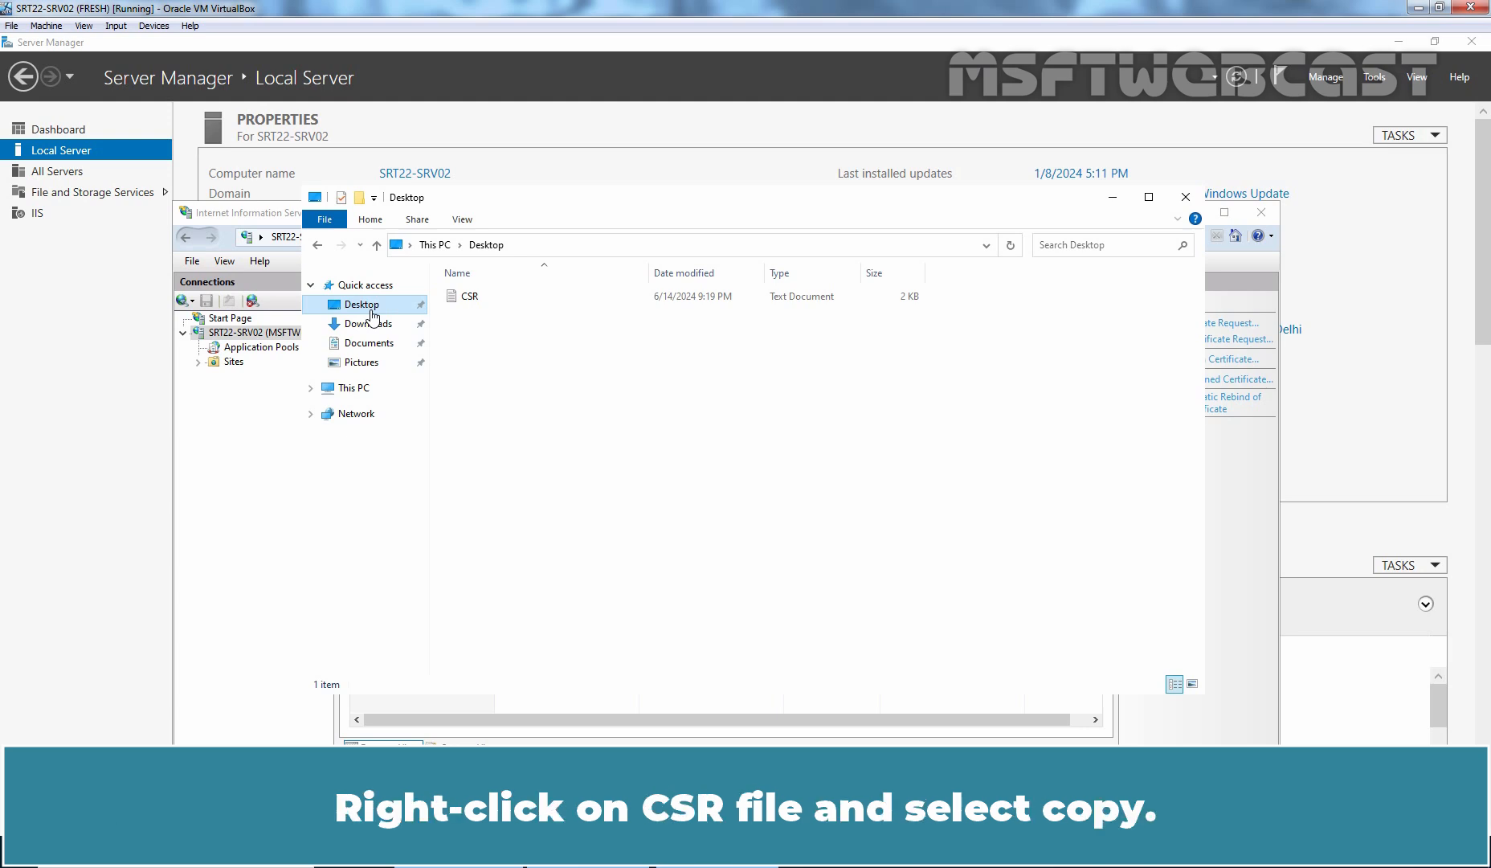
pyautogui.click(469, 296)
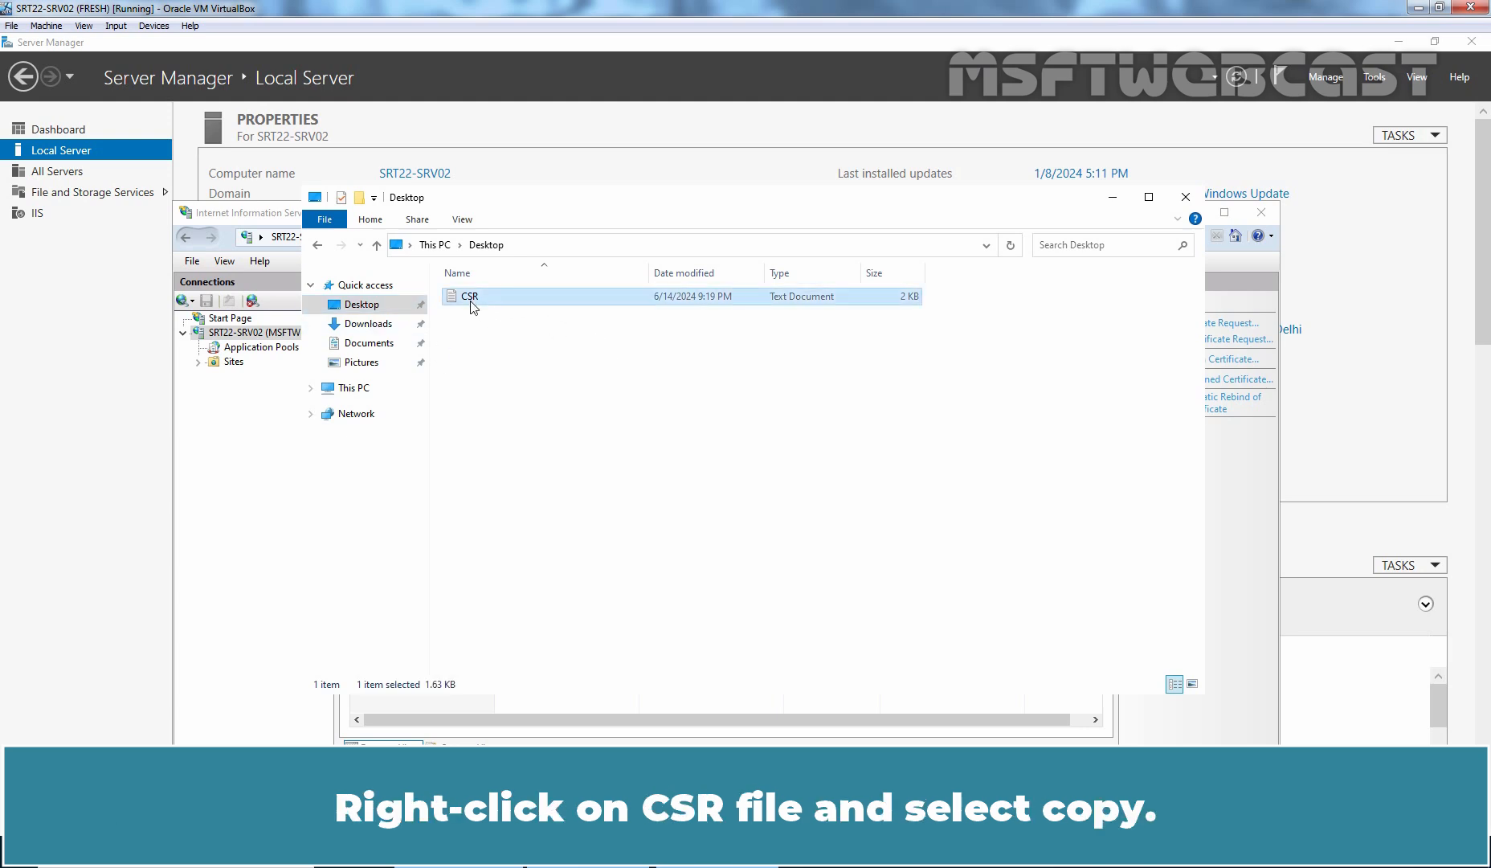
pyautogui.rightClick(470, 296)
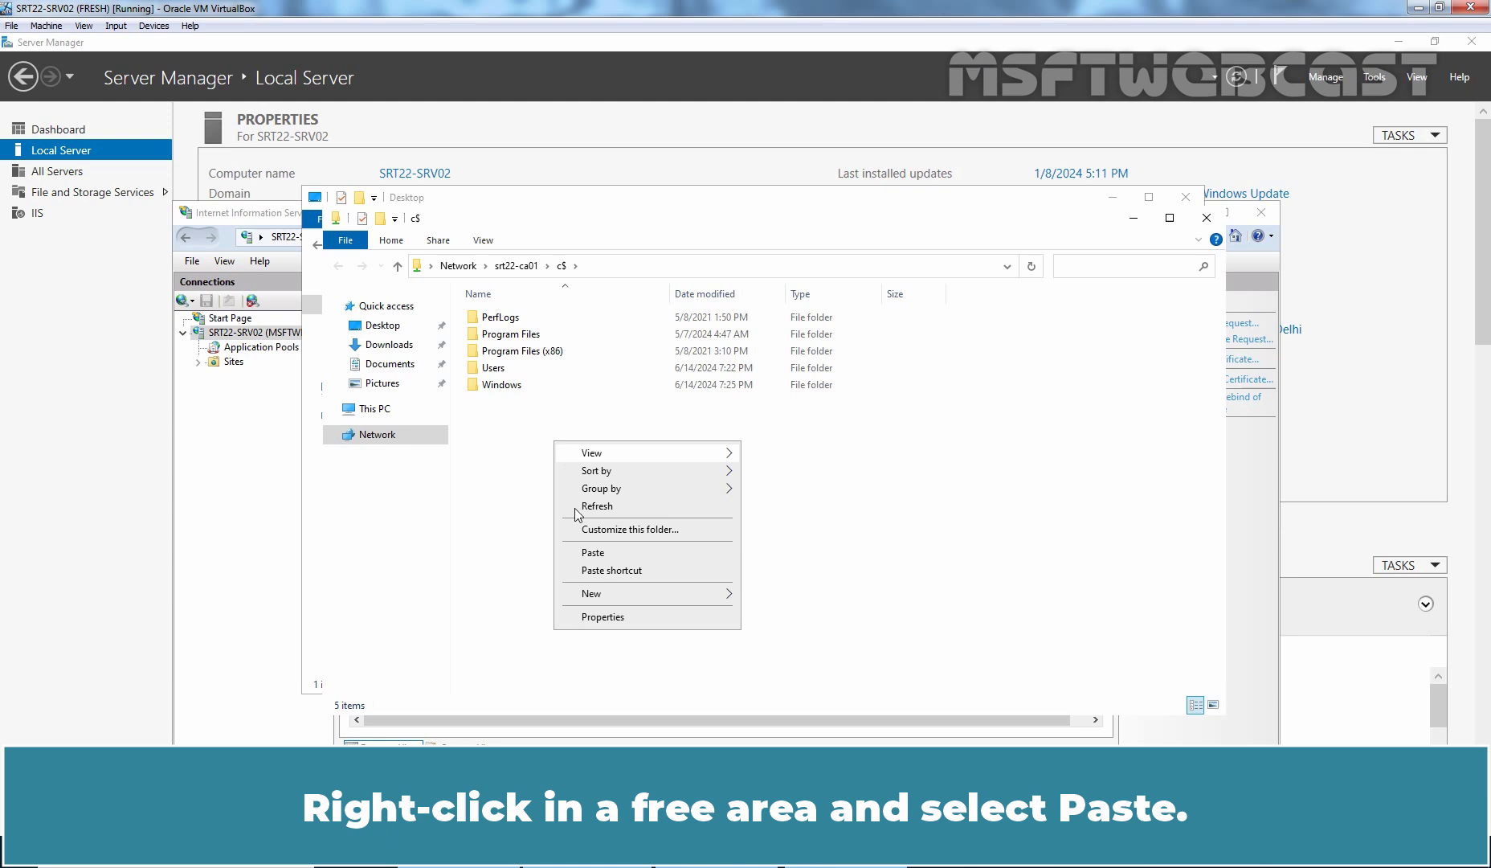
pyautogui.click(592, 553)
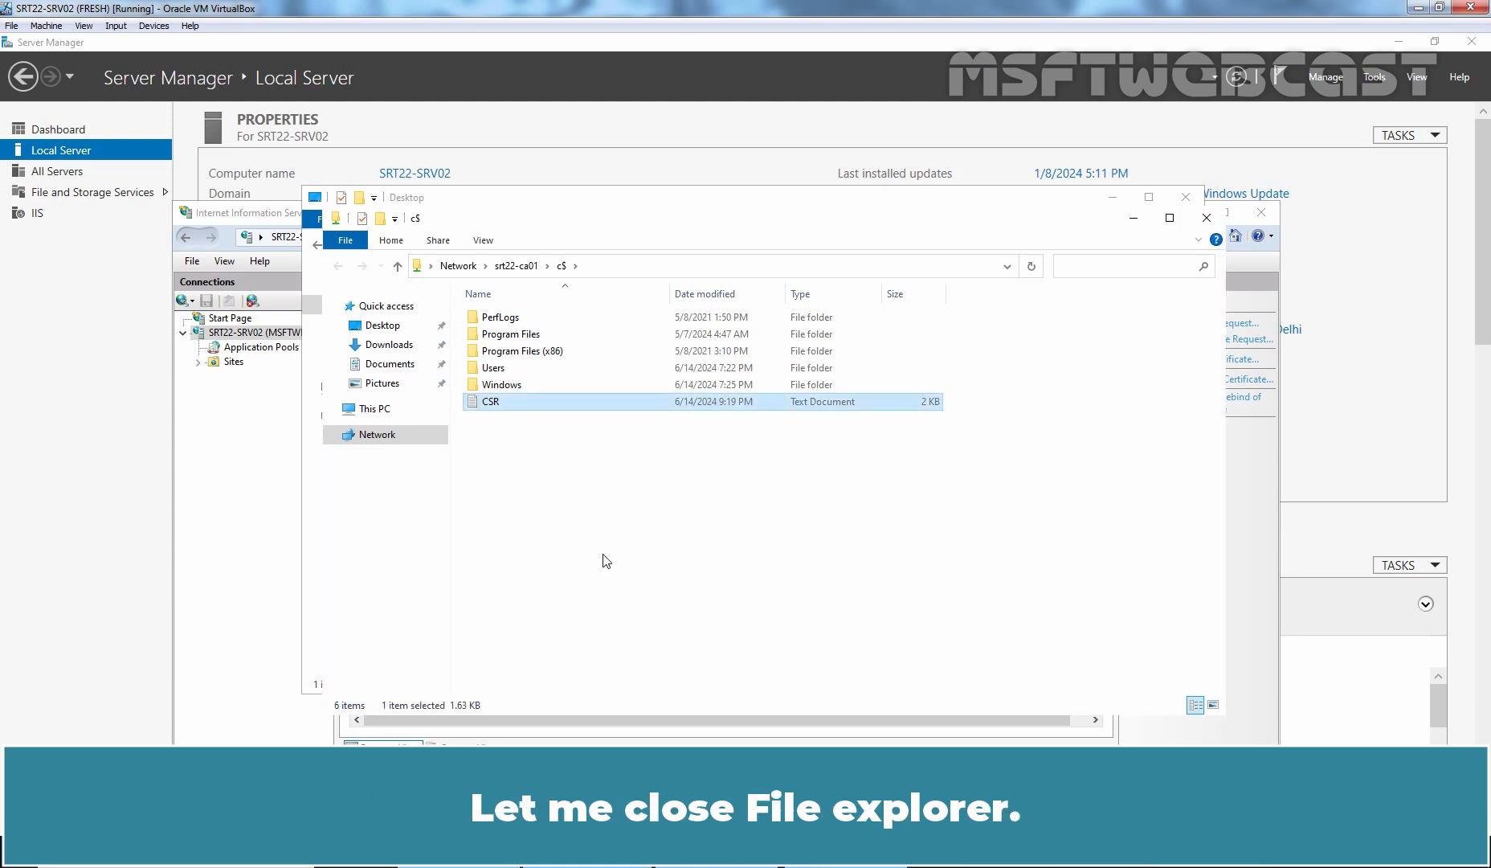
pyautogui.click(1205, 217)
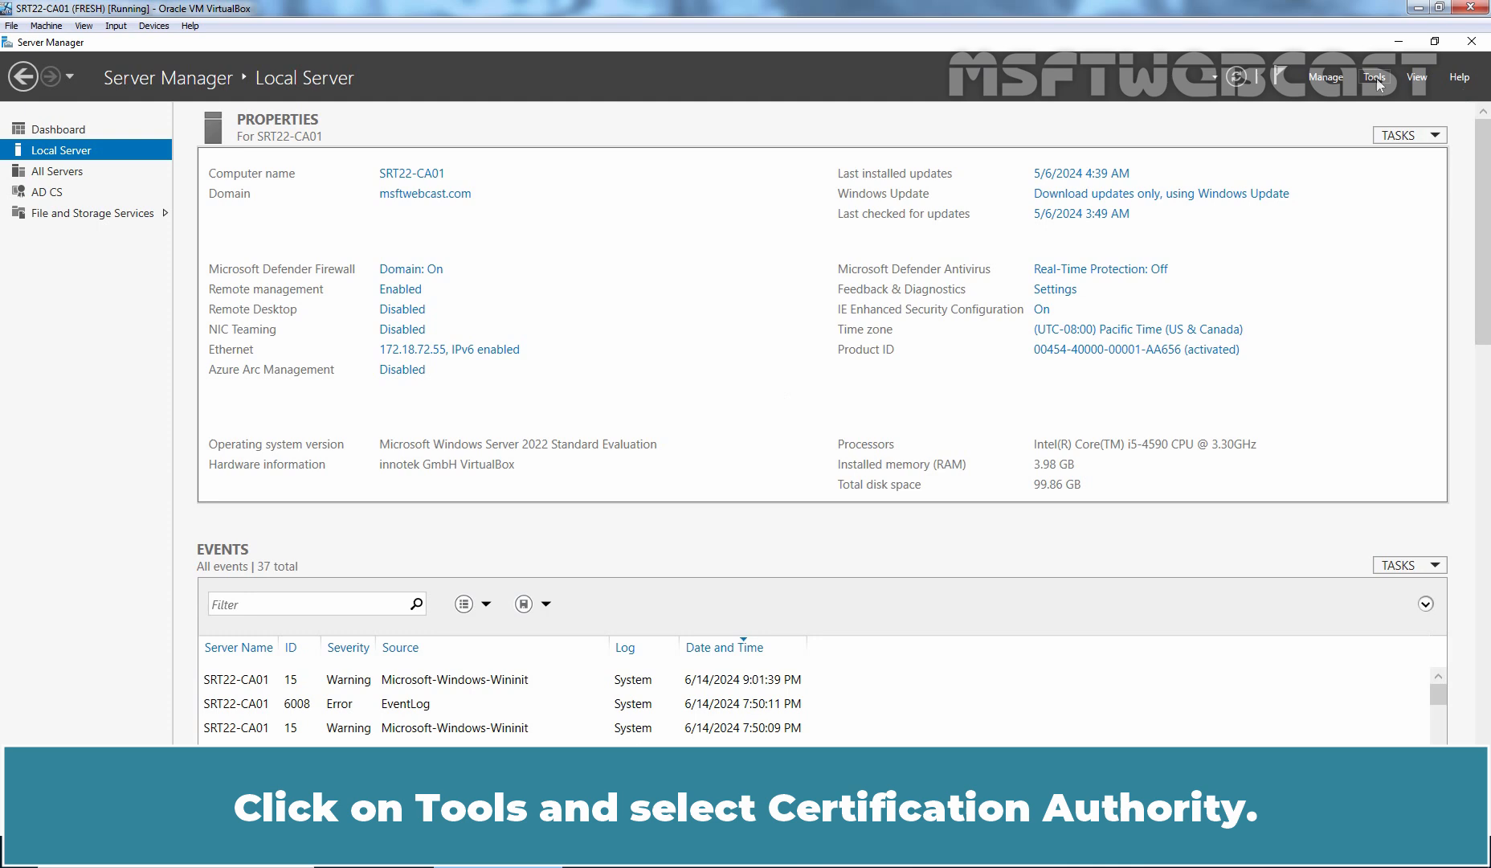
# In Certification Authority, start submitting a new request to MSFTWEBCAST-ER-CA
pyautogui.click(1375, 77)
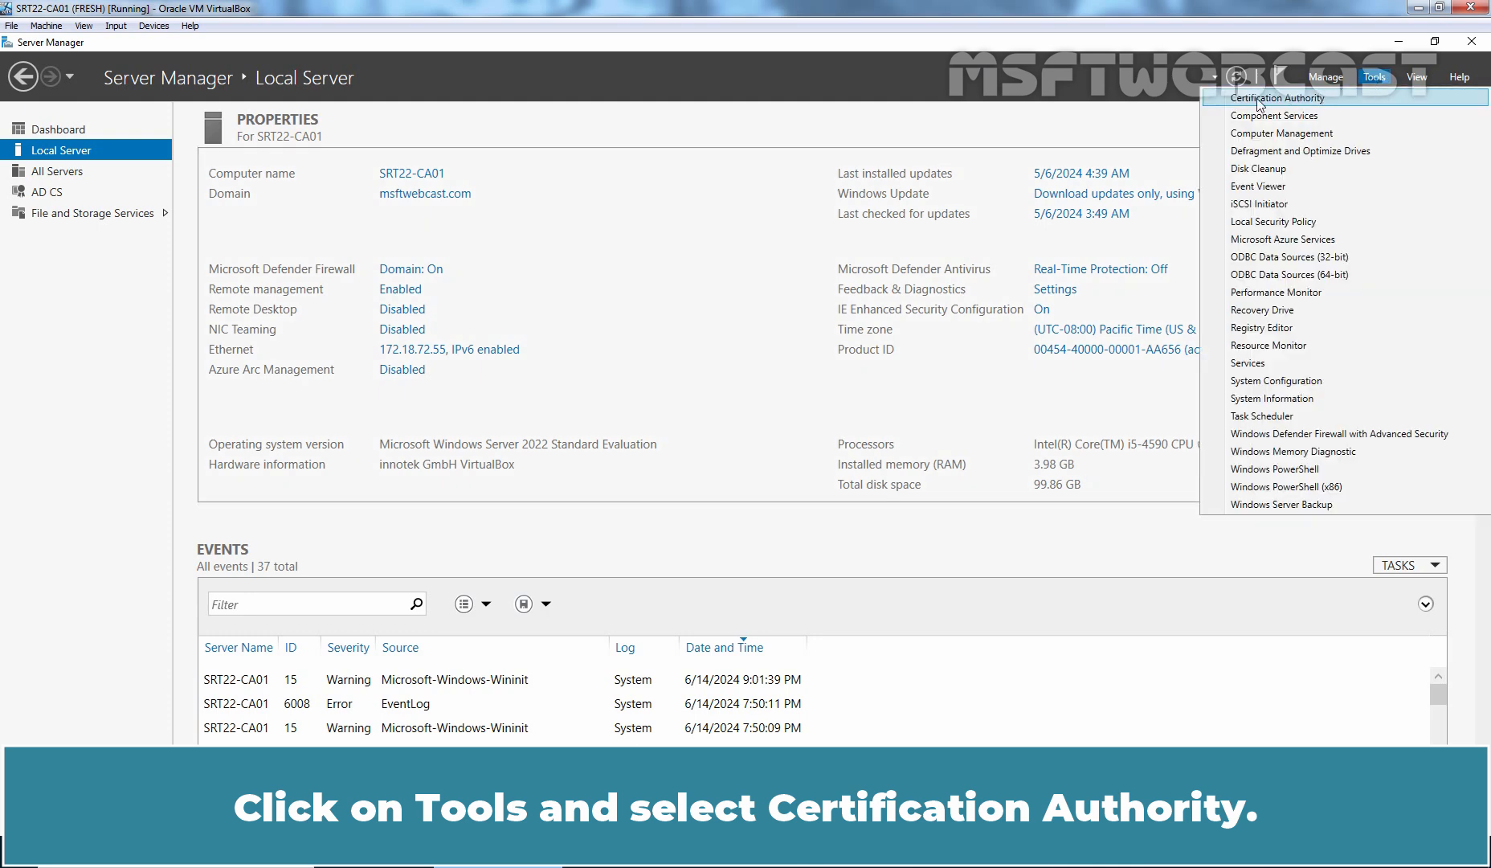
pyautogui.click(1278, 97)
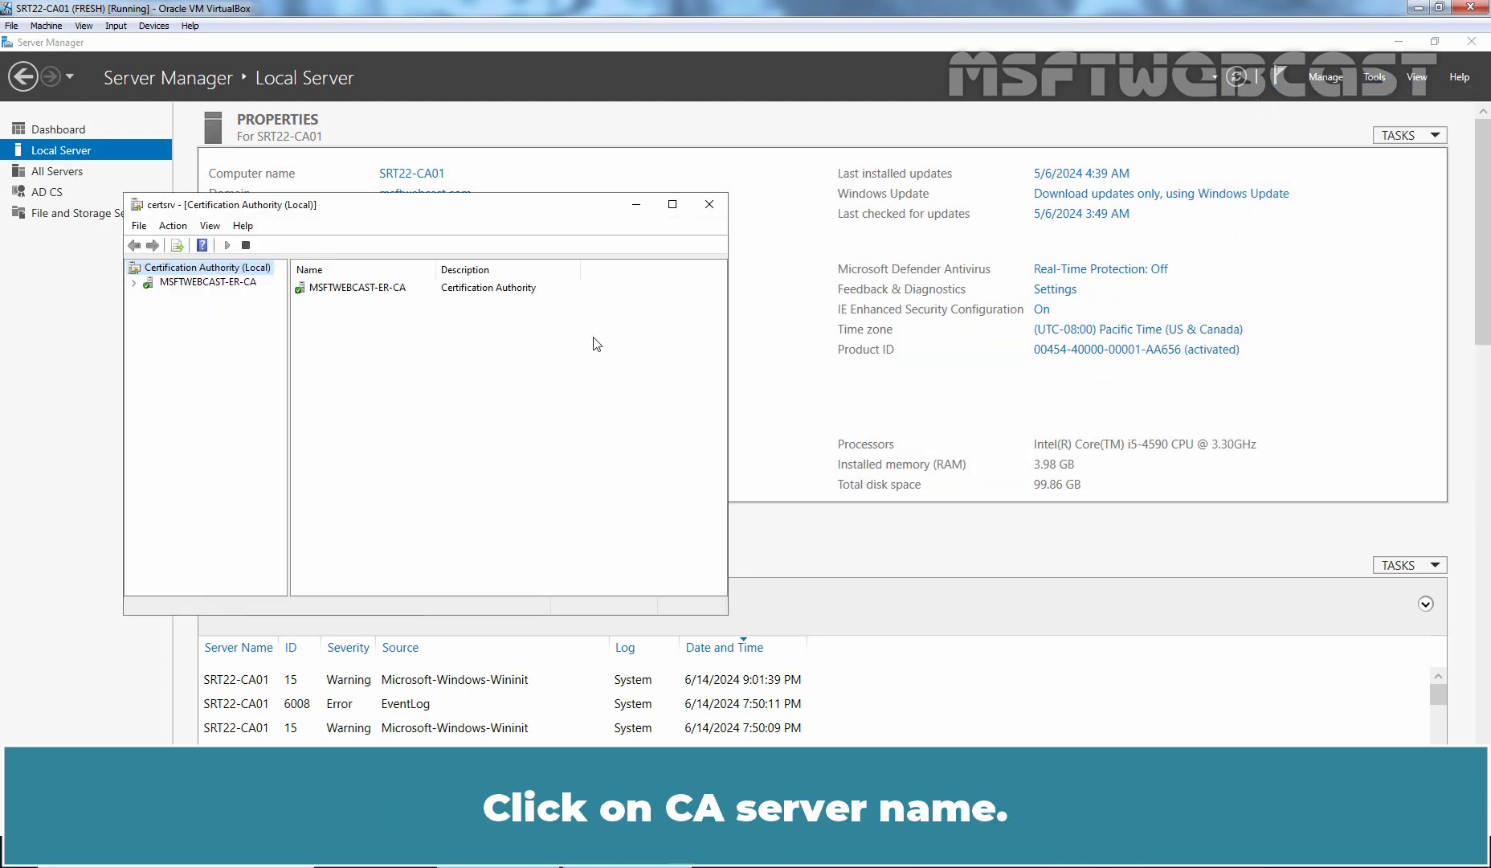
pyautogui.click(206, 281)
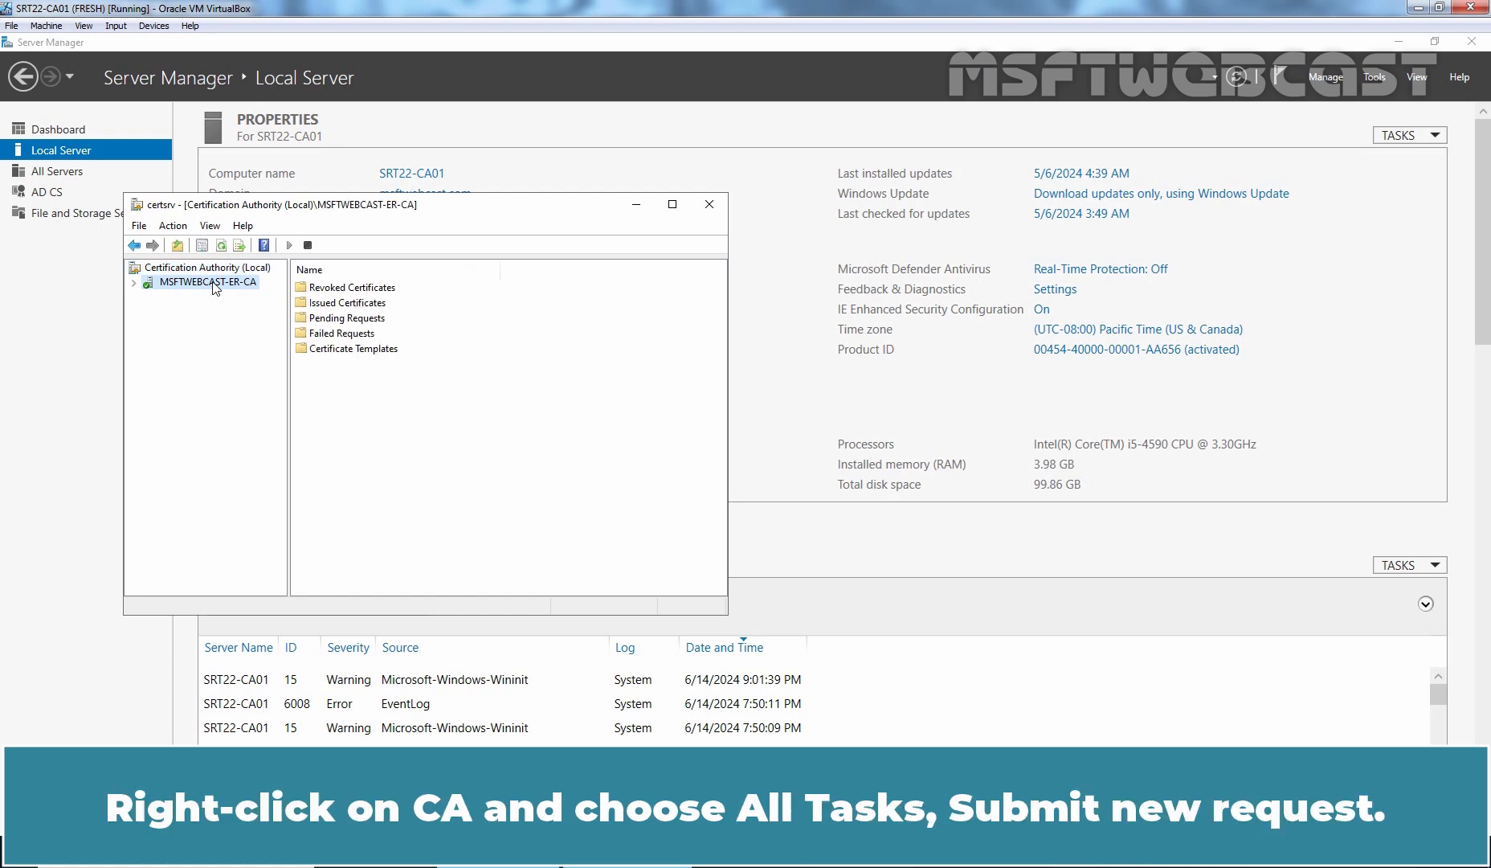
pyautogui.rightClick(201, 281)
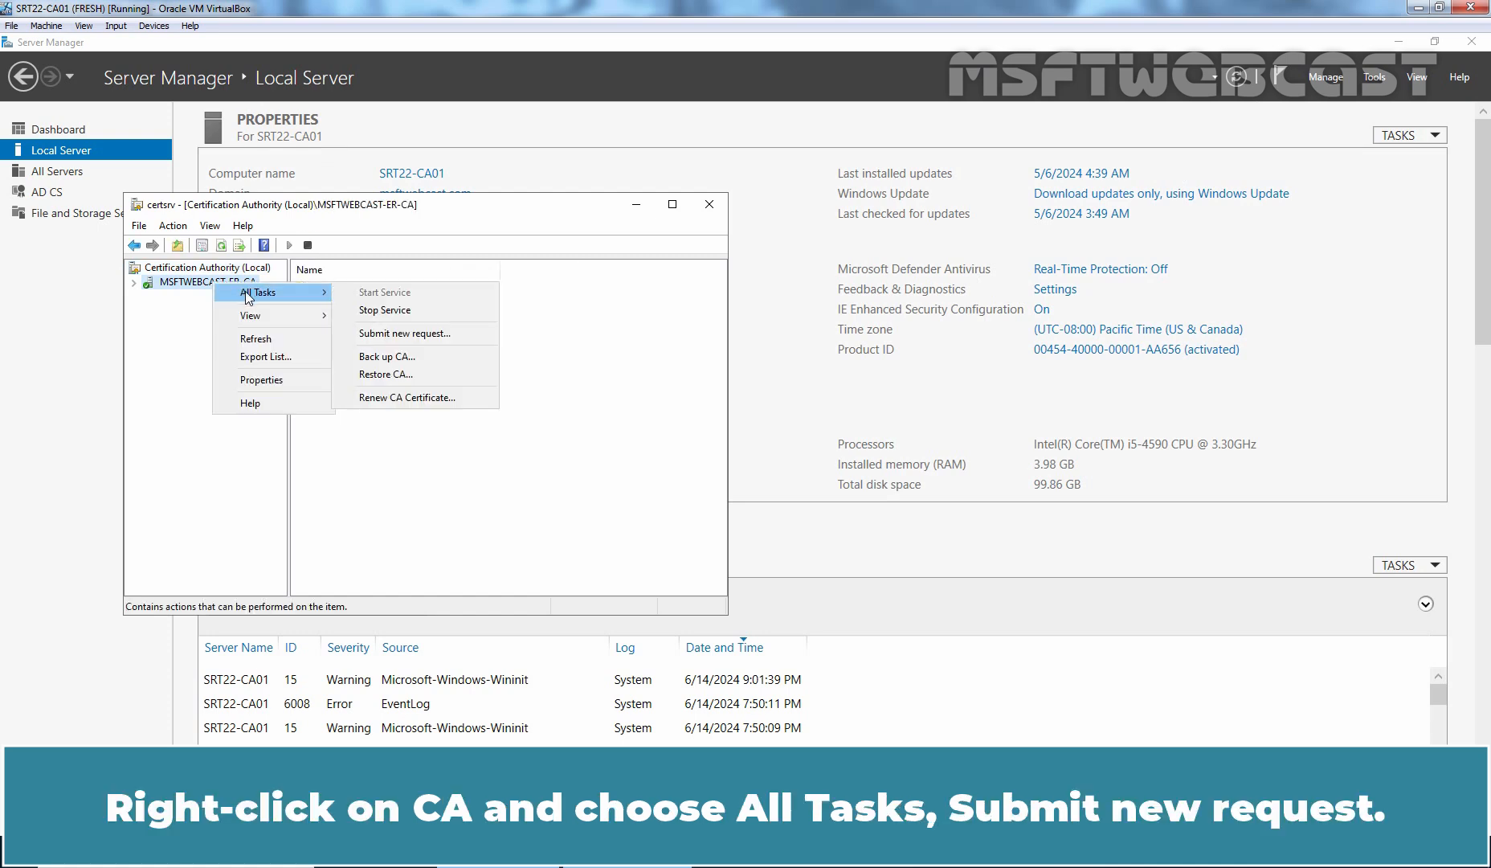
pyautogui.moveTo(416, 332)
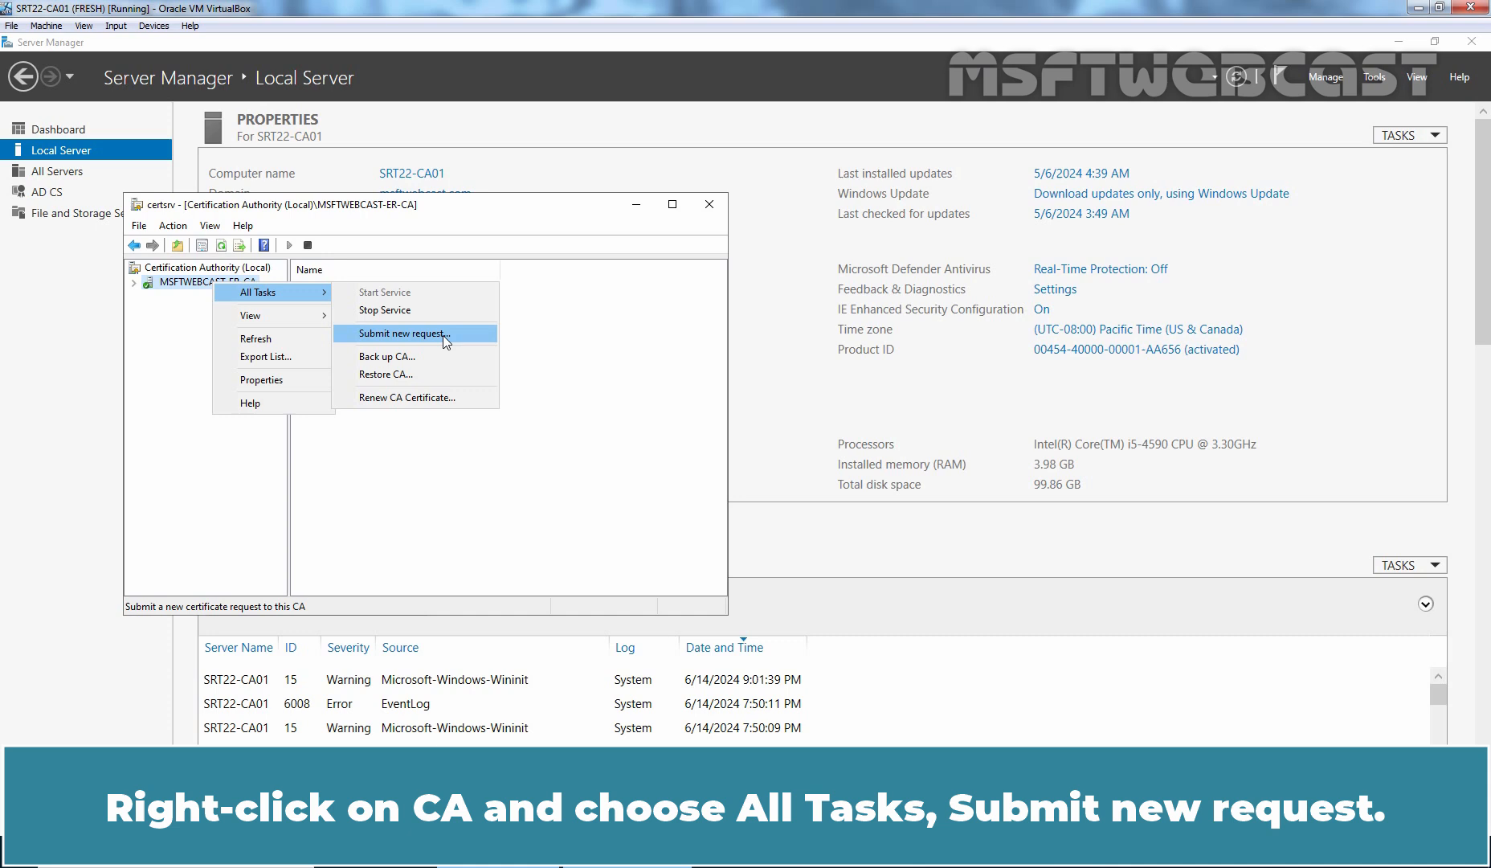
pyautogui.click(402, 332)
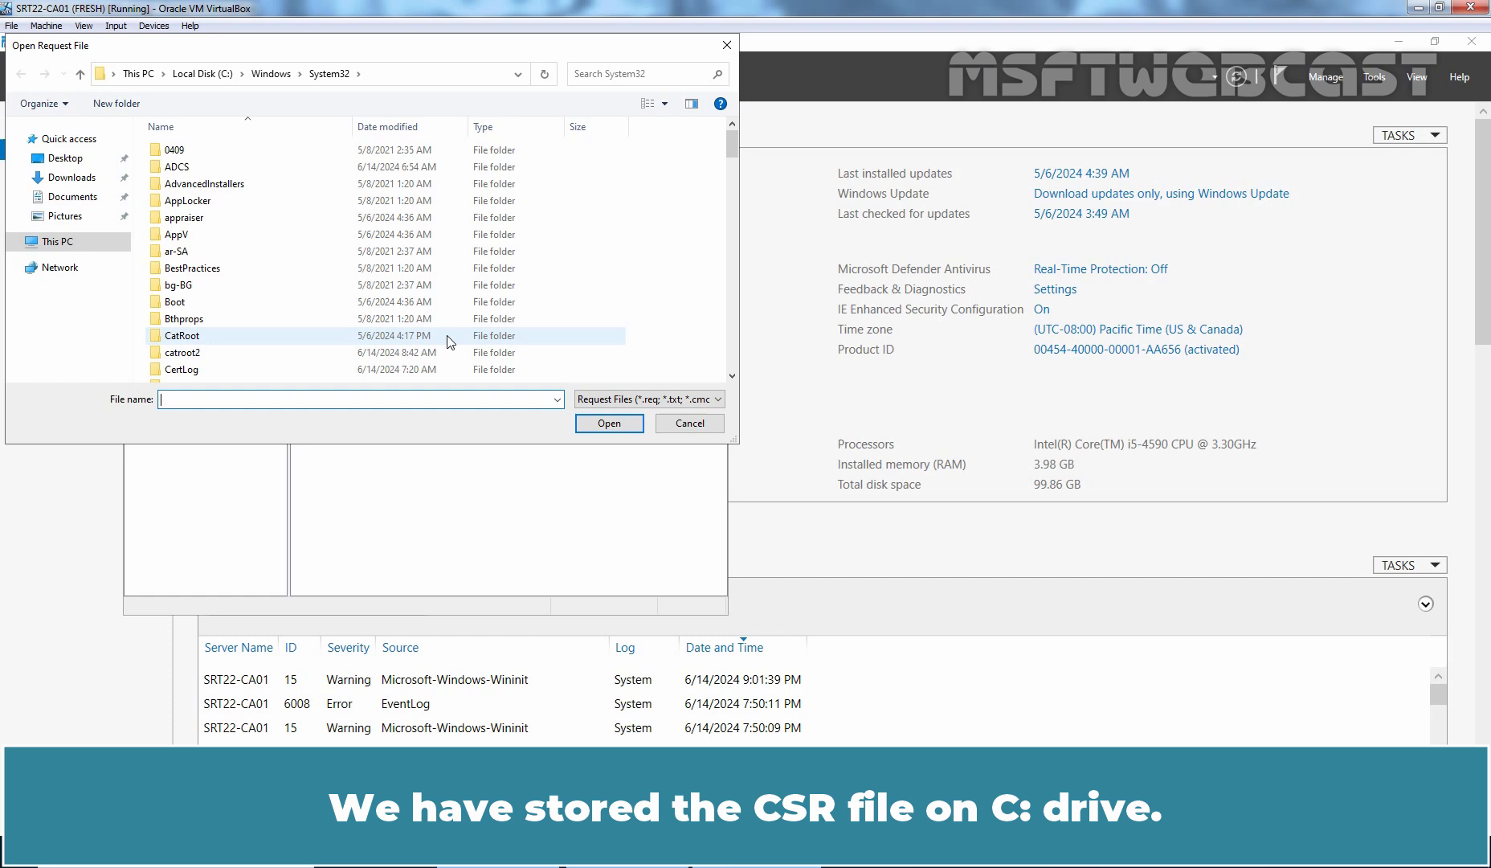
# Submit CSR from C: to the CA and dismiss the missing-template error
pyautogui.click(61, 241)
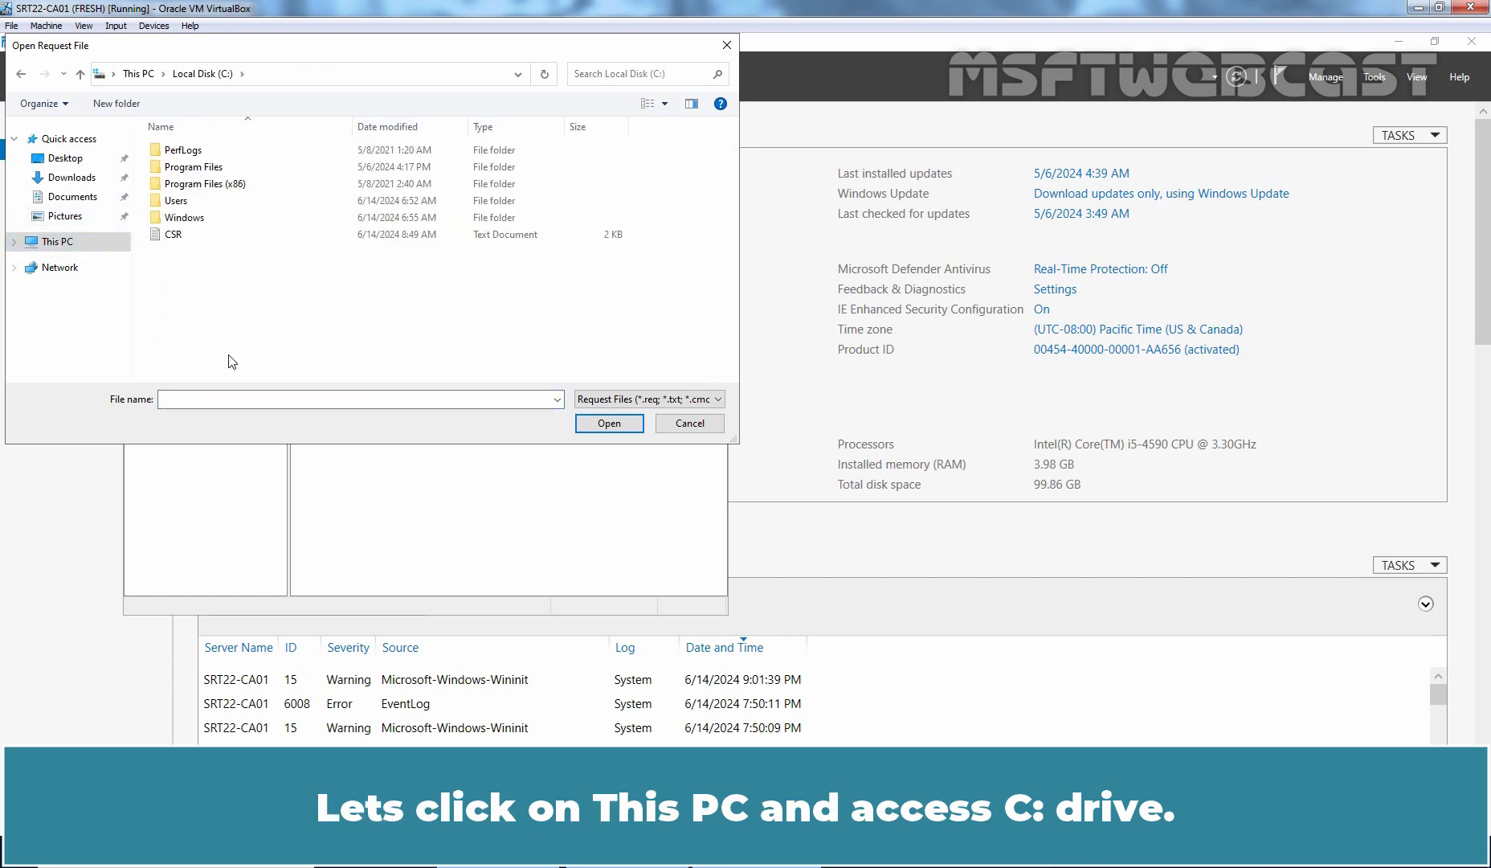
pyautogui.click(174, 235)
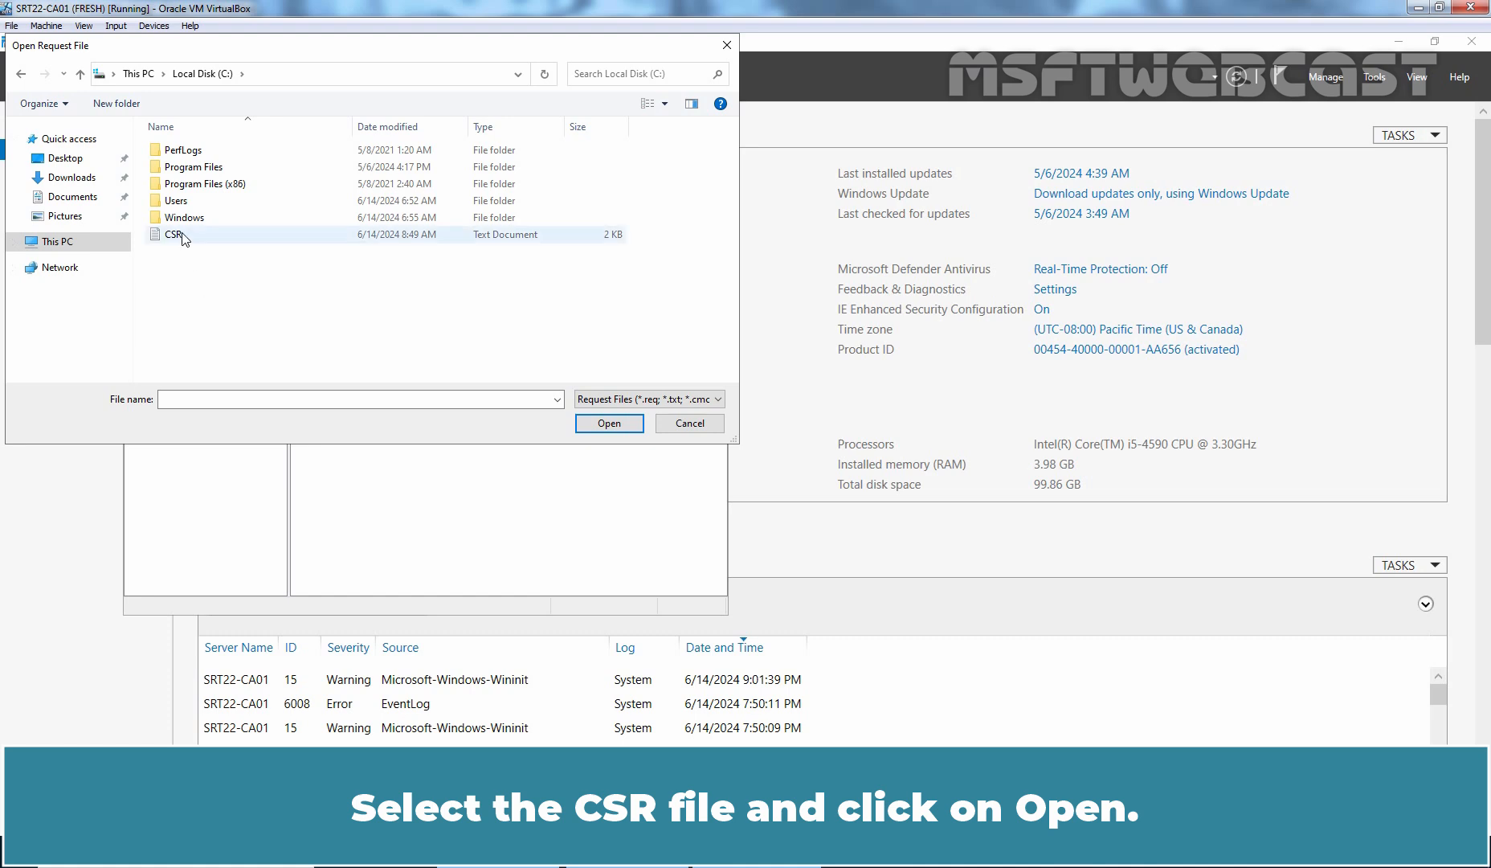
pyautogui.click(175, 235)
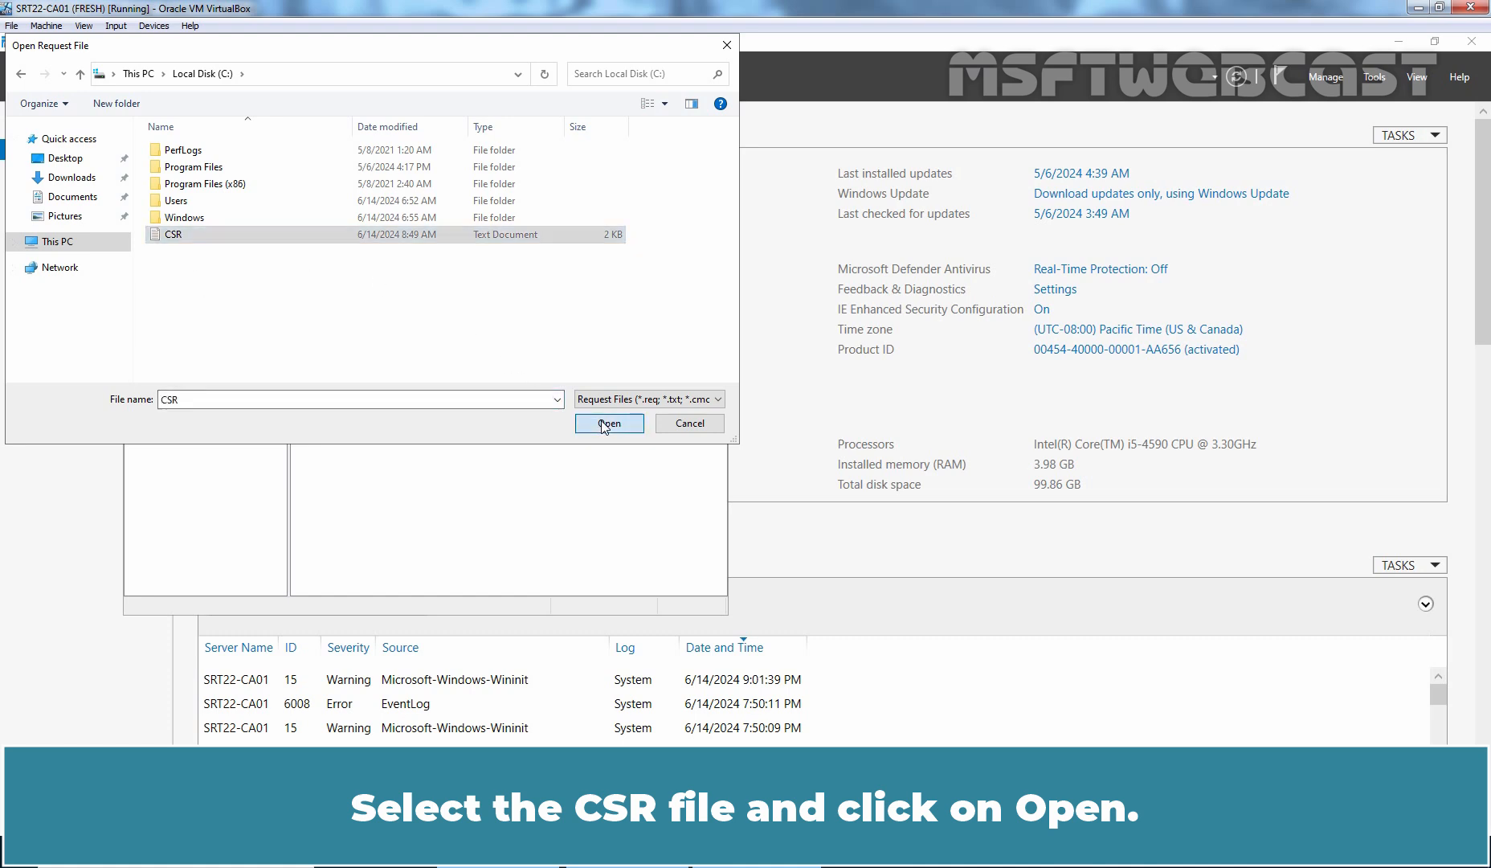
pyautogui.click(607, 422)
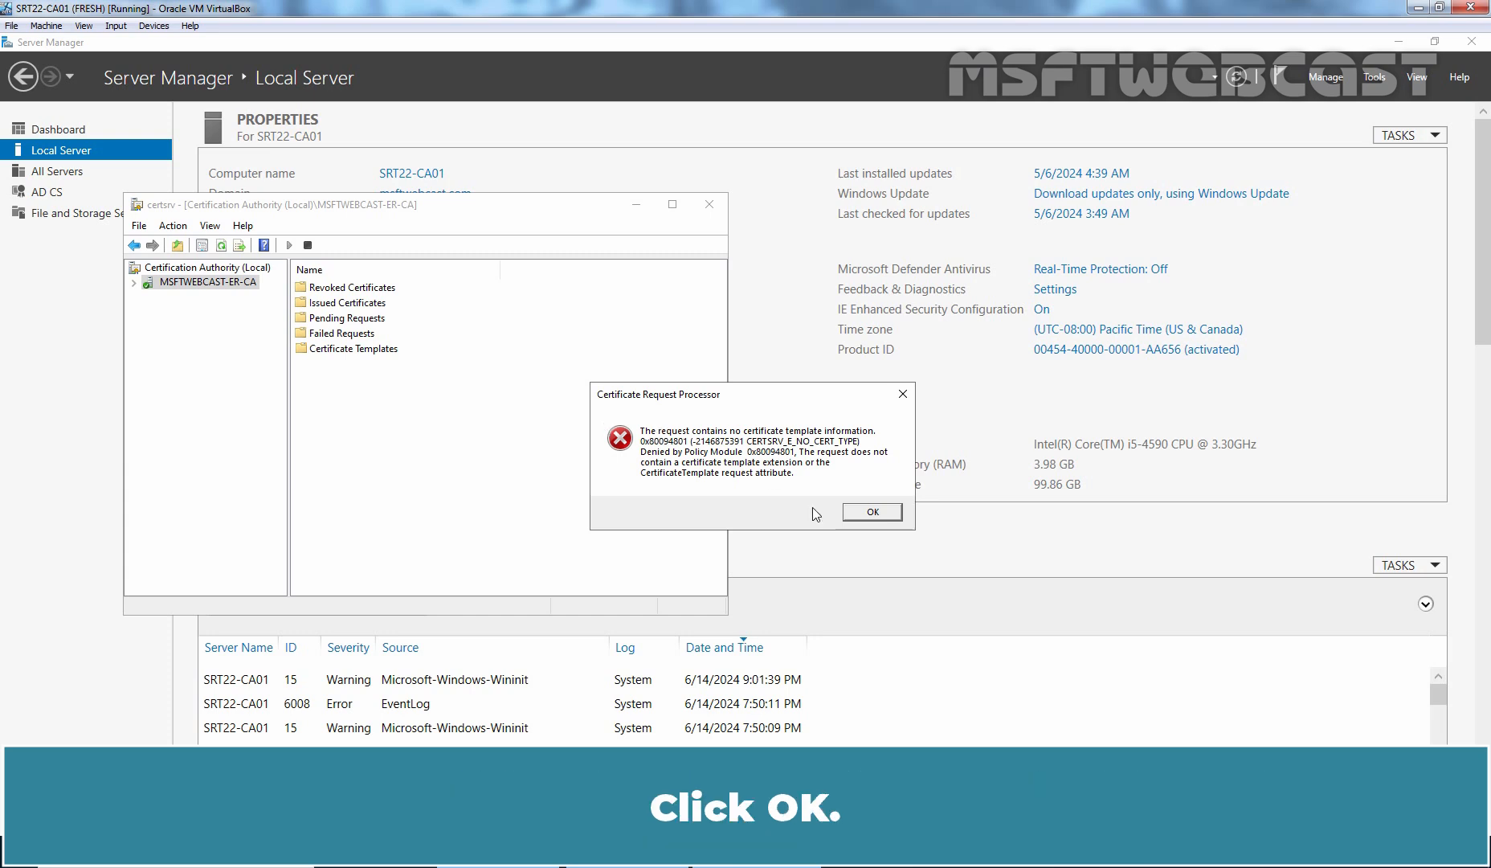
pyautogui.click(871, 511)
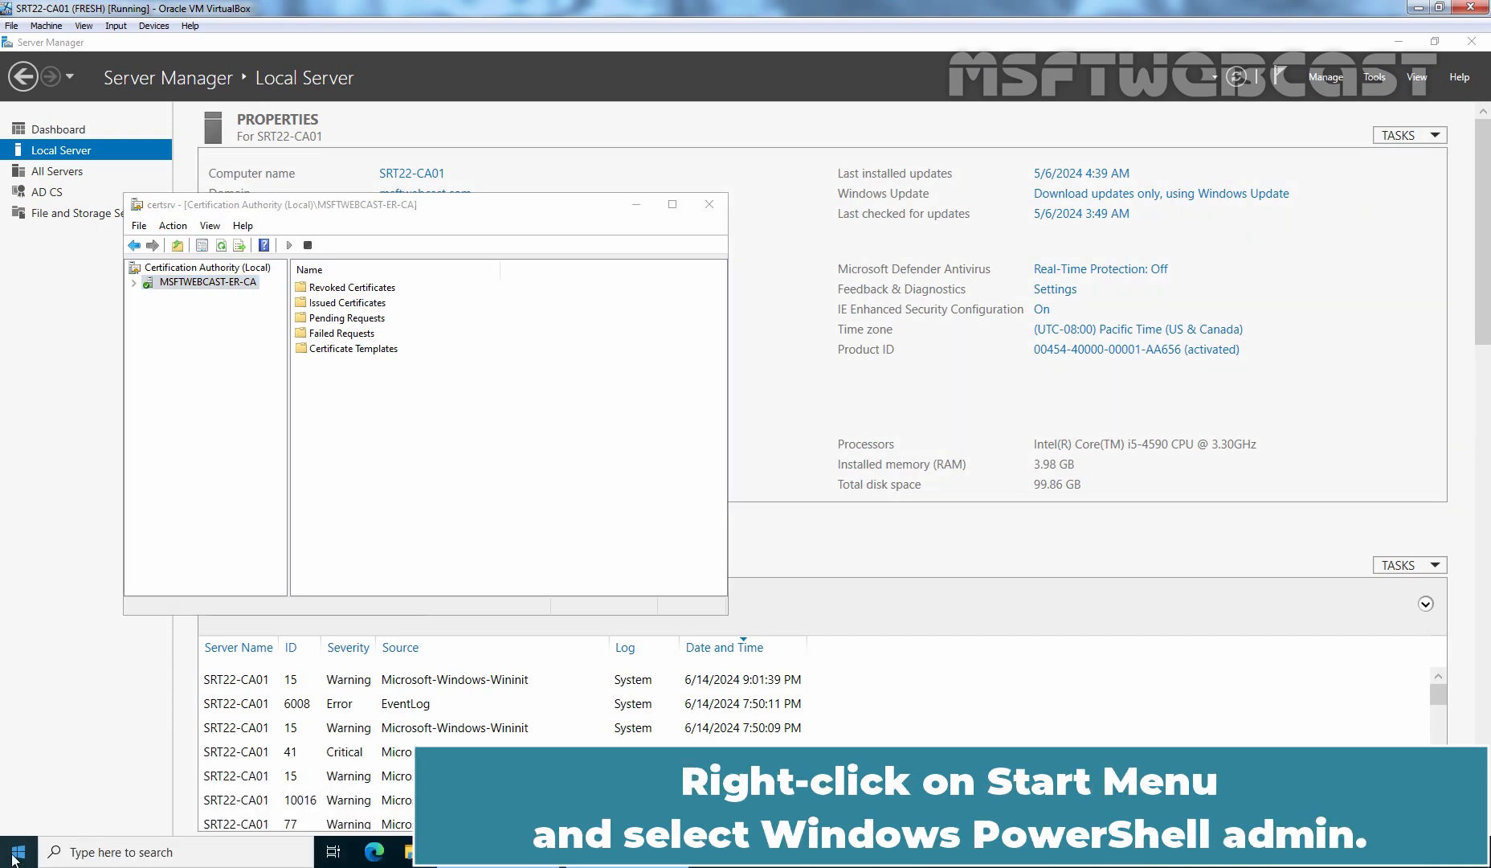
# Launch Windows PowerShell as administrator from the Start button menu
pyautogui.rightClick(15, 851)
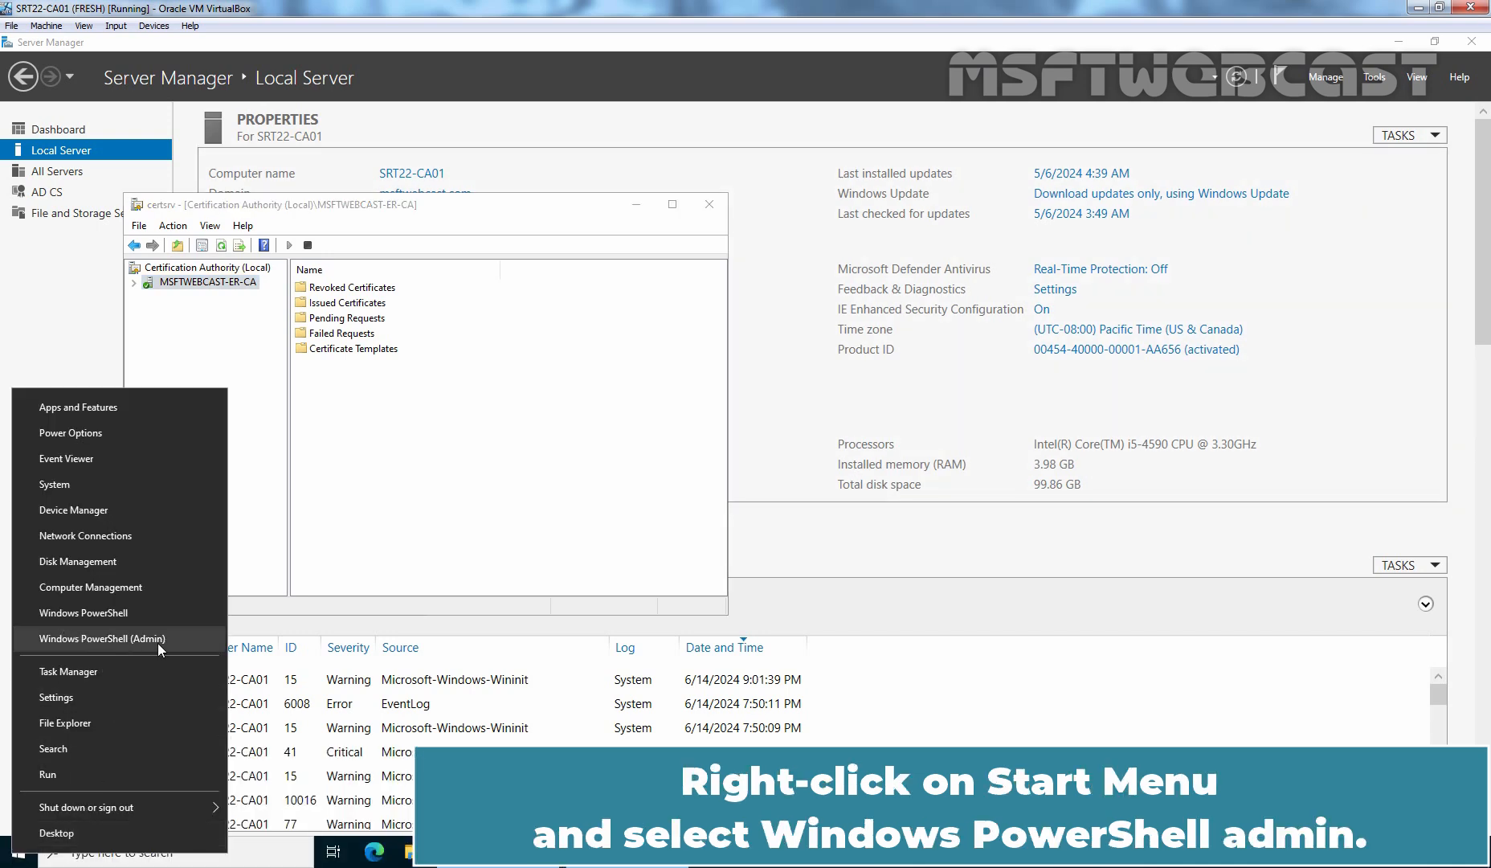
pyautogui.click(100, 638)
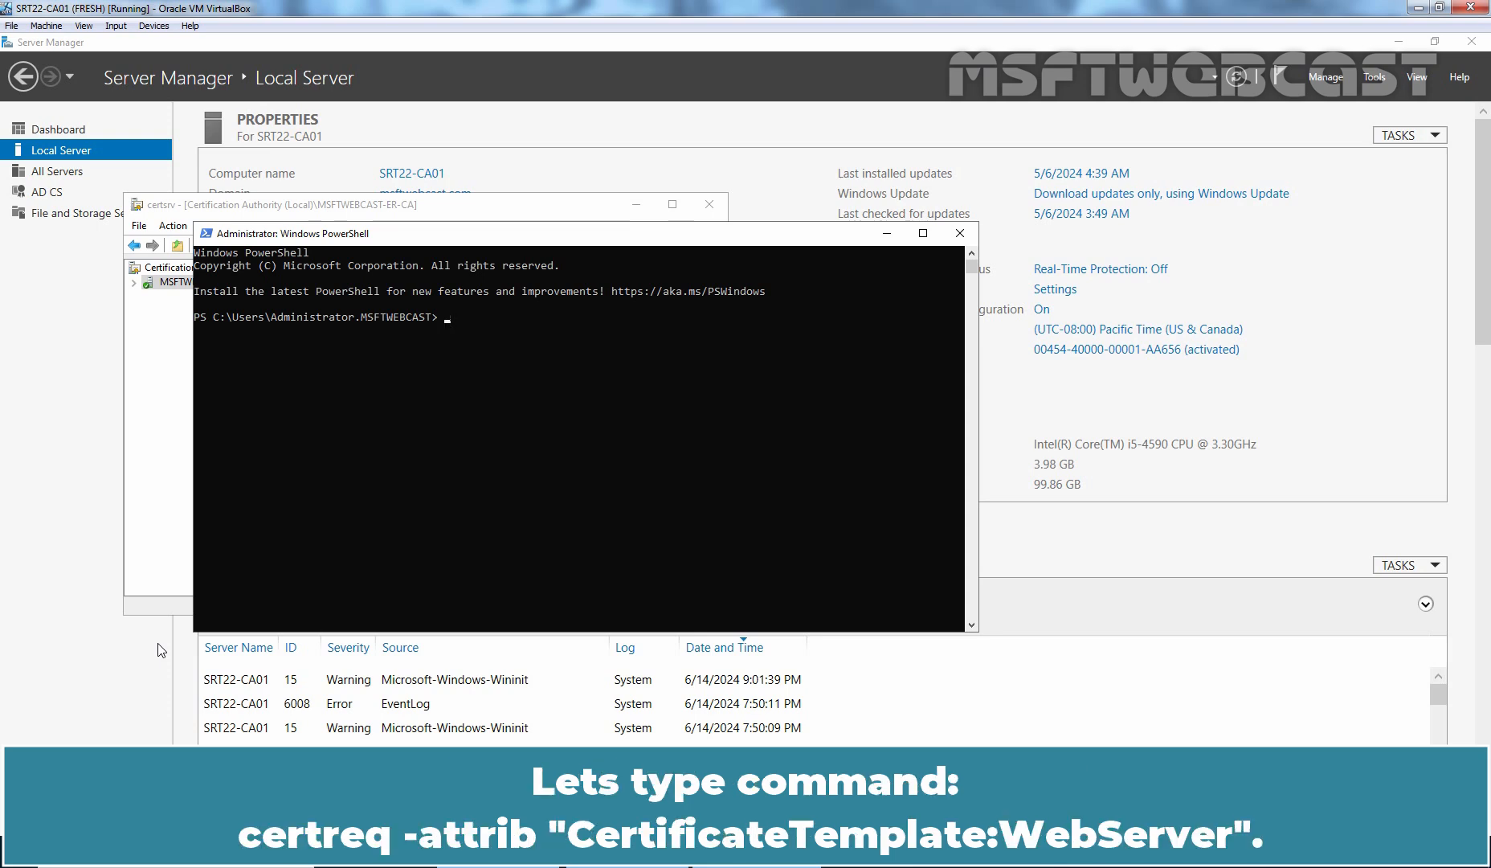
# Run certreq -attrib "CertificateTemplate:WebServer"
pyautogui.write('certreq -attrib "Certifica')
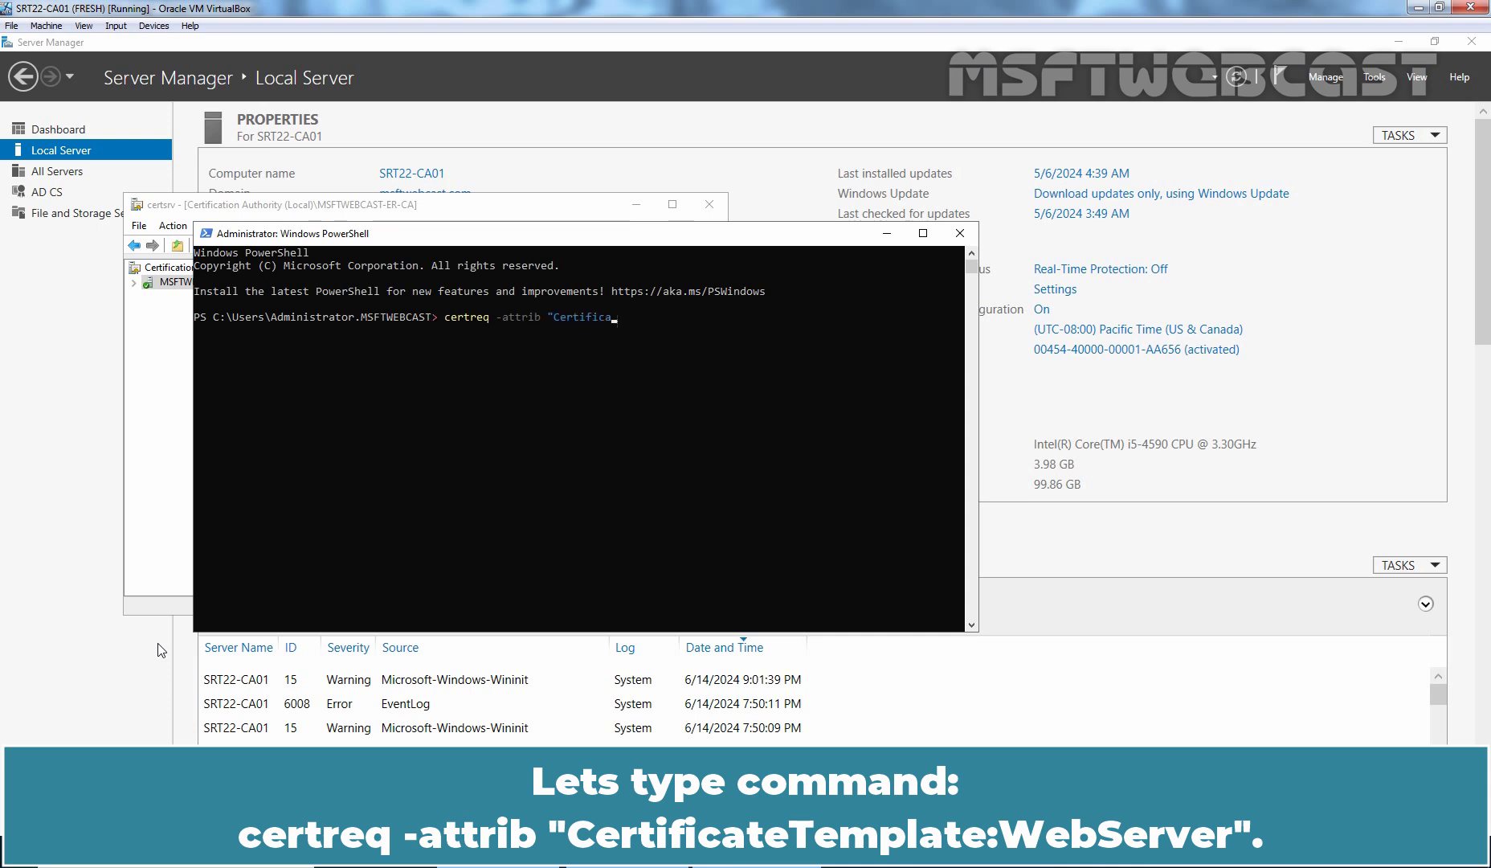
pyautogui.write('teTemplate:Web')
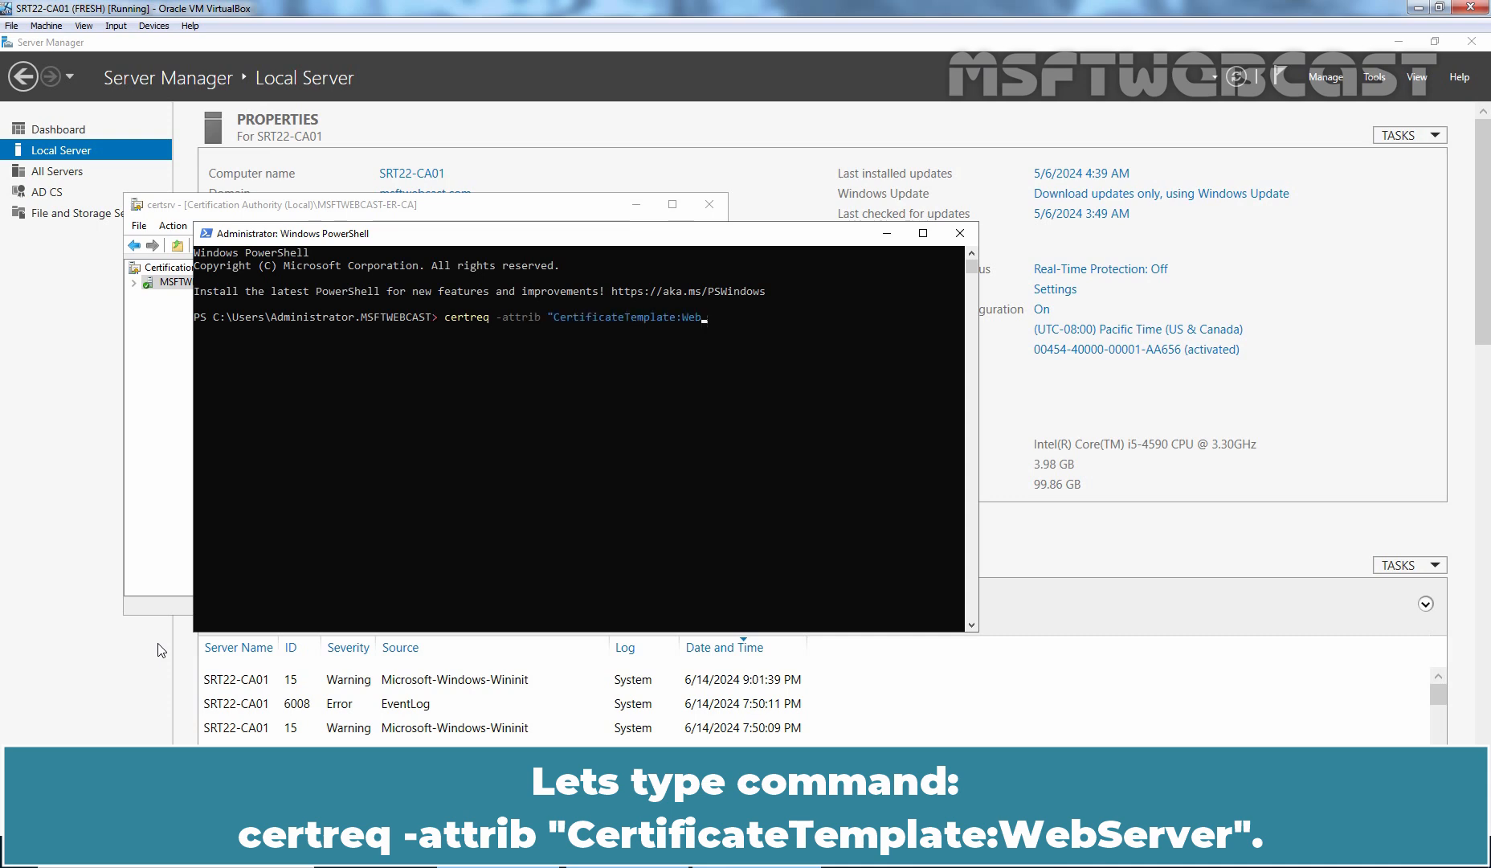
pyautogui.write('Server"')
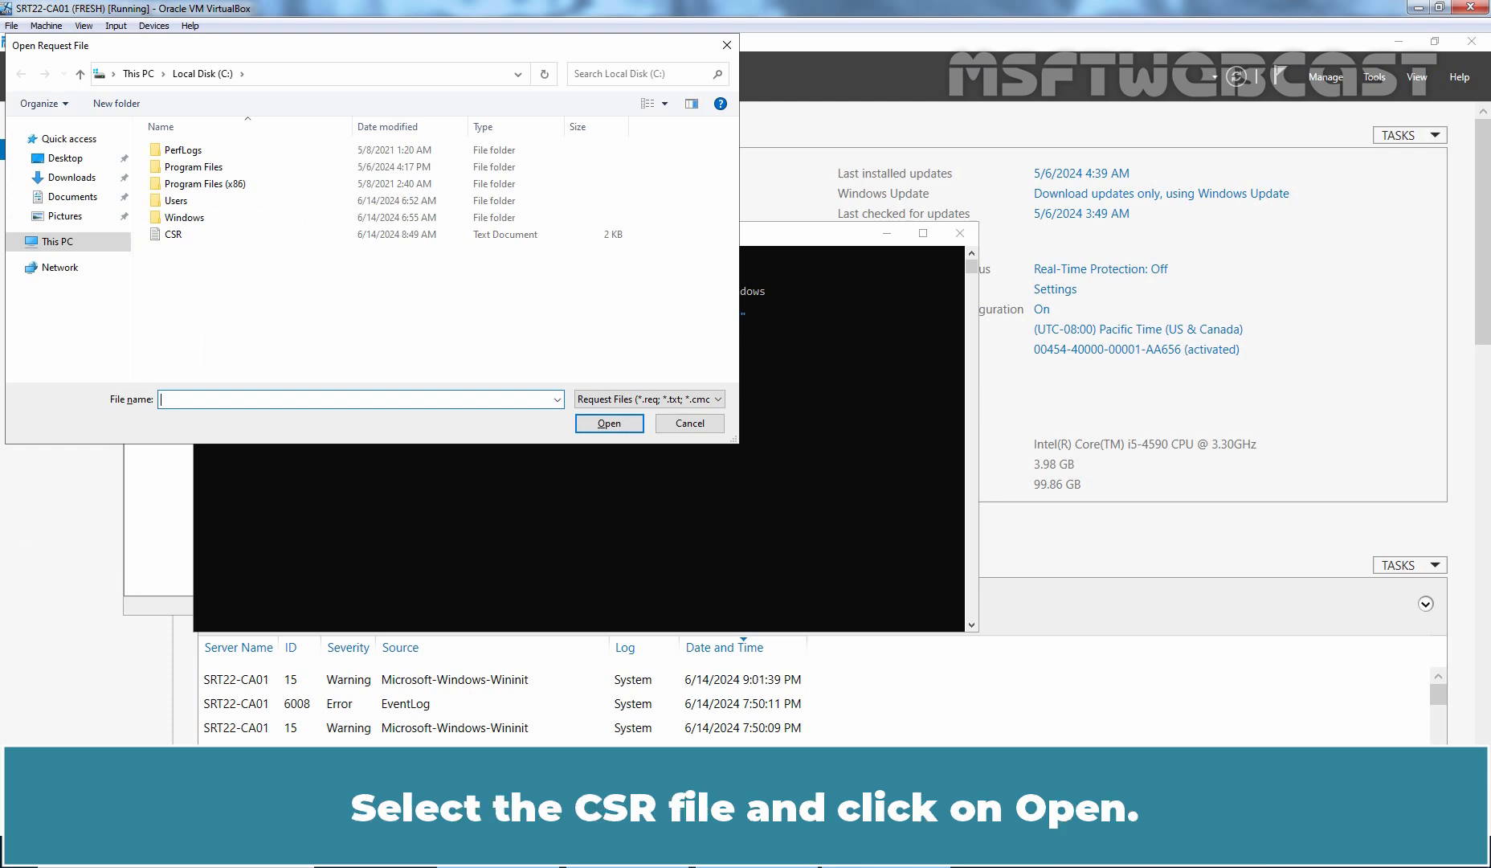
# Sign CSR with MSFTWEBCAST-ER-CA and save the certificate on C: as IIS-Certificate
pyautogui.click(174, 234)
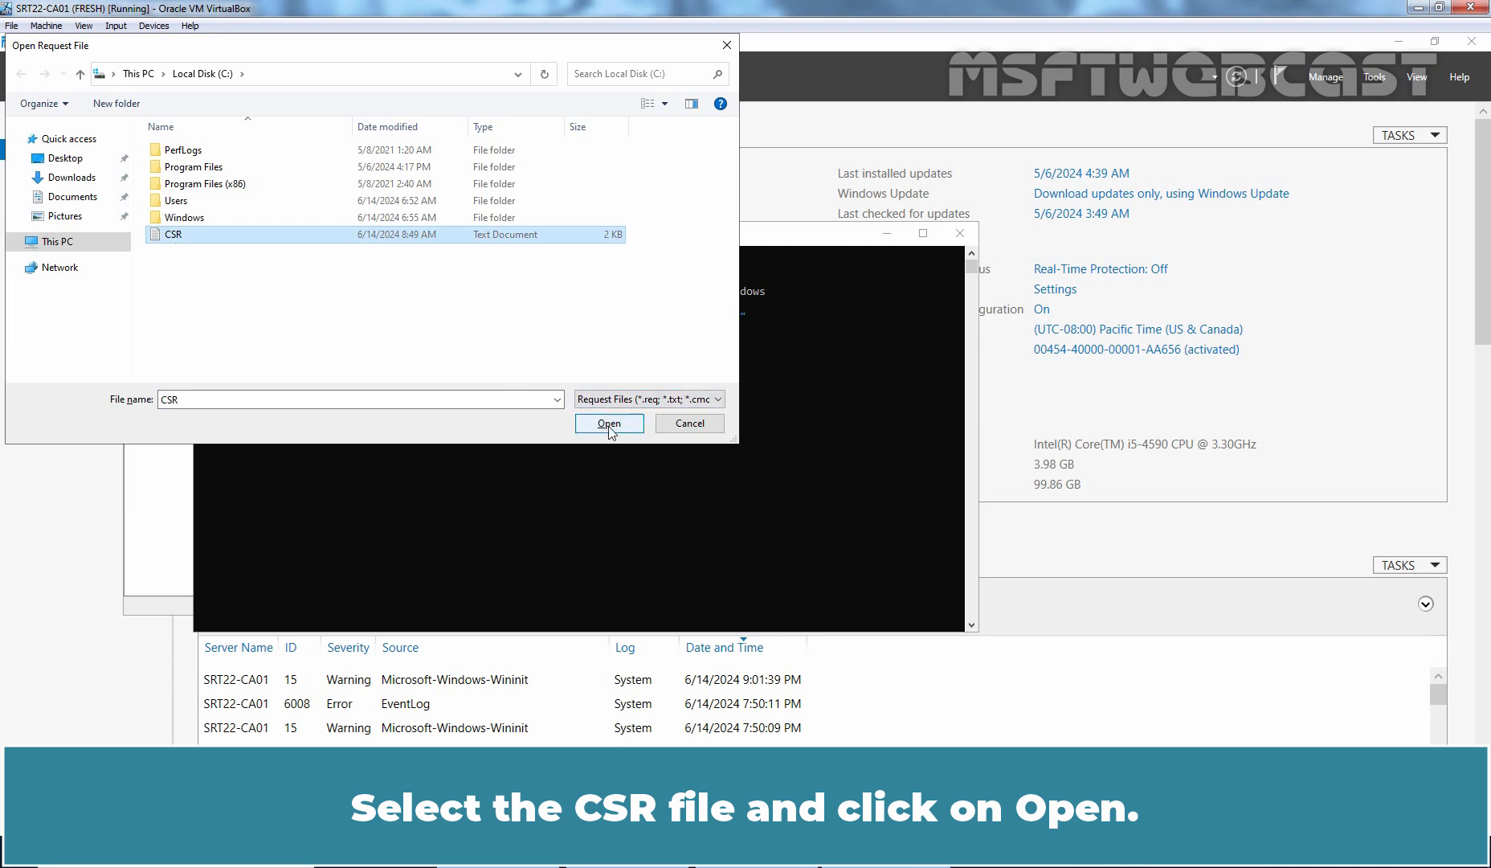
pyautogui.click(609, 422)
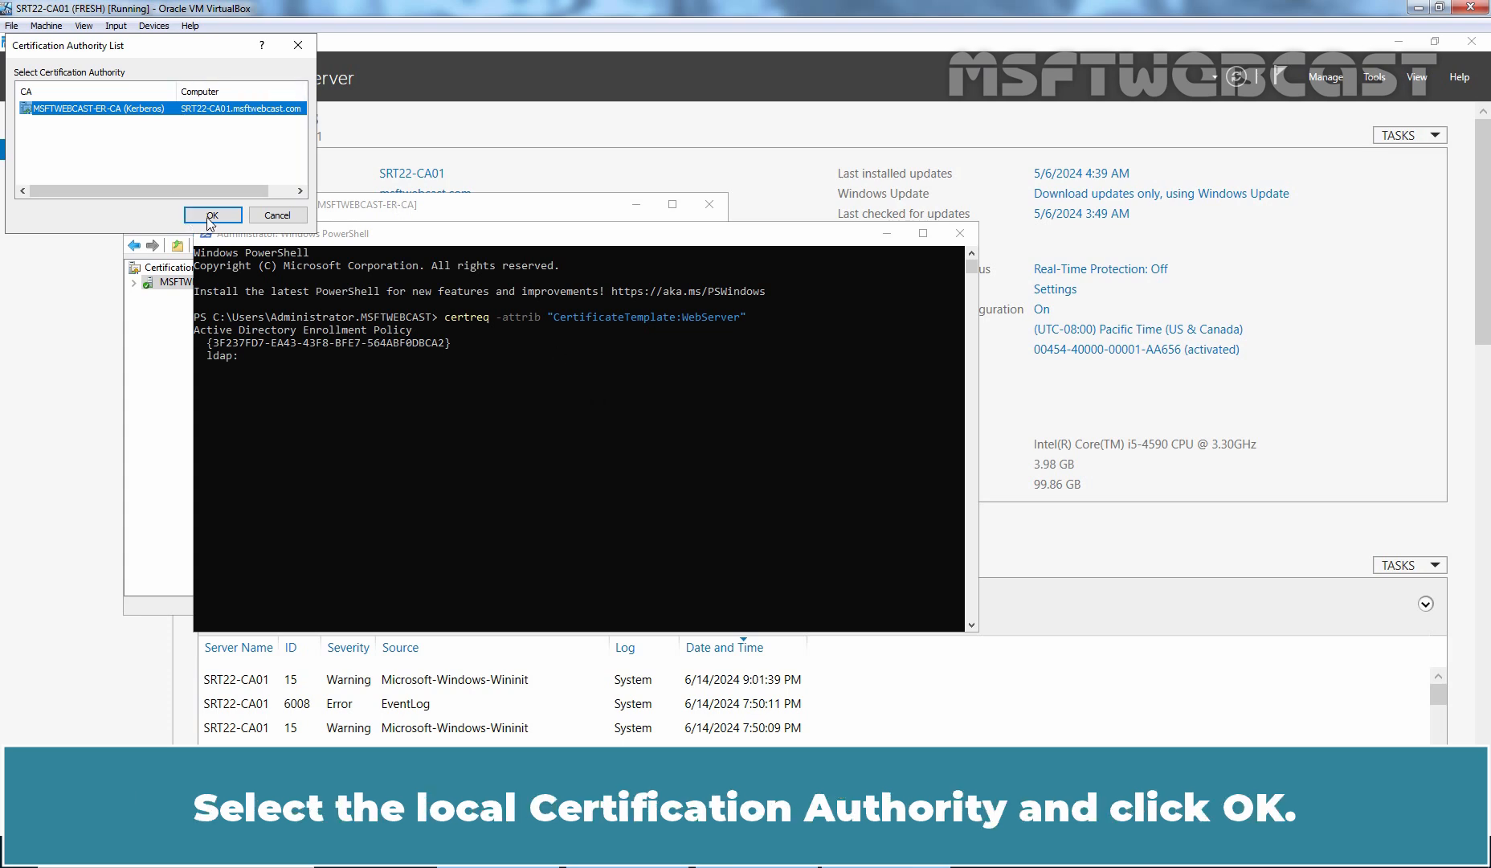
pyautogui.click(212, 215)
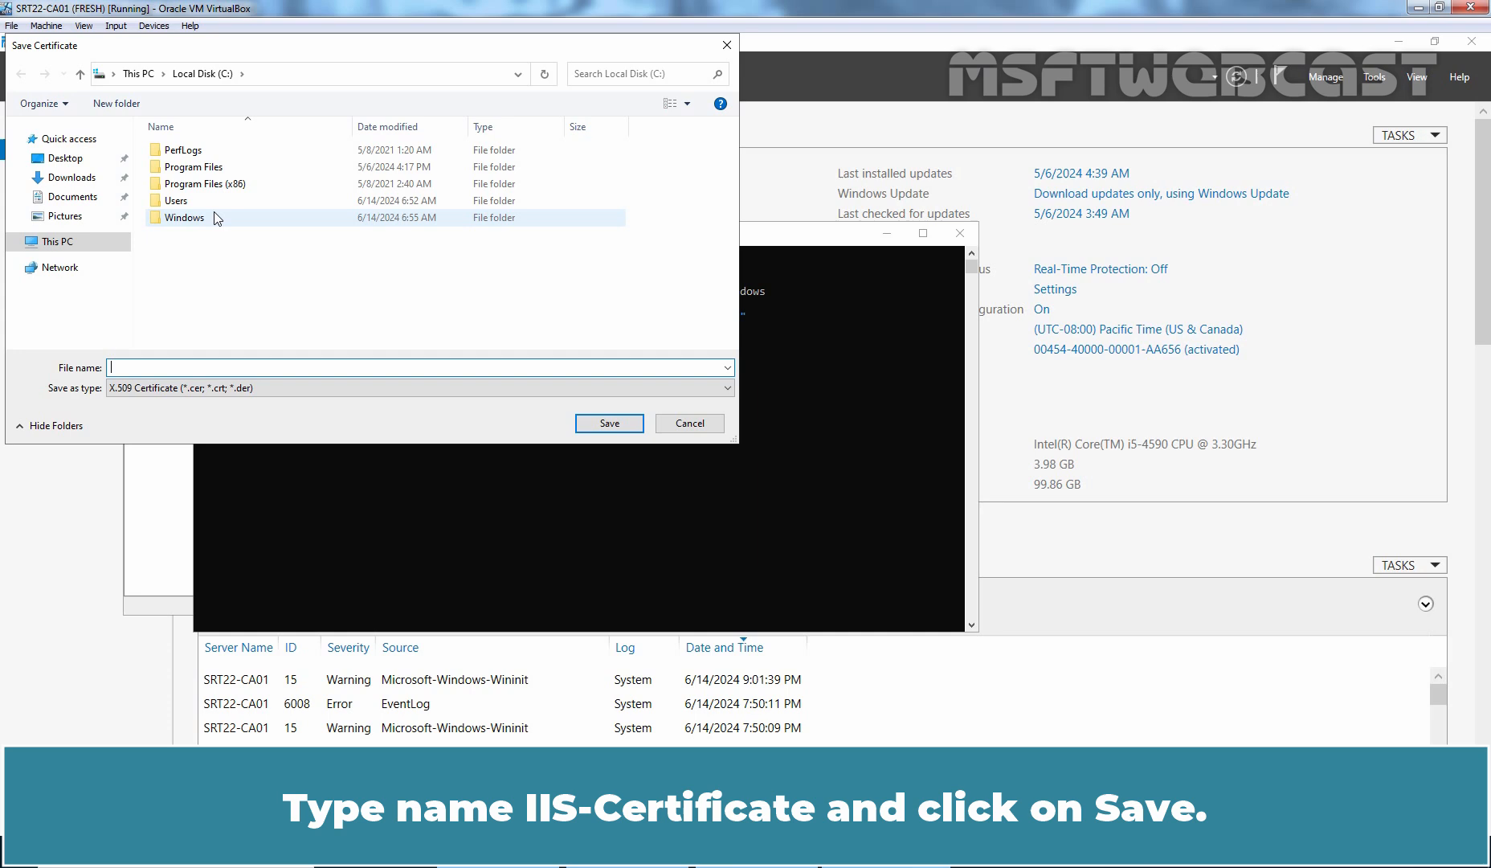
pyautogui.write('IIS-Certificate')
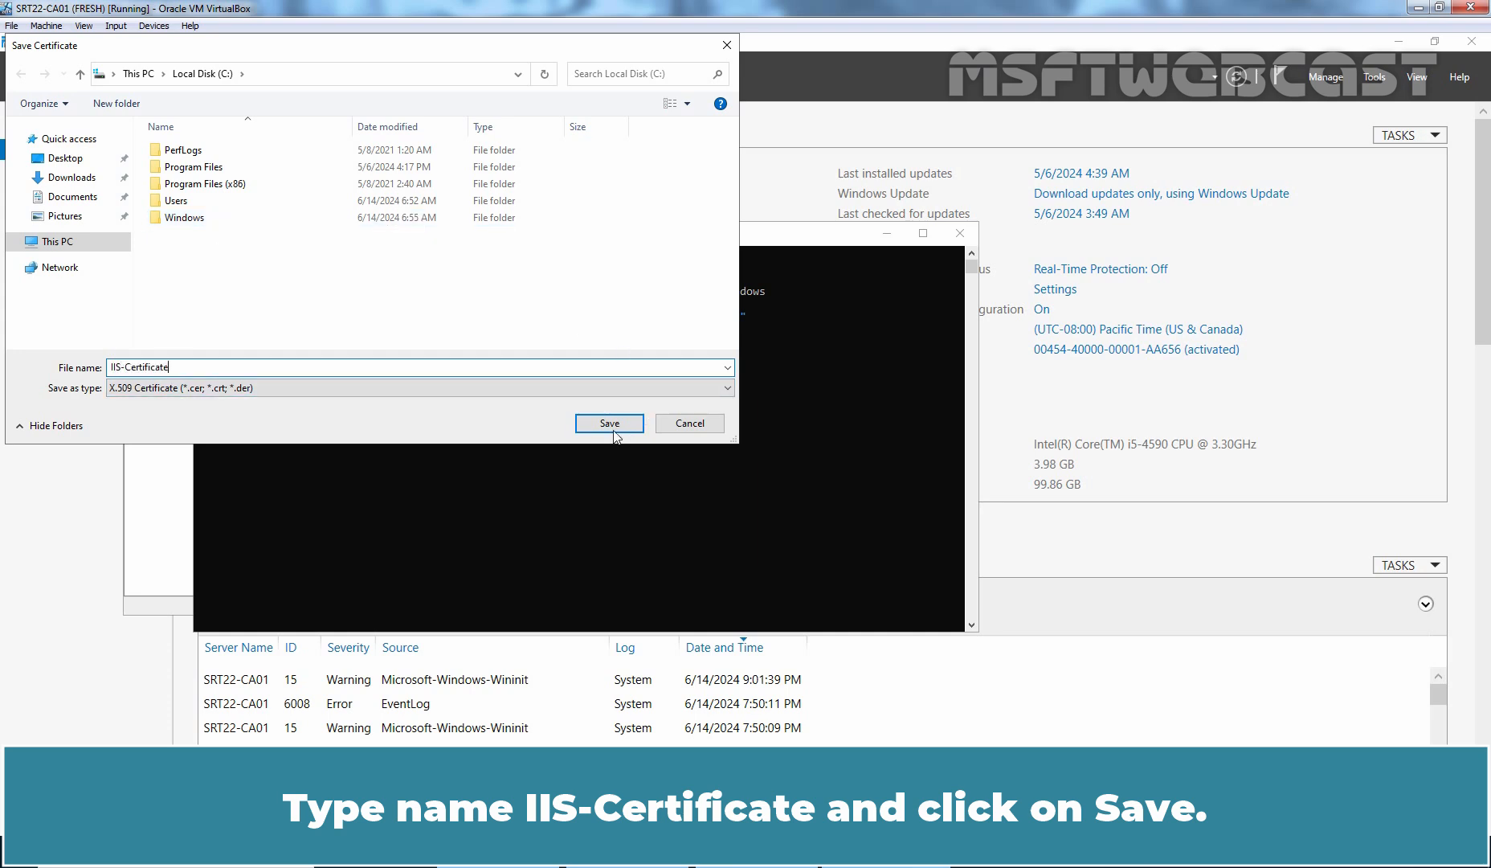
pyautogui.click(607, 423)
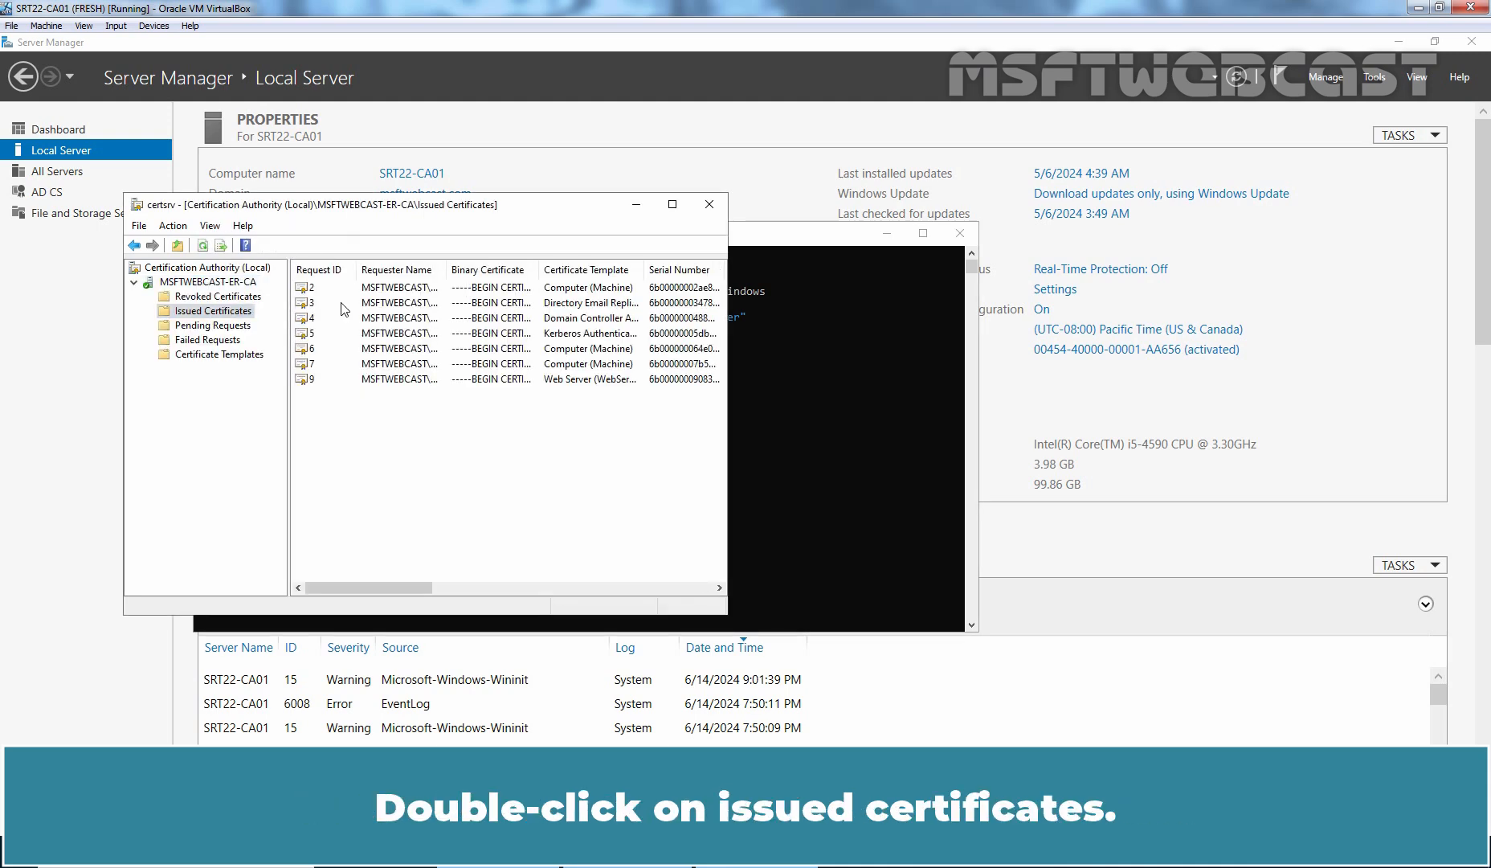
# Maximize the CA console and select request 9, the Web Server certificate for SRT22-SRV02
pyautogui.click(672, 204)
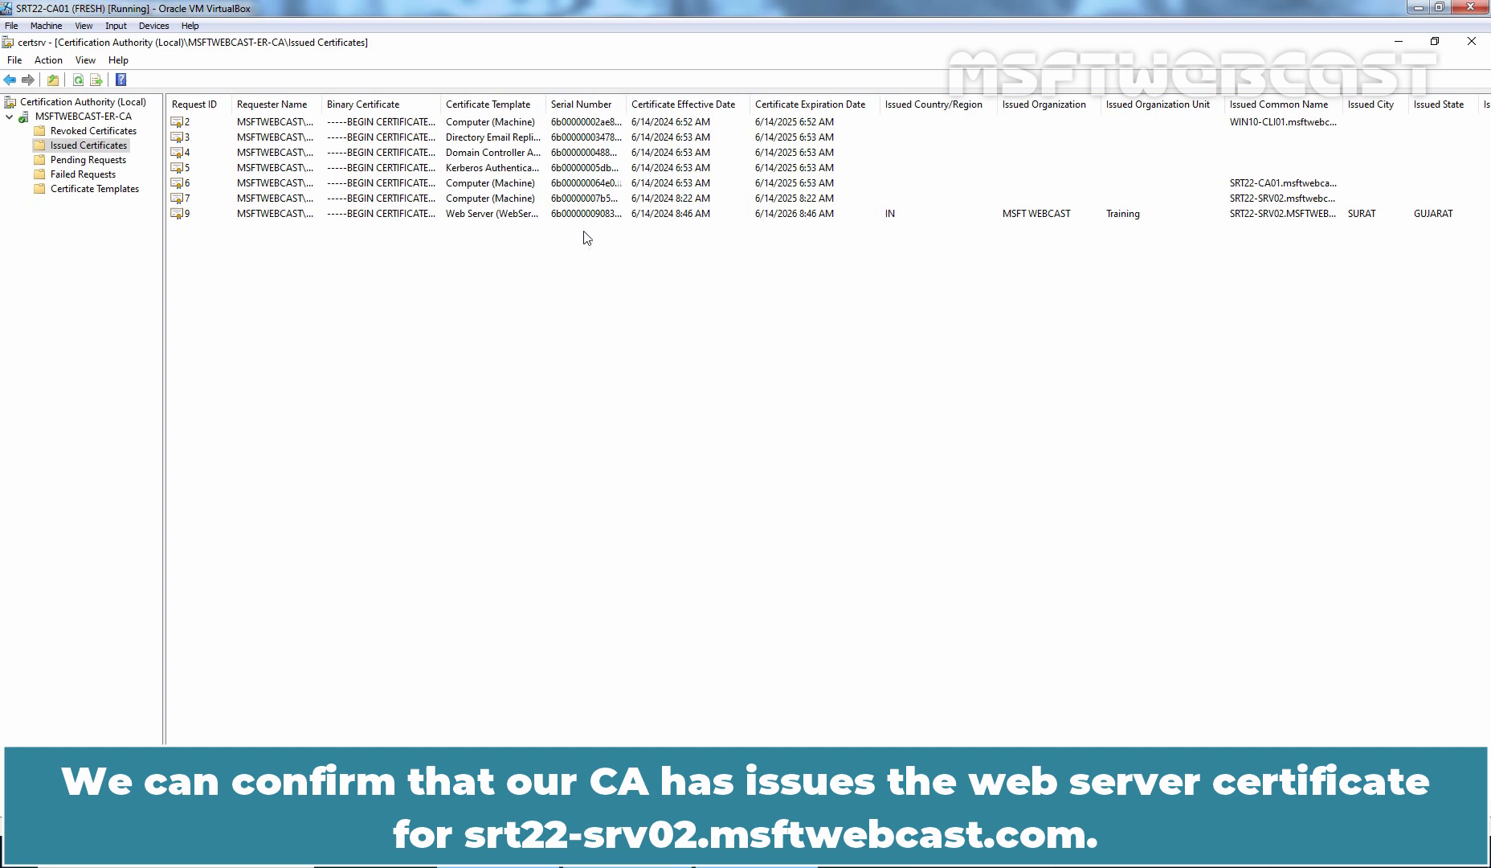
pyautogui.click(491, 213)
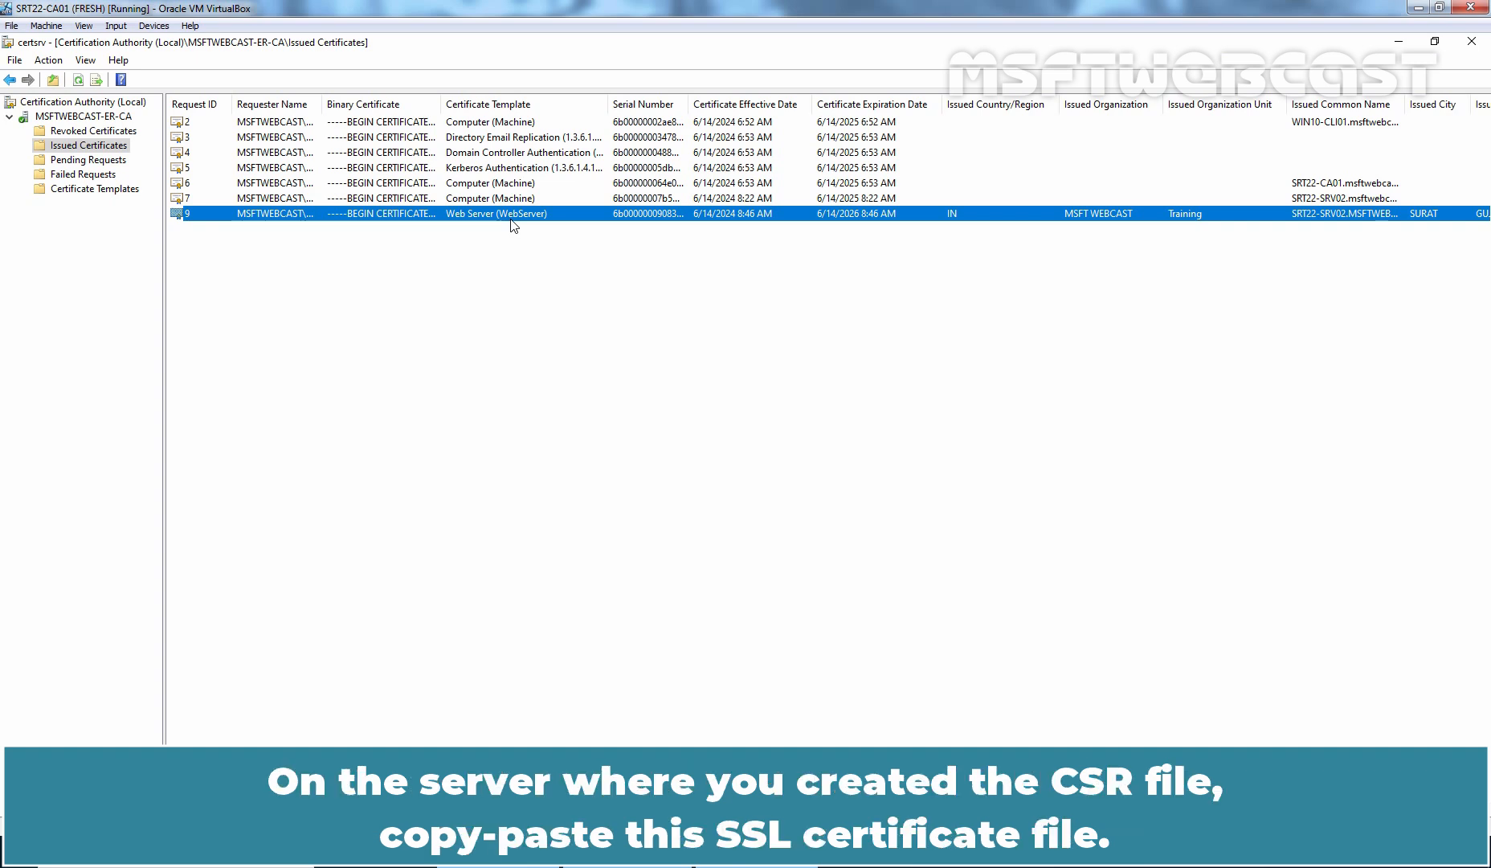
pyautogui.moveTo(357, 738)
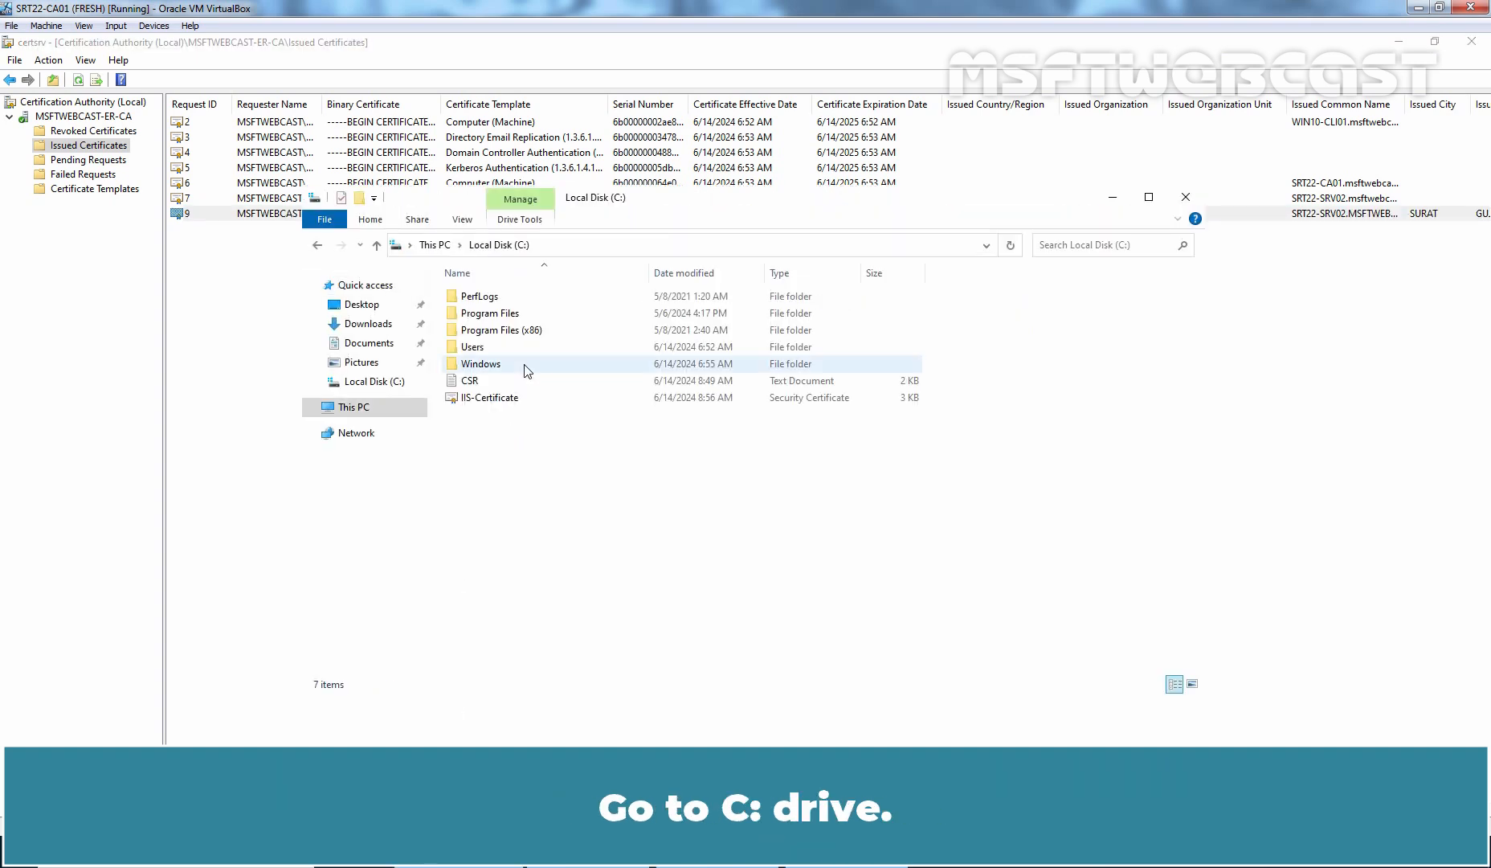
# Copy IIS-Certificate to the \\SRT22-SRV02\c$ share and close the Explorer window
pyautogui.rightClick(491, 397)
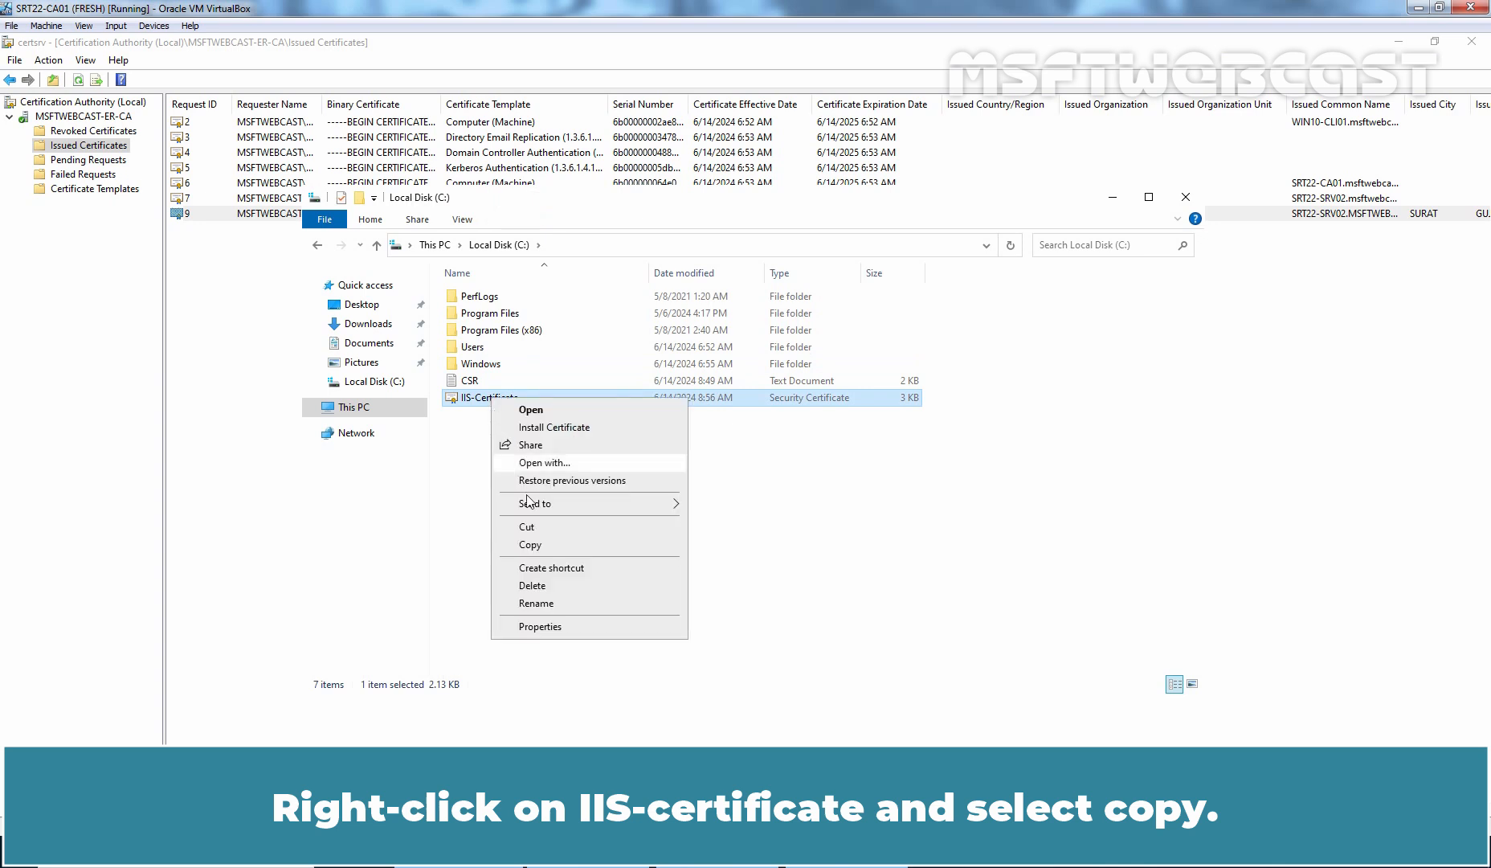
pyautogui.click(531, 545)
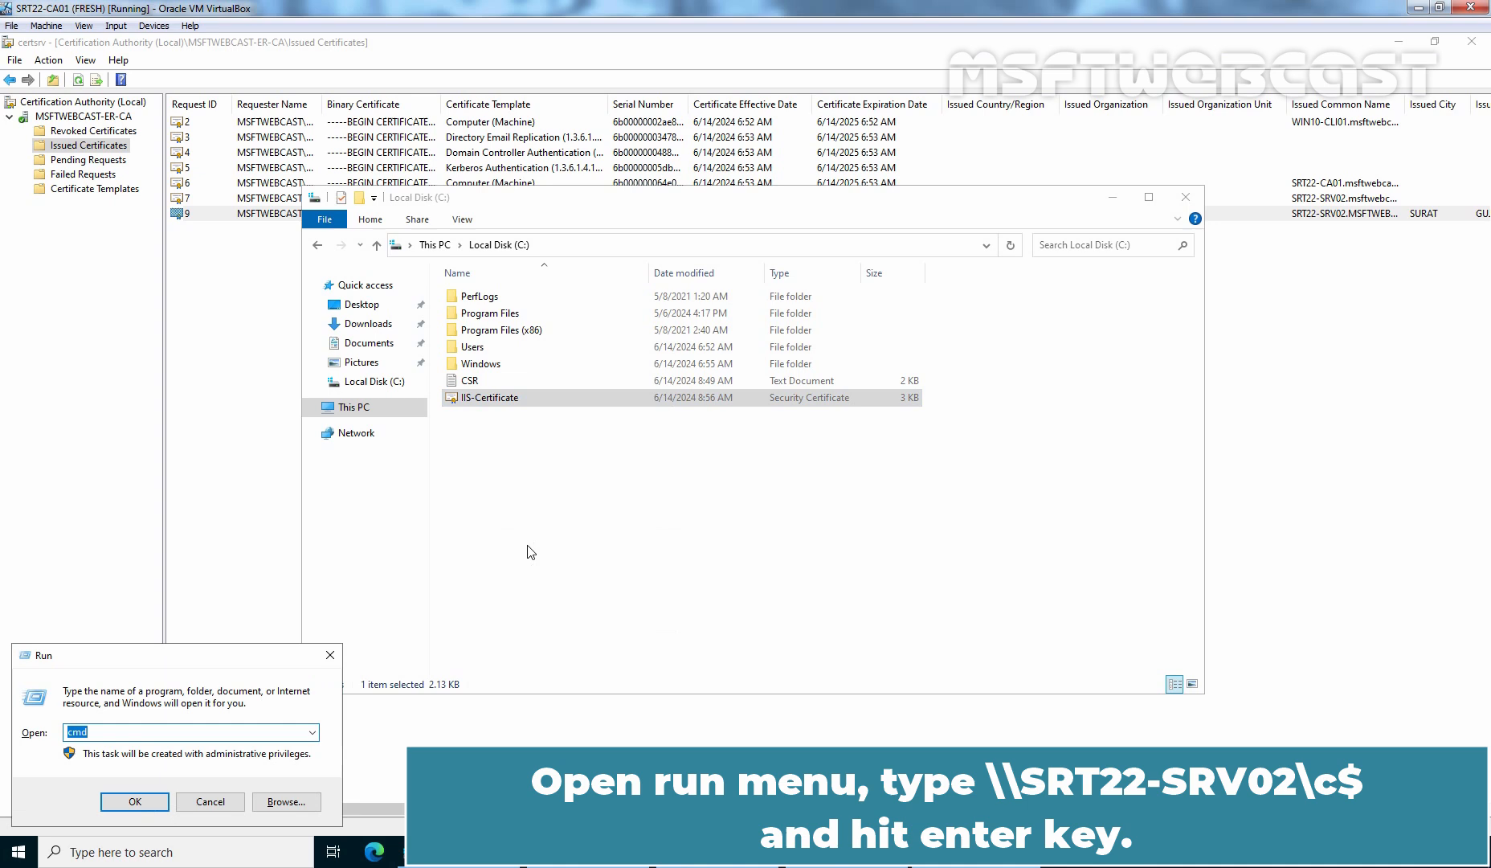
pyautogui.write('\\\\srt')
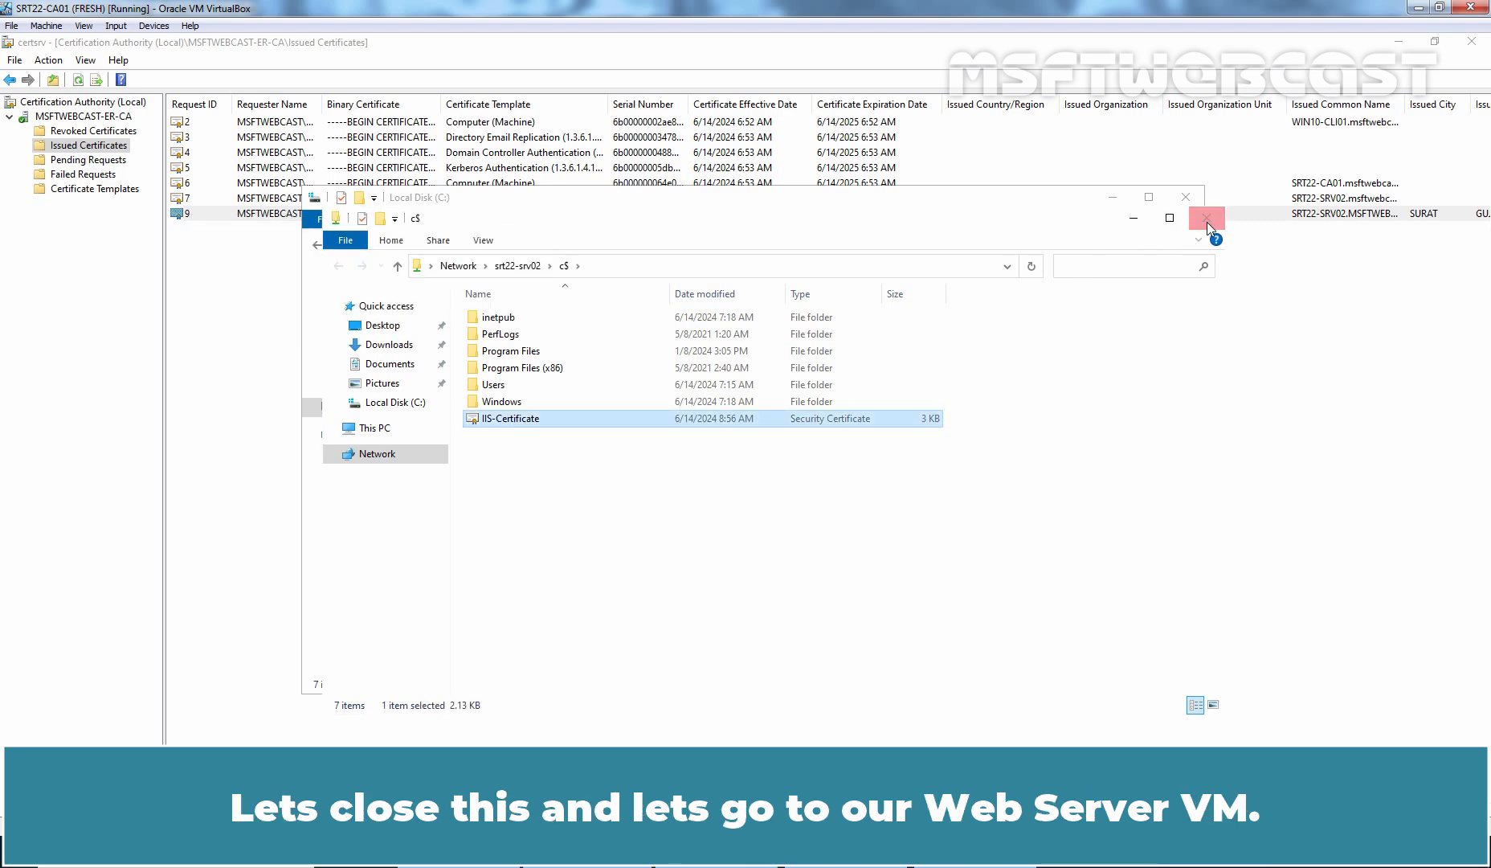
pyautogui.click(1206, 217)
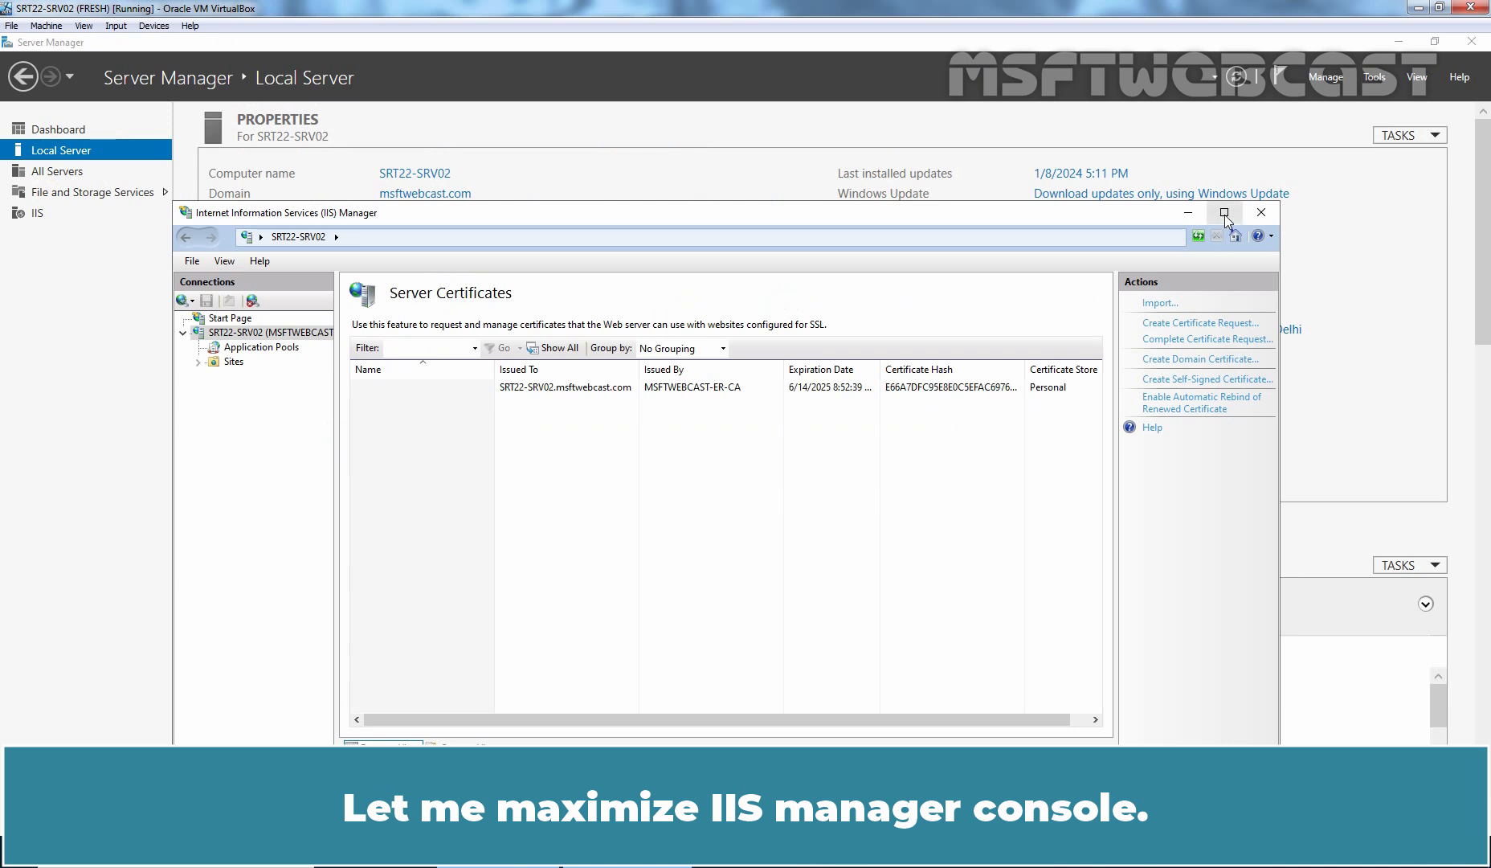
# Start Complete Certificate Request and load C:\IIS-Certificate.cer as the CA response file
pyautogui.click(1225, 212)
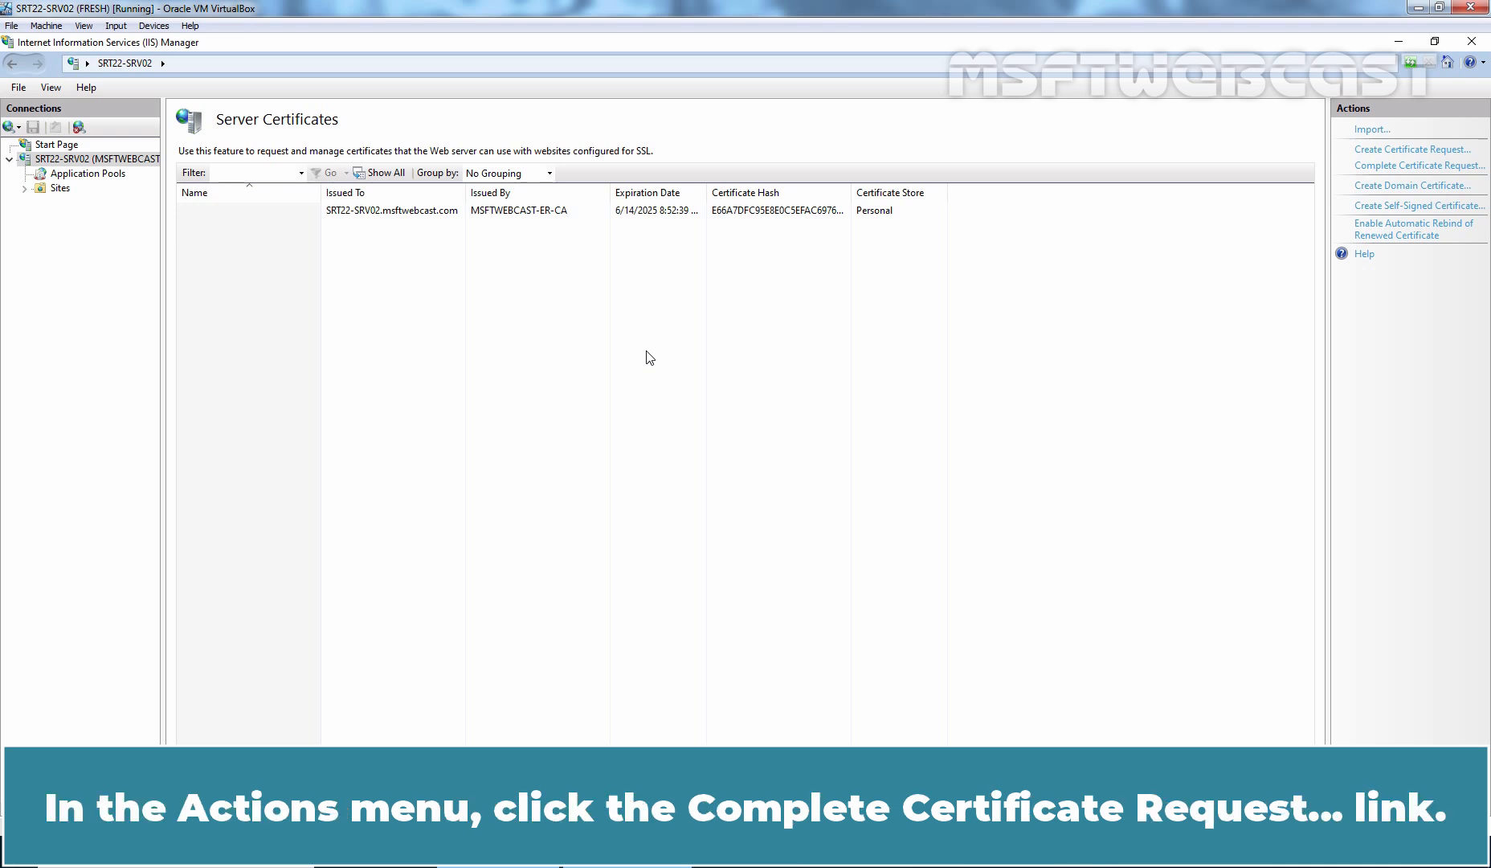
pyautogui.click(1418, 164)
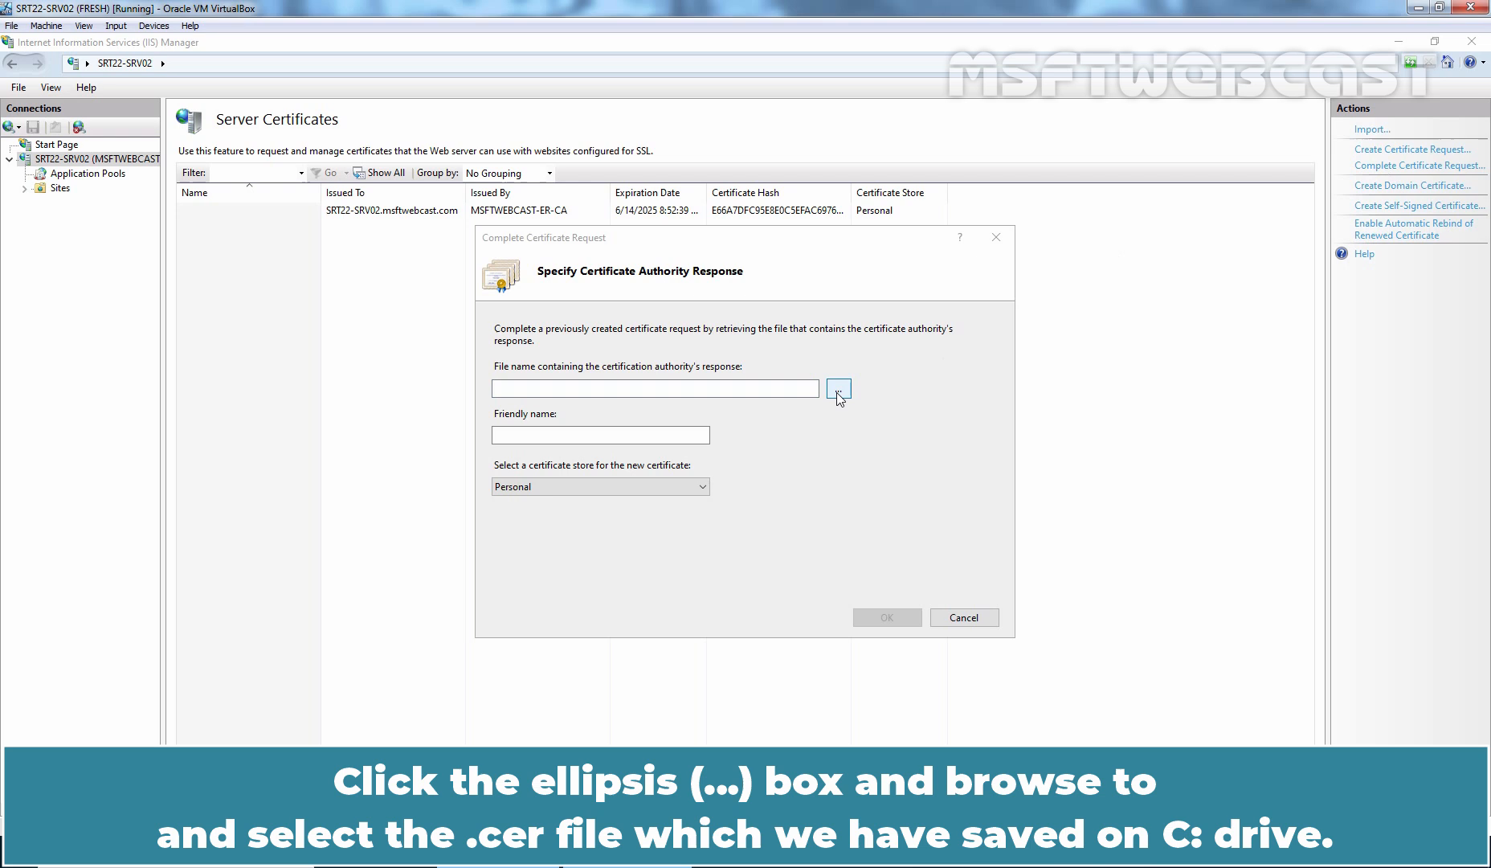
pyautogui.click(837, 389)
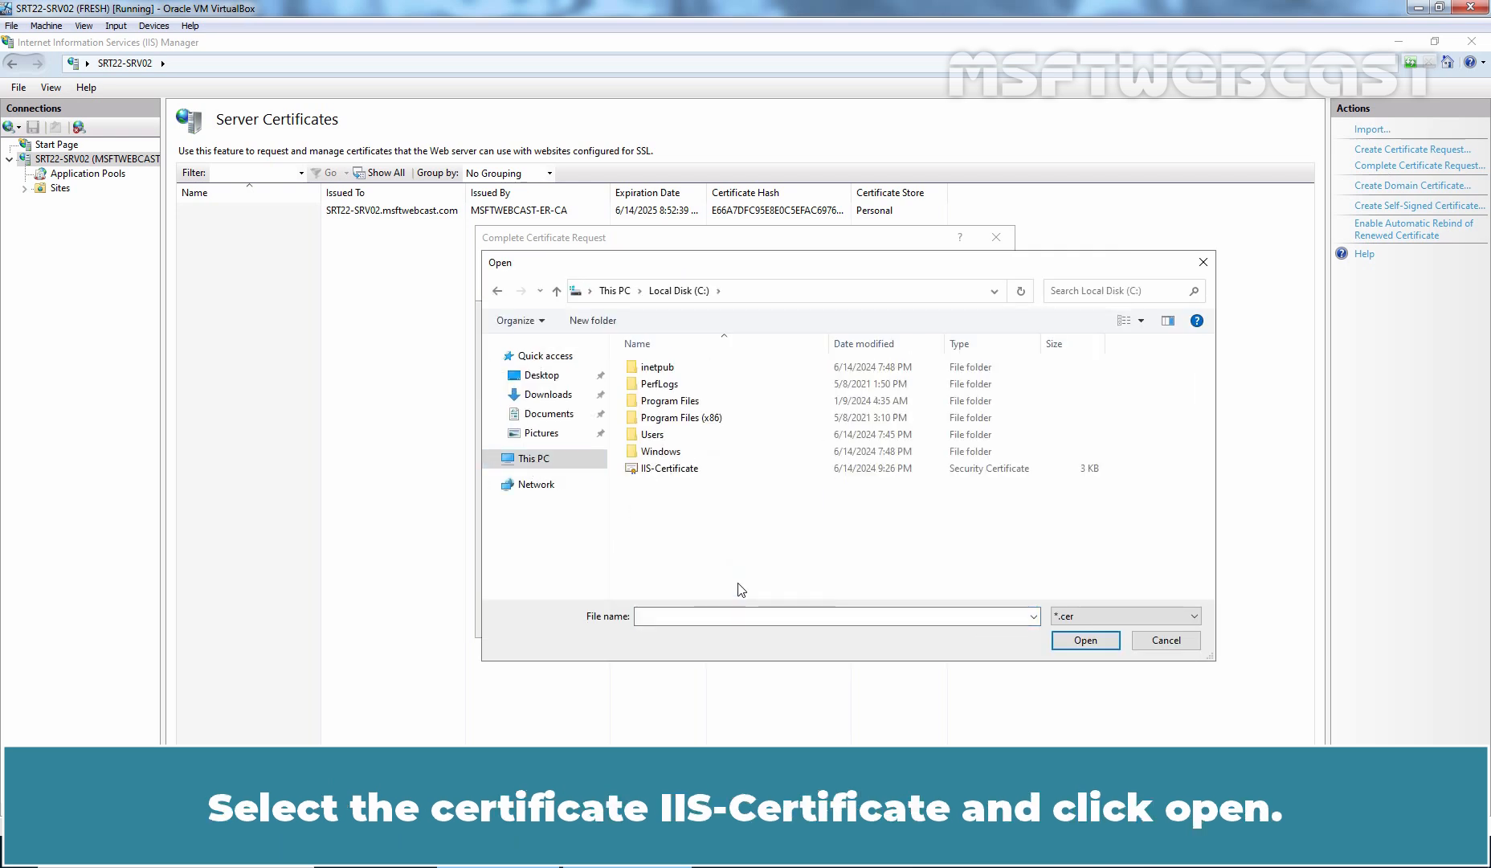
pyautogui.click(671, 468)
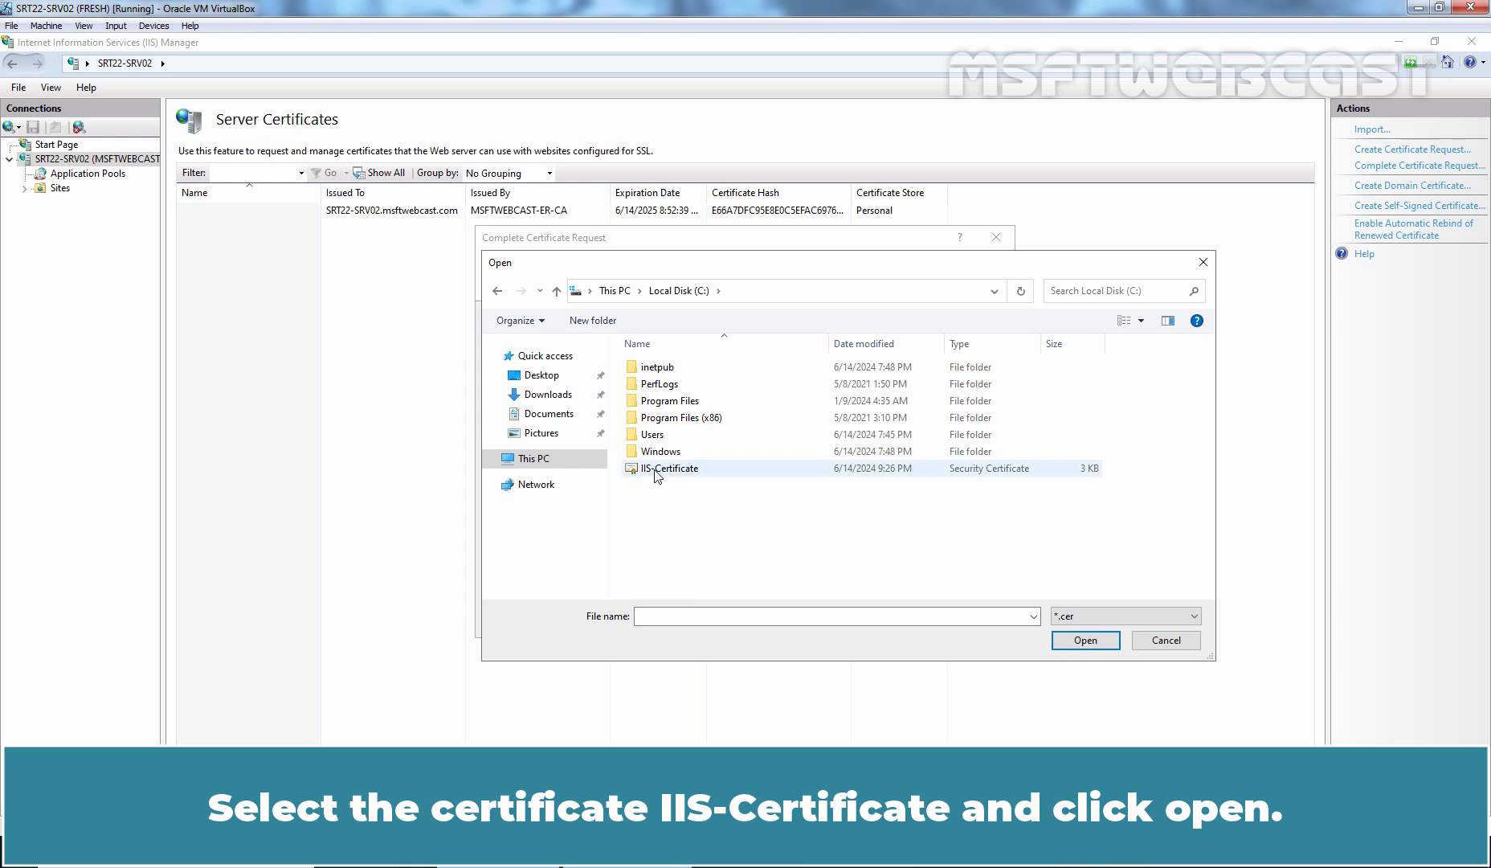
pyautogui.click(1084, 640)
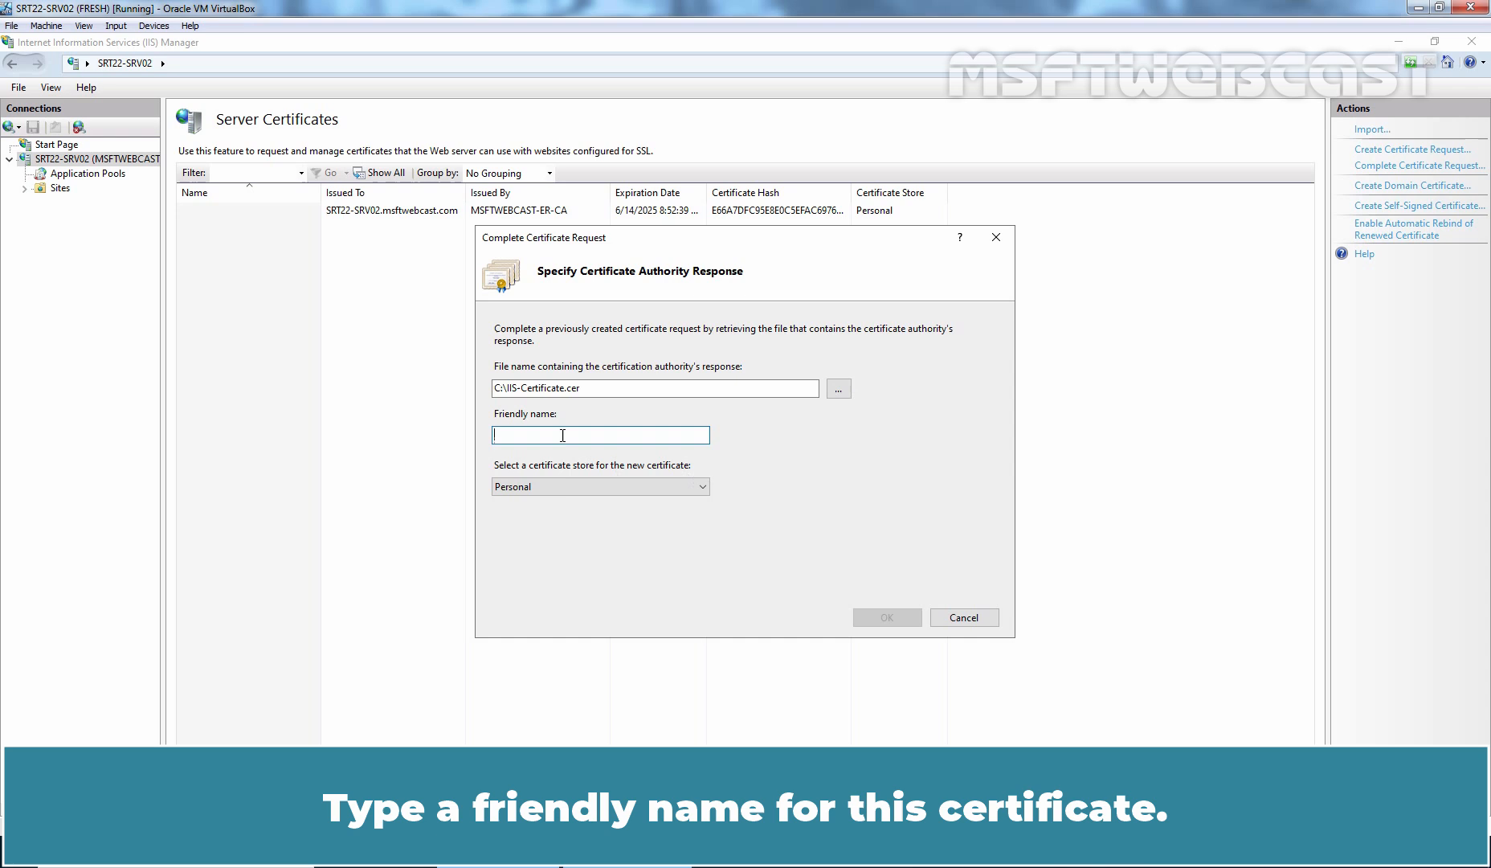
# Name the certificate CSR-CERTIFICATE, store it in Web Hosting and finish the installation
pyautogui.write('CSR-CERTIFICATE')
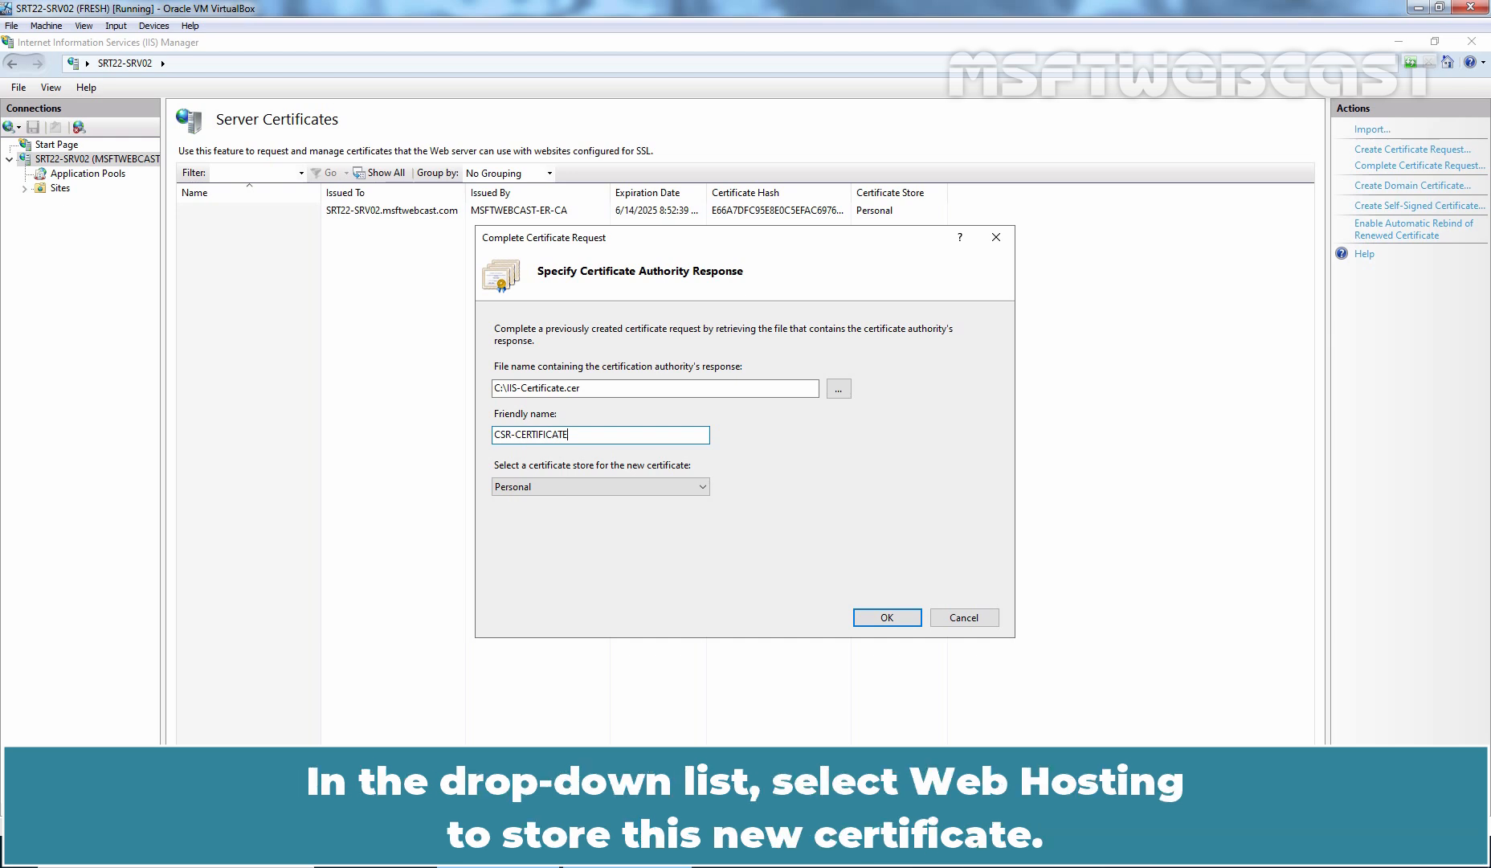
pyautogui.click(600, 487)
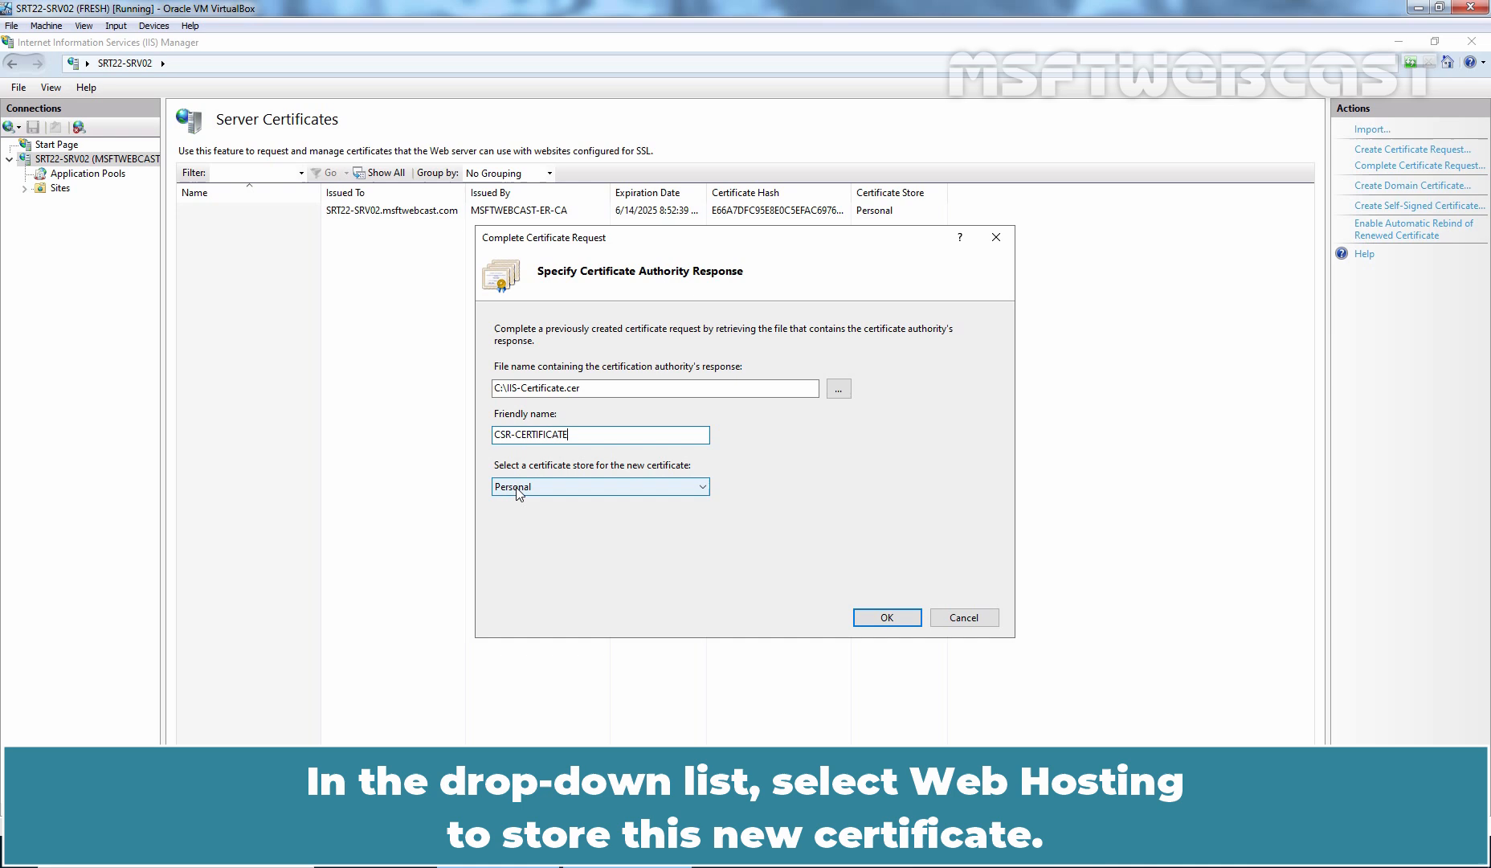
pyautogui.click(600, 487)
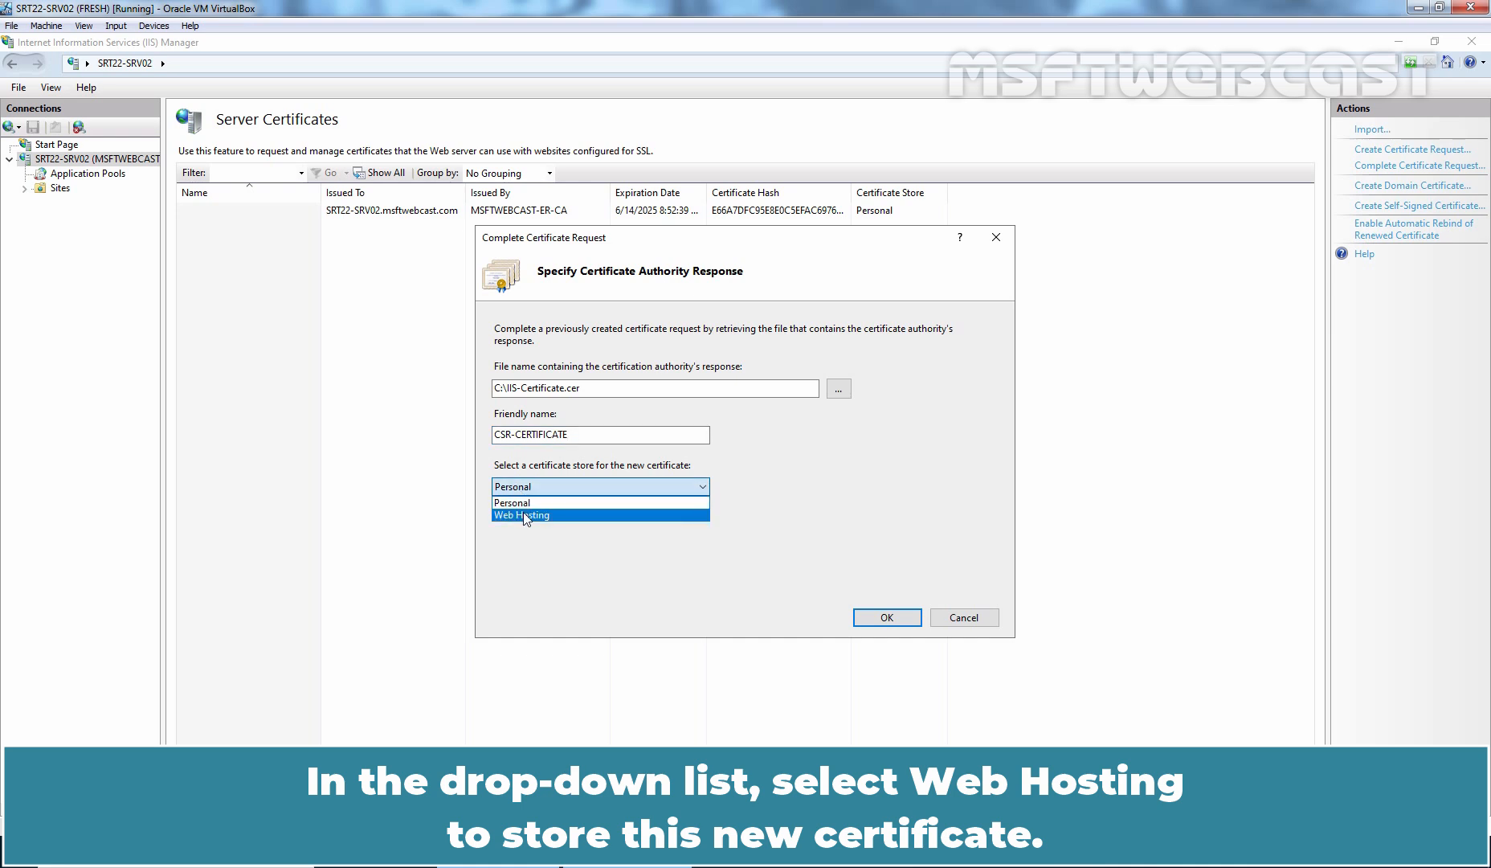
pyautogui.click(521, 514)
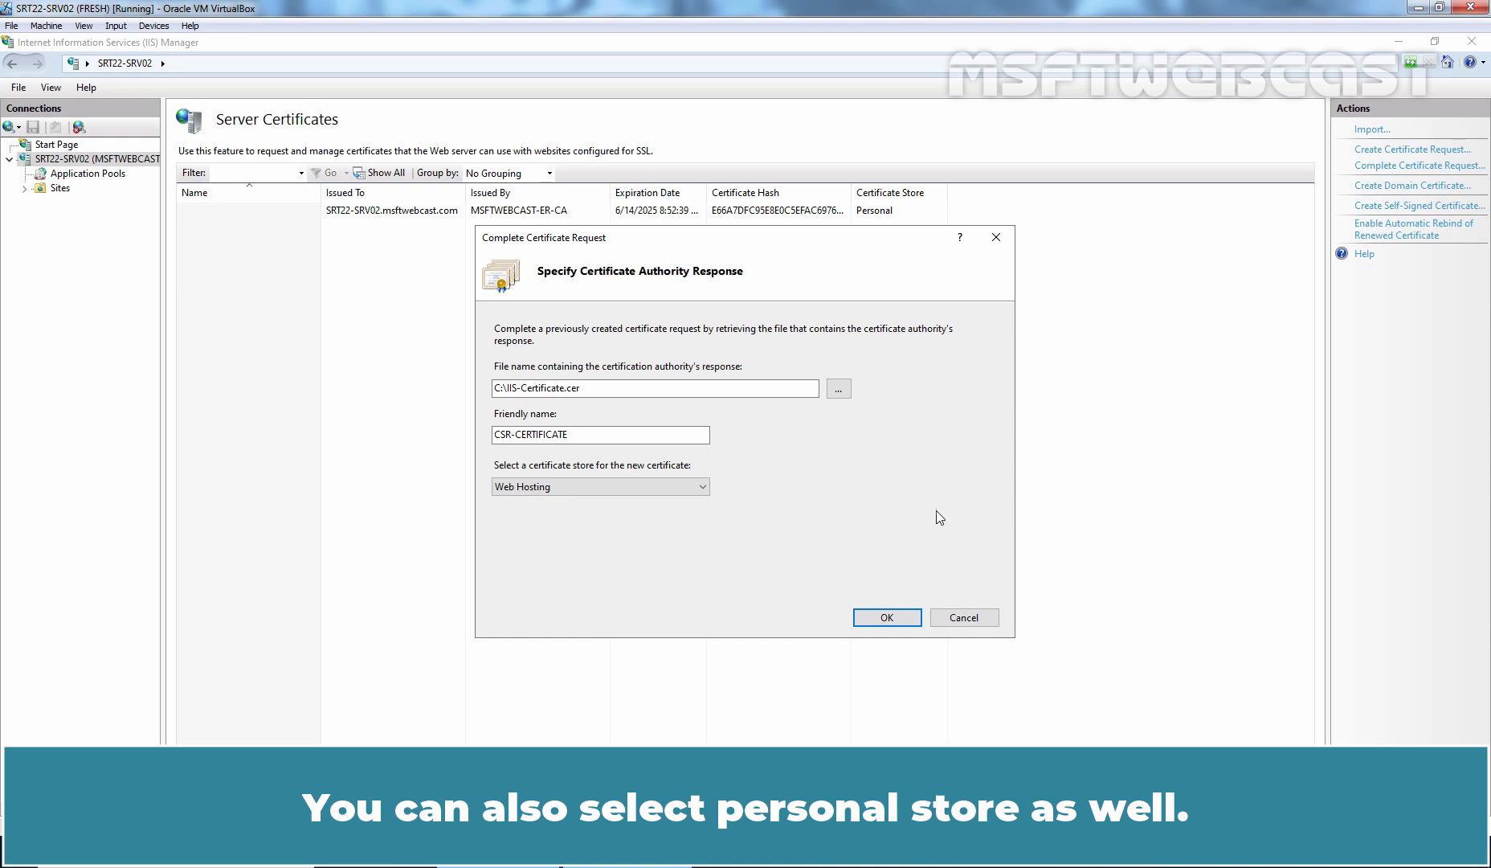
pyautogui.click(886, 617)
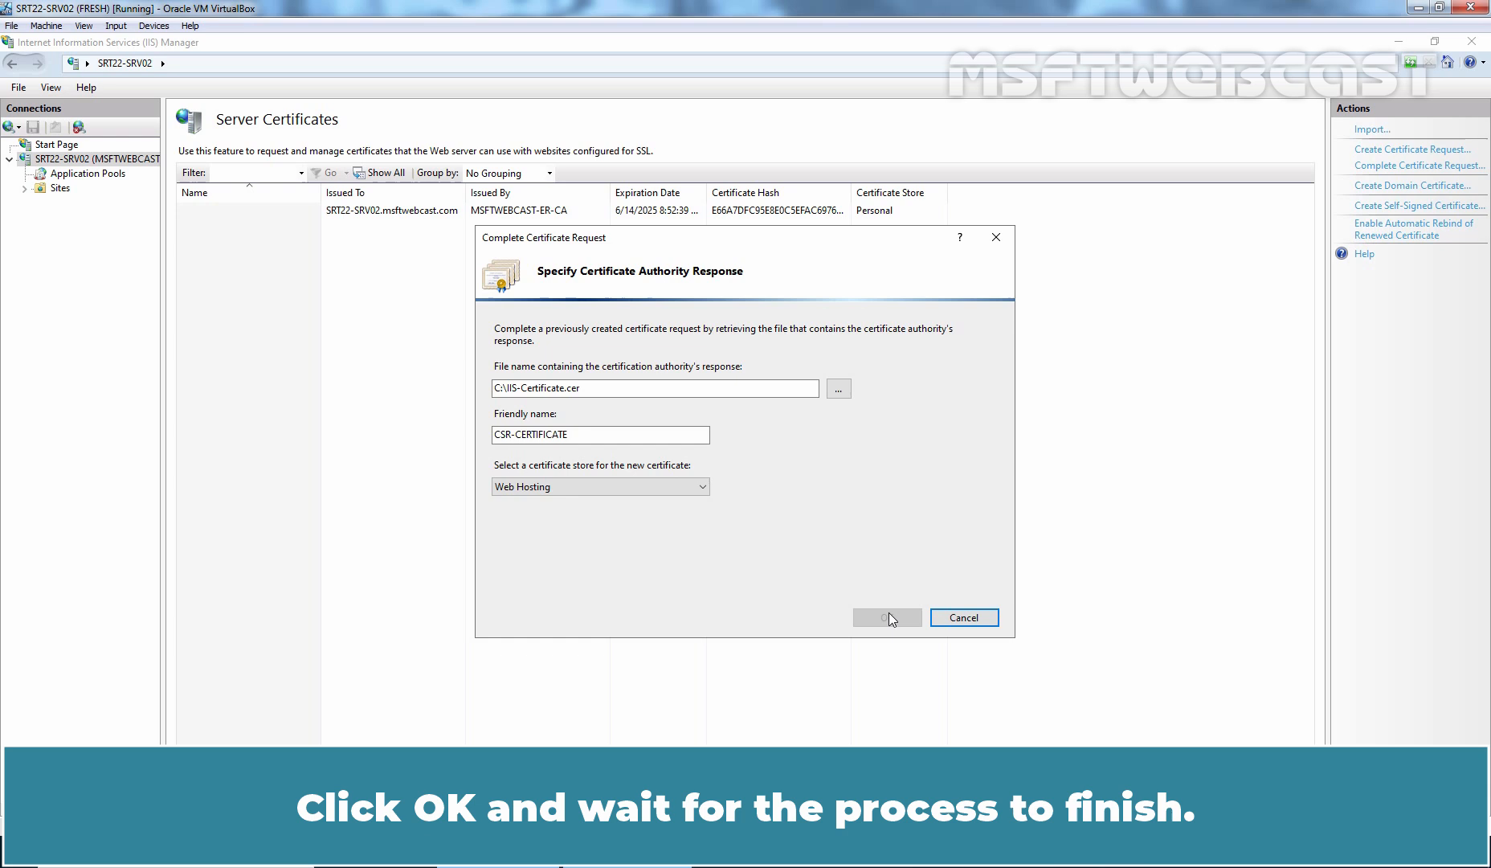
pyautogui.click(884, 617)
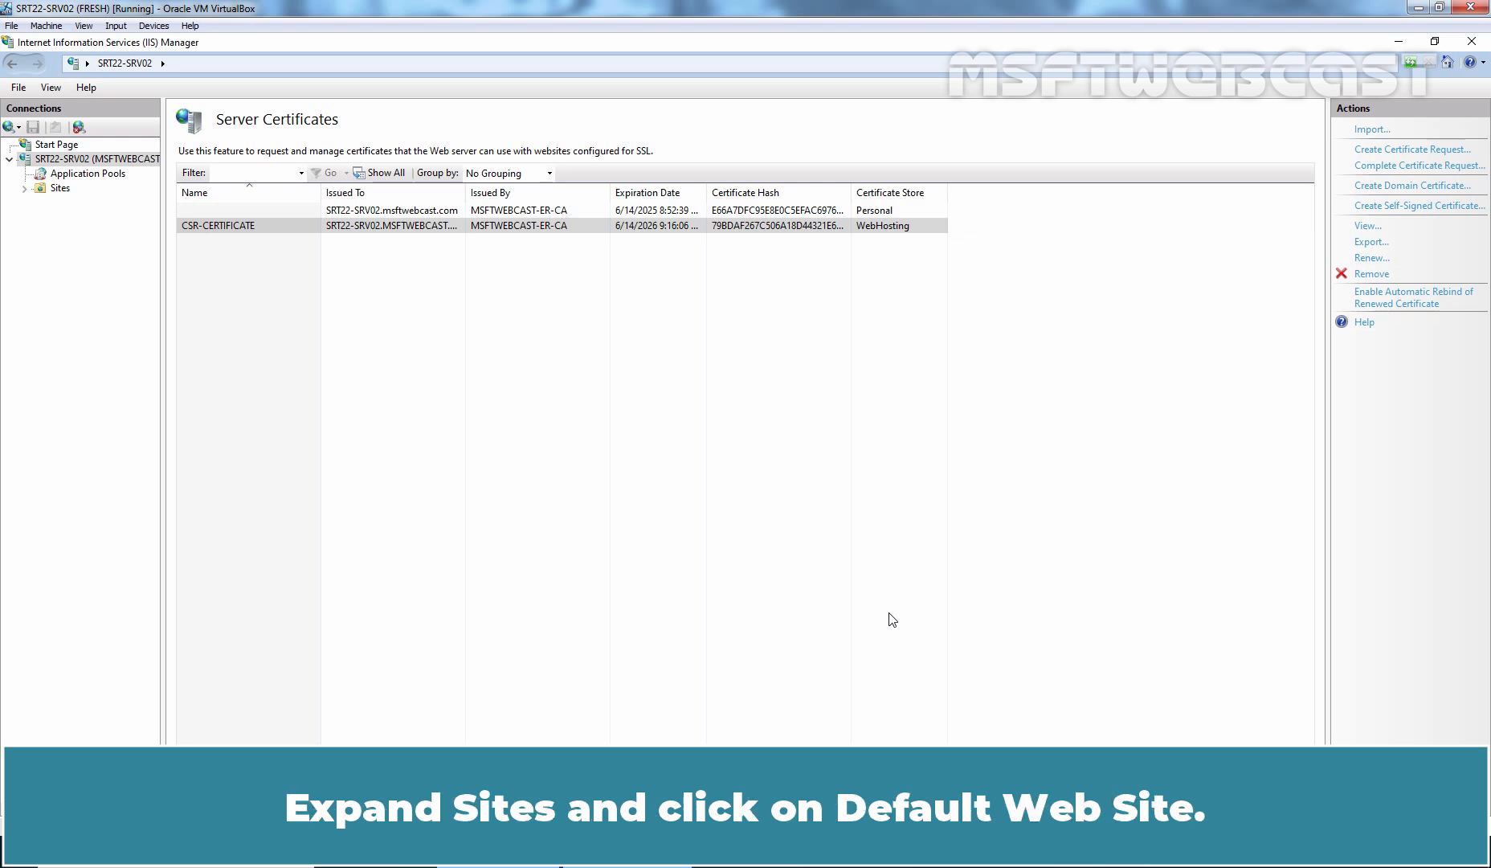
# Show the Default Web Site's Site Bindings, currently only http on port 80
pyautogui.click(23, 188)
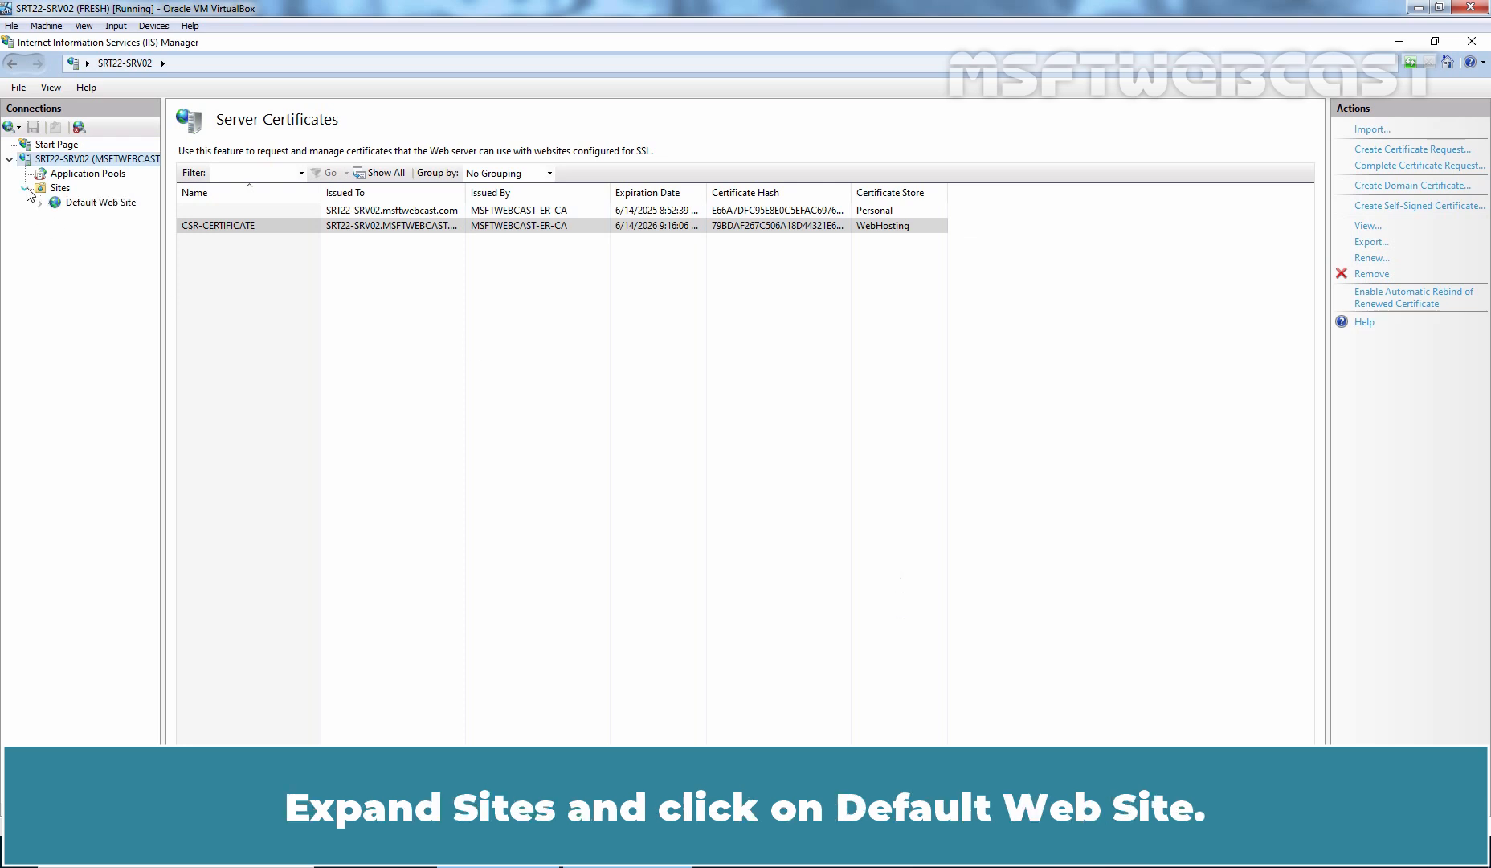
pyautogui.click(101, 202)
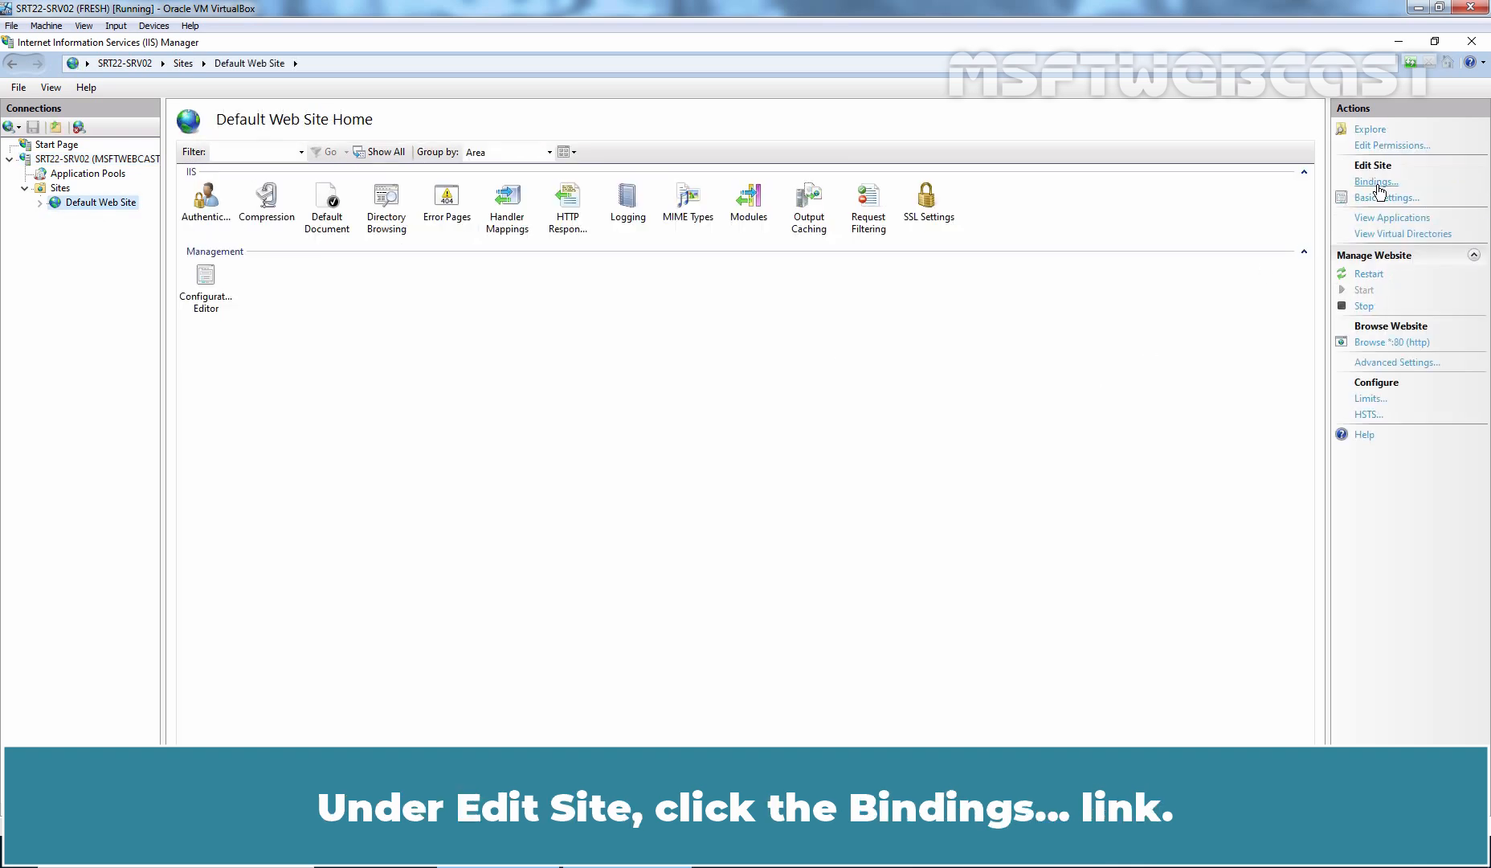
pyautogui.click(1376, 181)
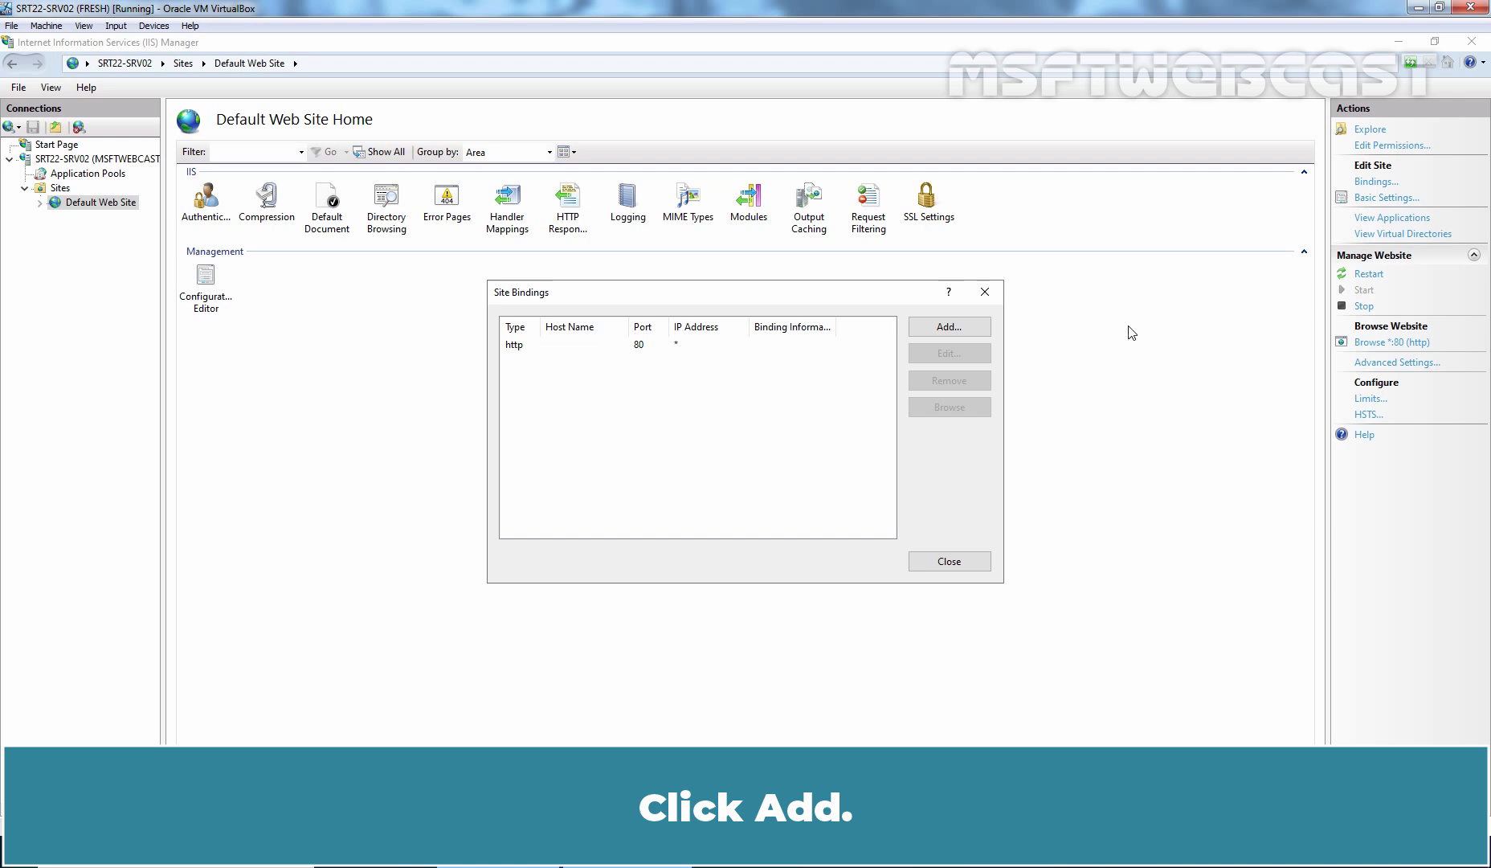
# Add a new binding of type https on All Unassigned addresses
pyautogui.click(947, 327)
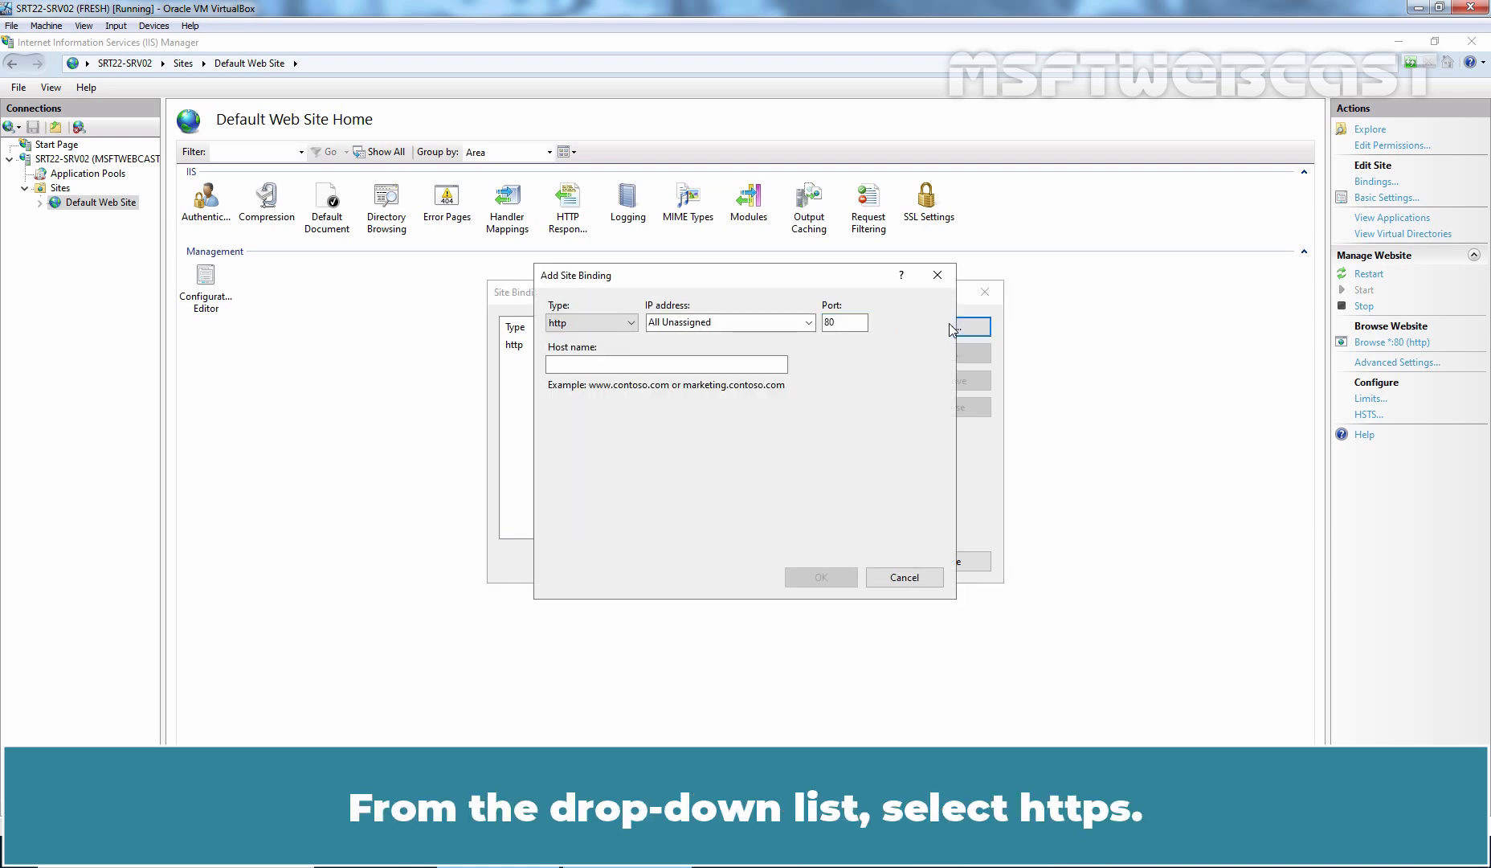
pyautogui.click(590, 321)
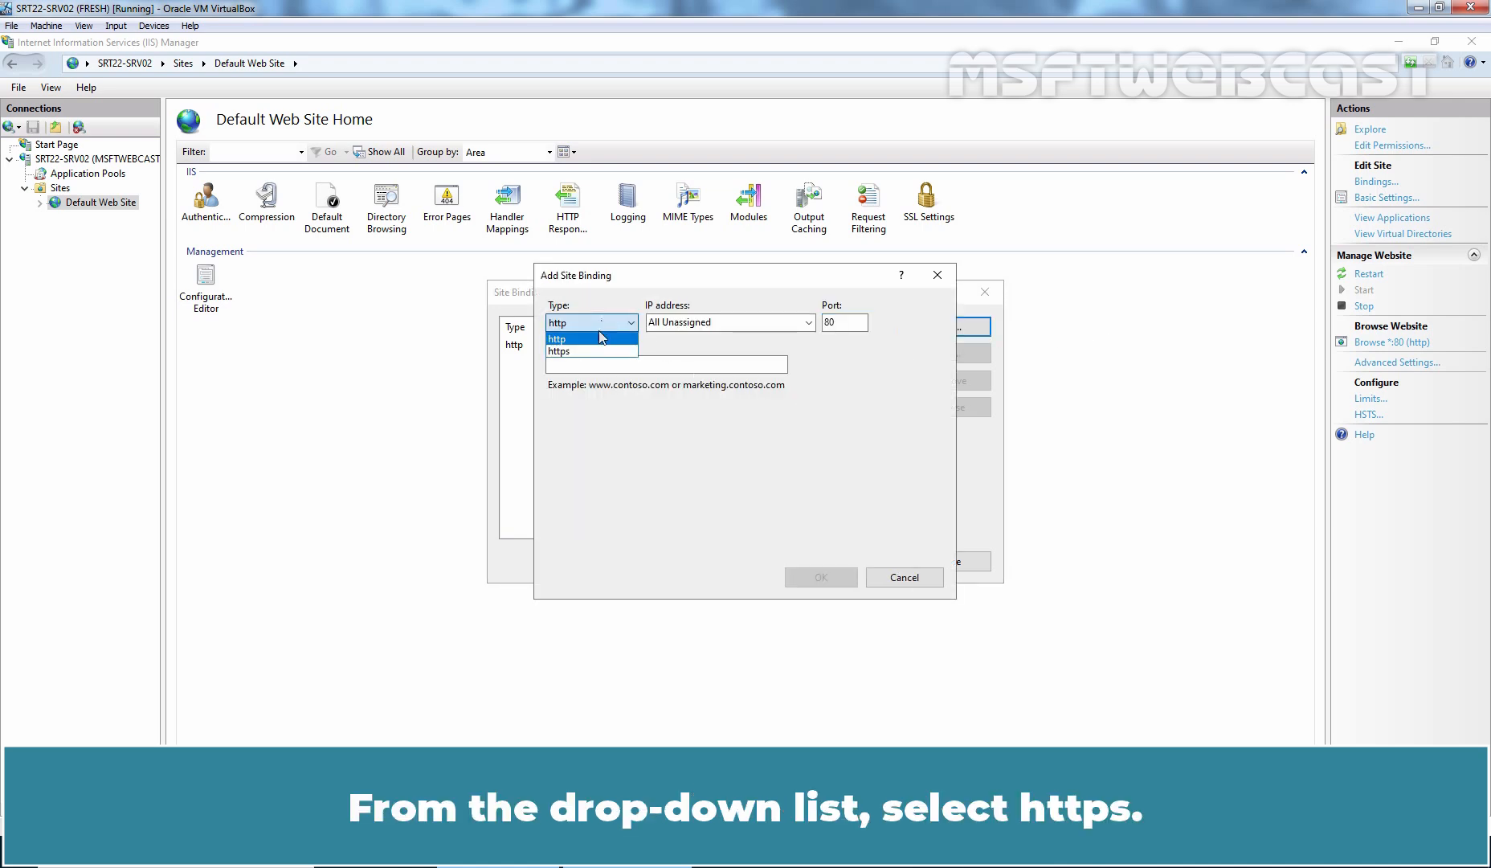
pyautogui.click(559, 337)
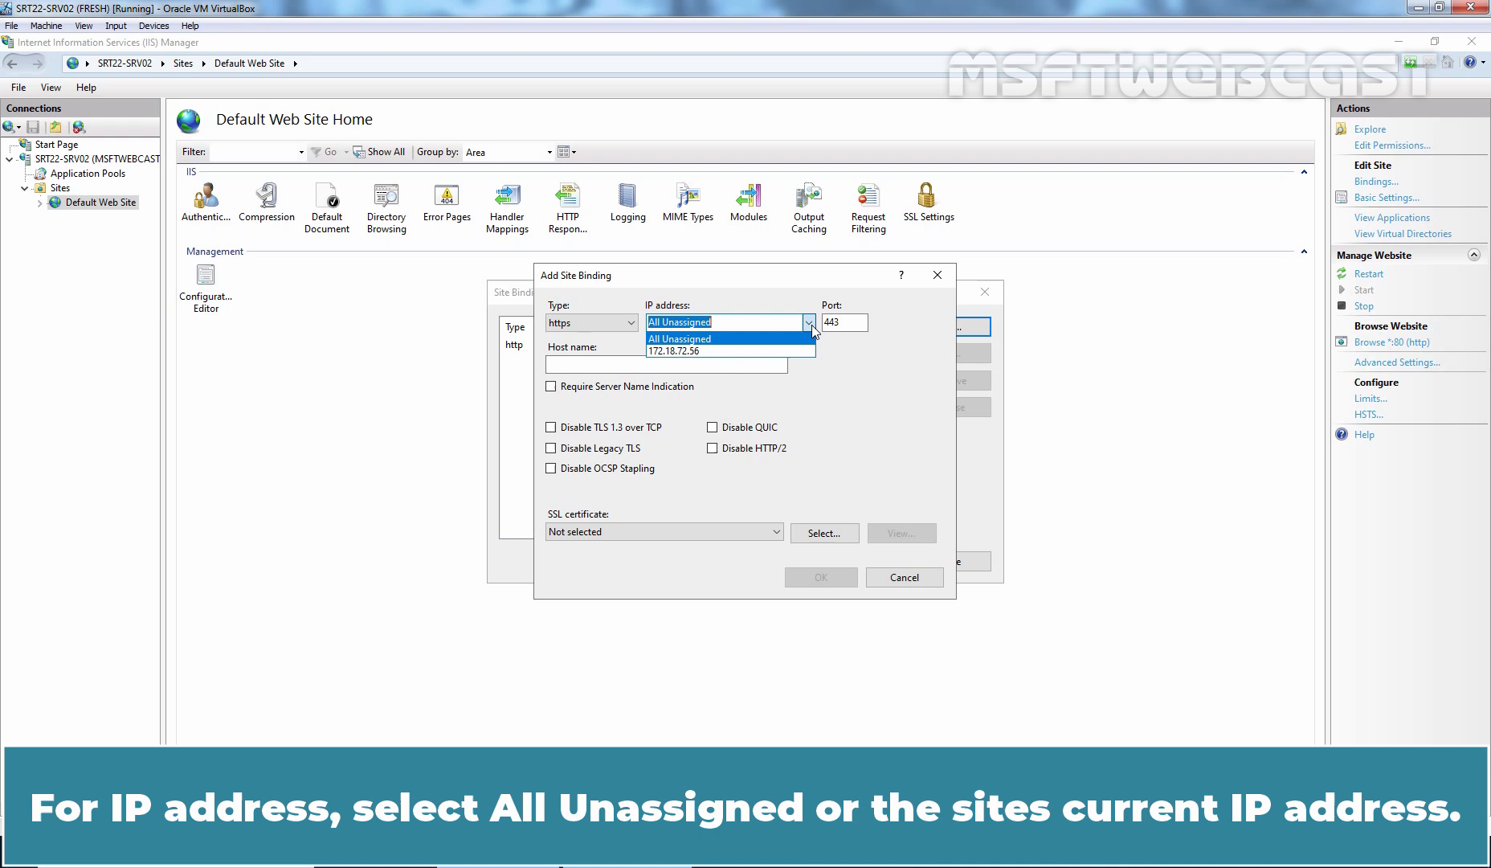
pyautogui.click(680, 337)
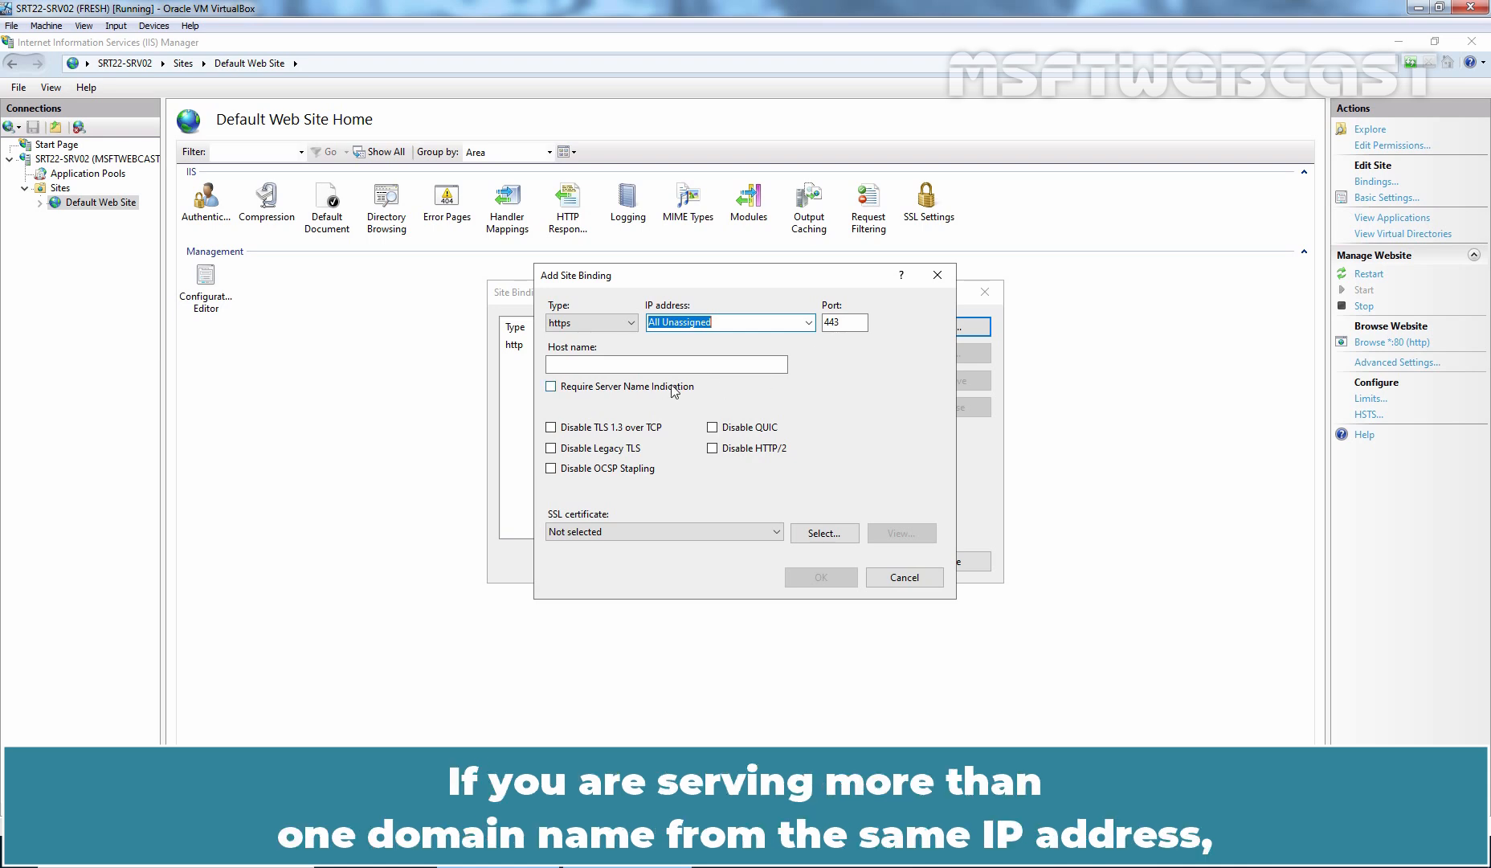
pyautogui.moveTo(674, 391)
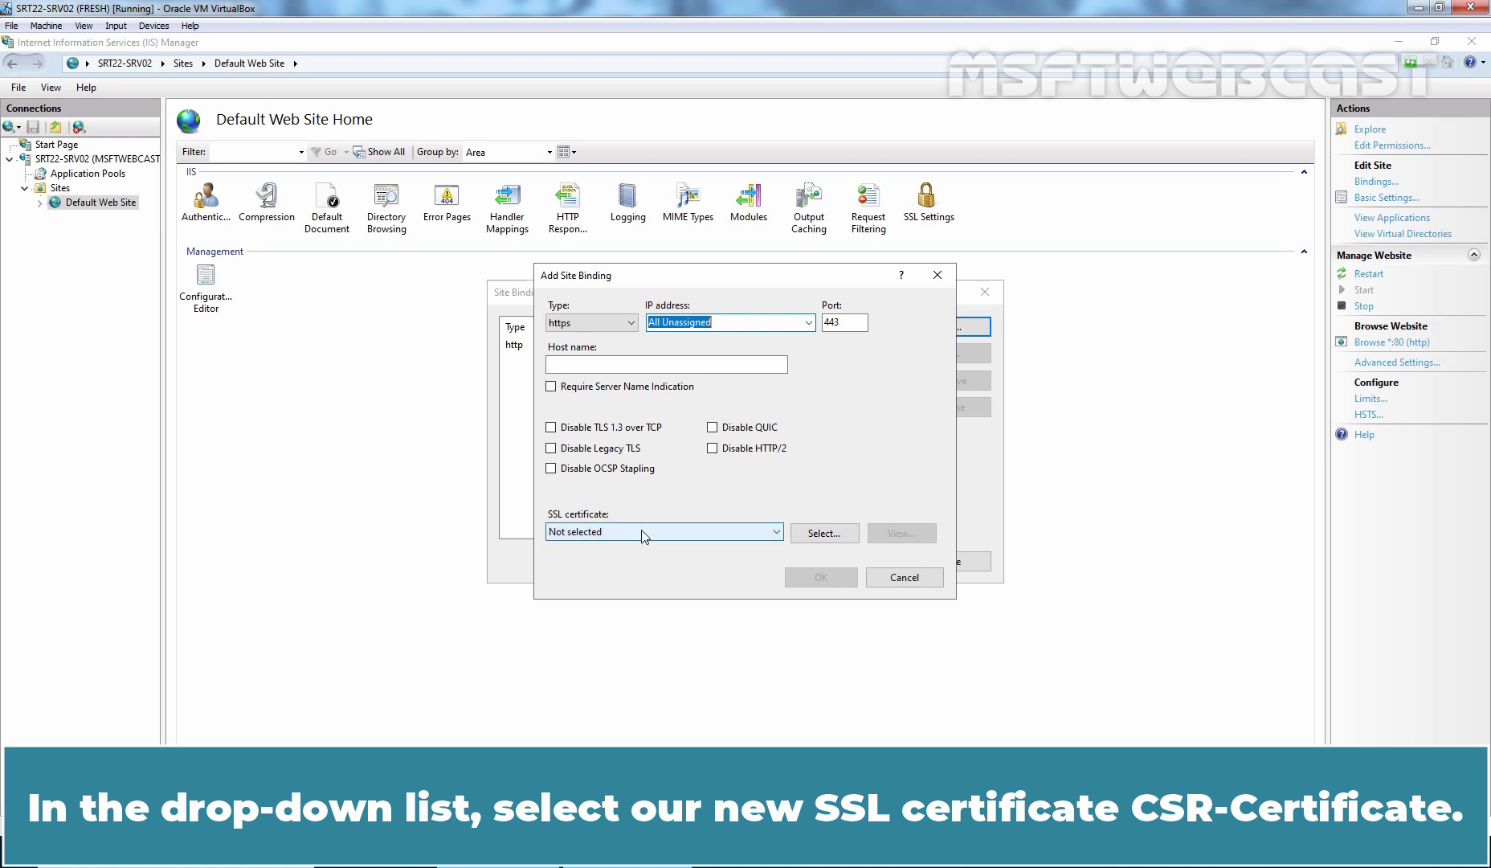
# Assign CSR-CERTIFICATE as the SSL certificate, view its details and save the https binding on port 443
pyautogui.click(664, 530)
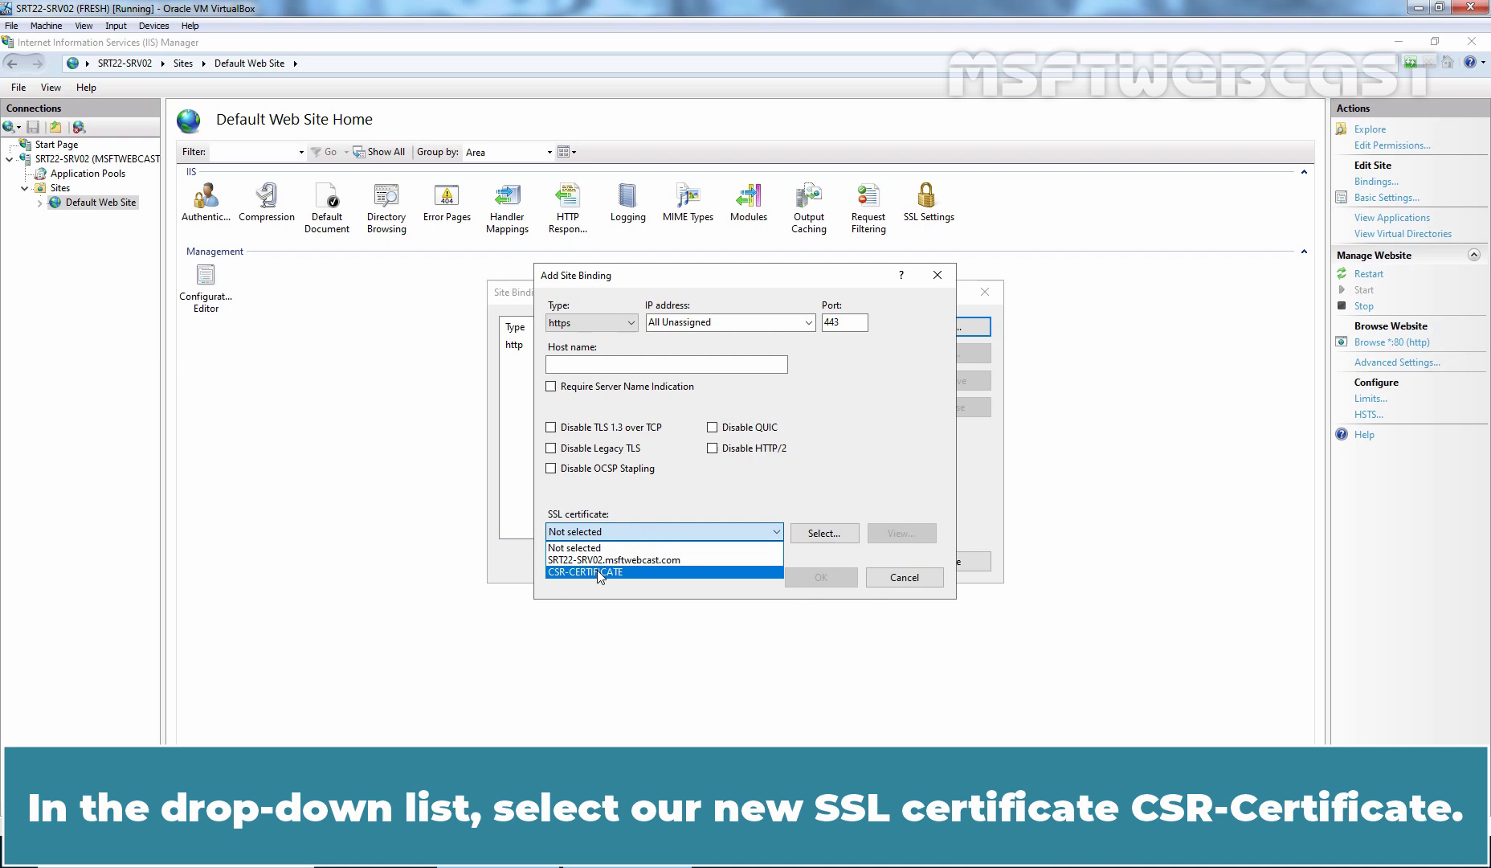
pyautogui.click(585, 572)
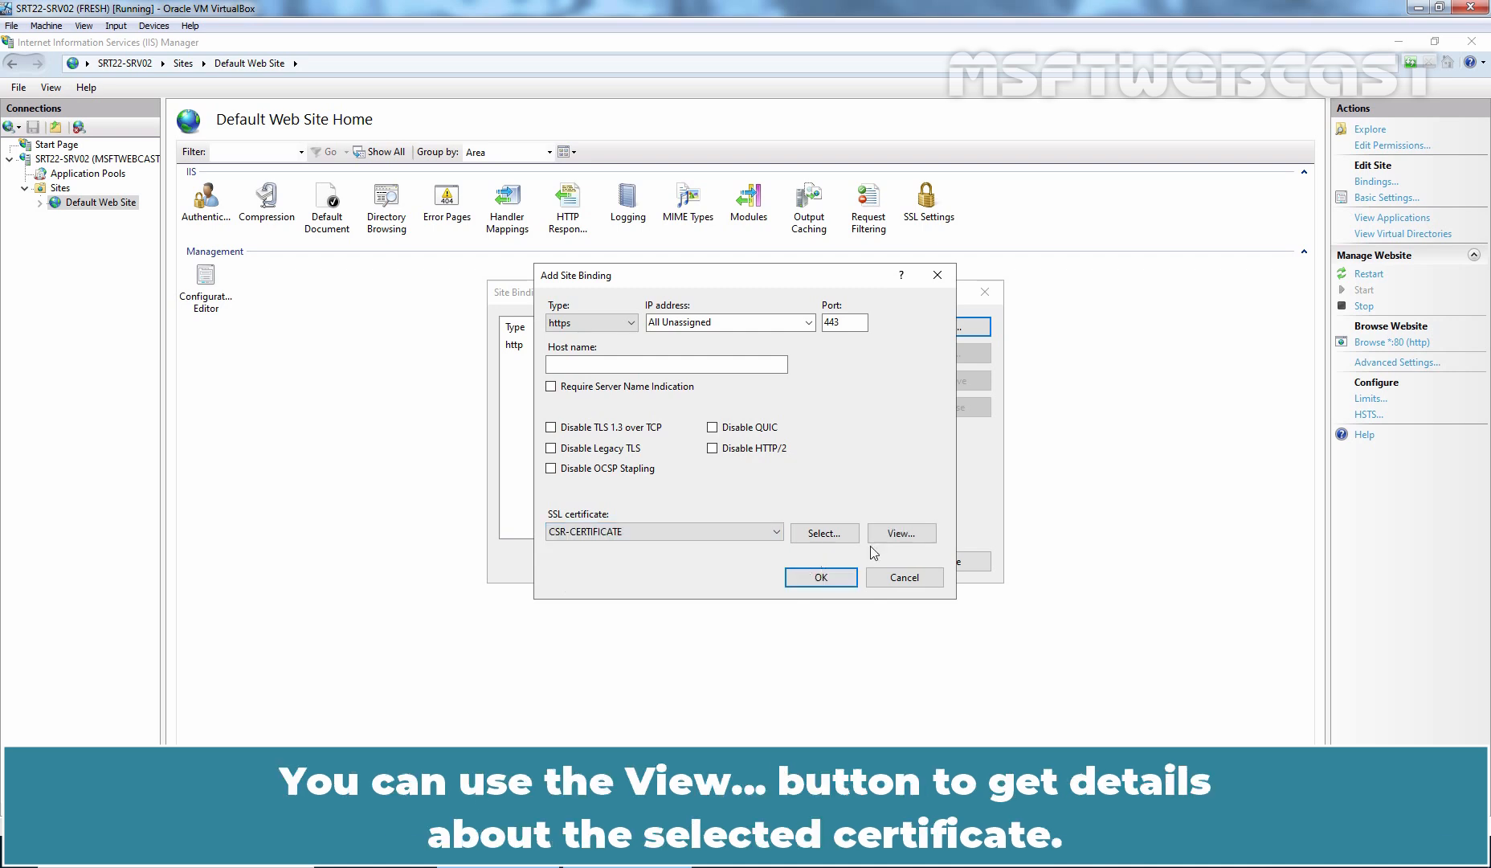
pyautogui.click(901, 534)
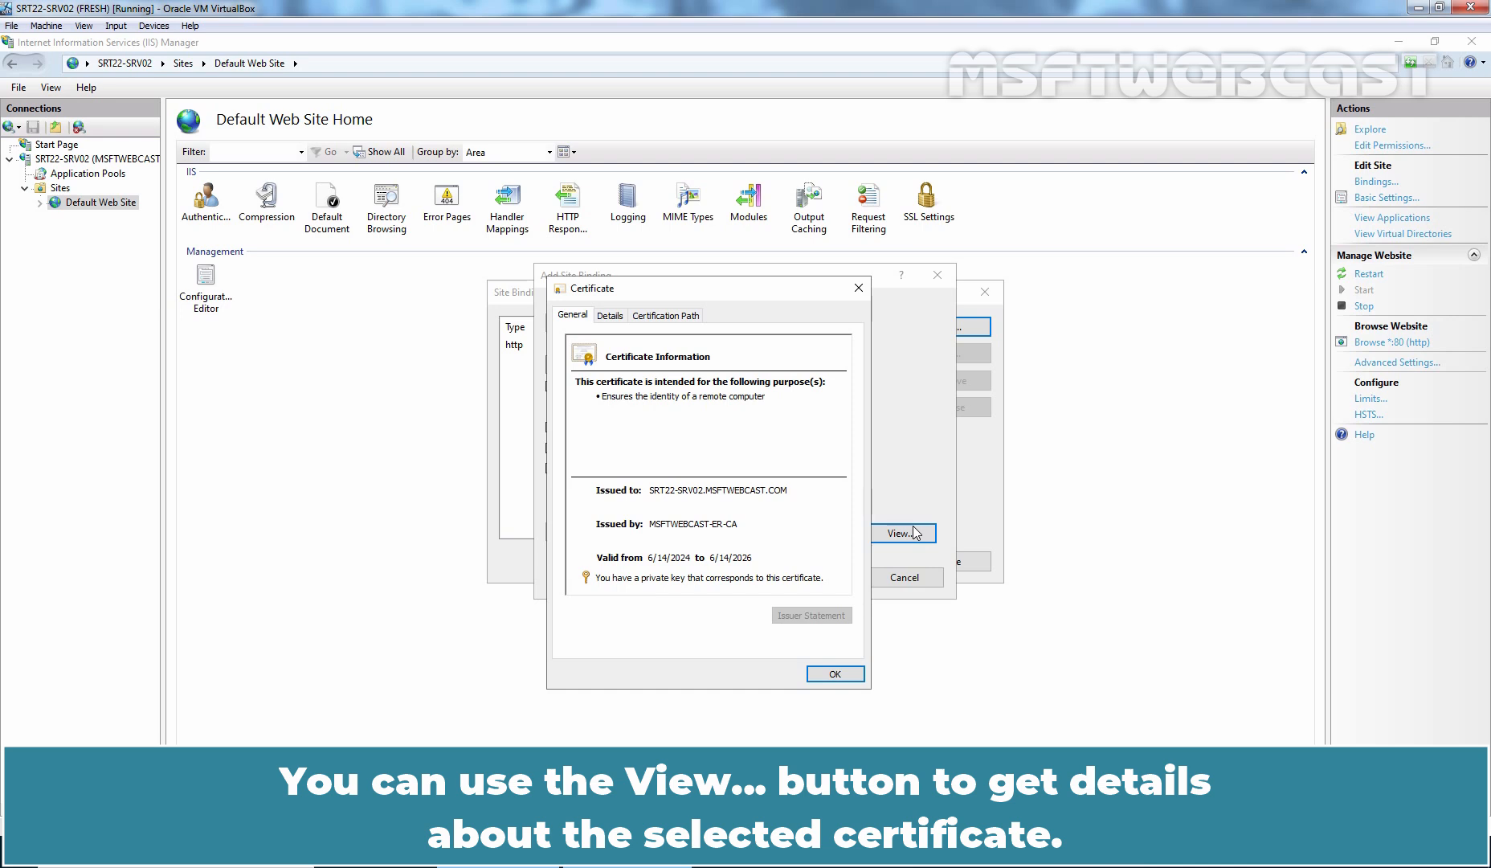
pyautogui.click(834, 674)
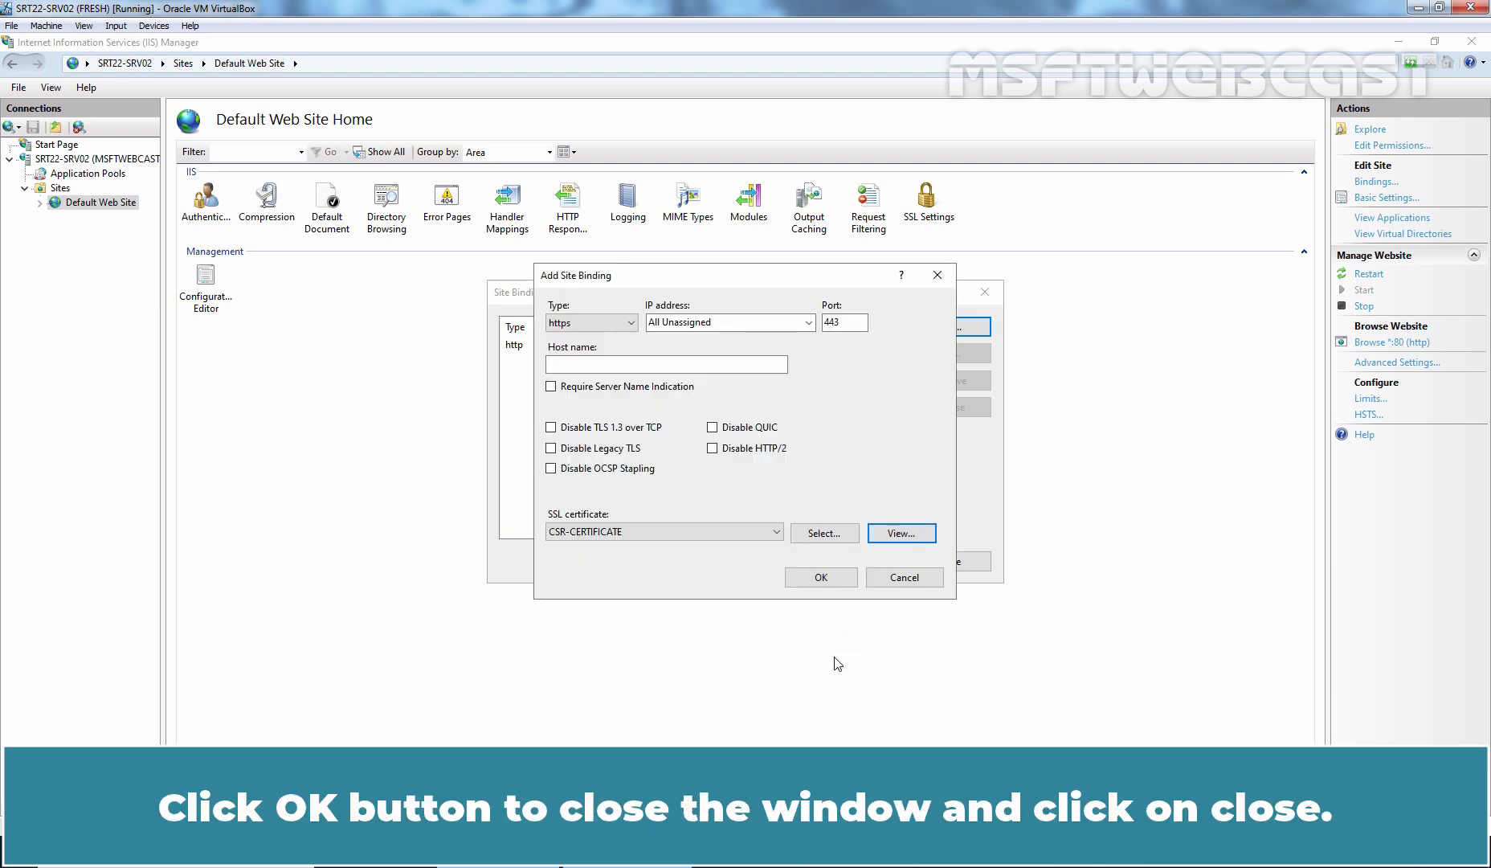
pyautogui.click(820, 577)
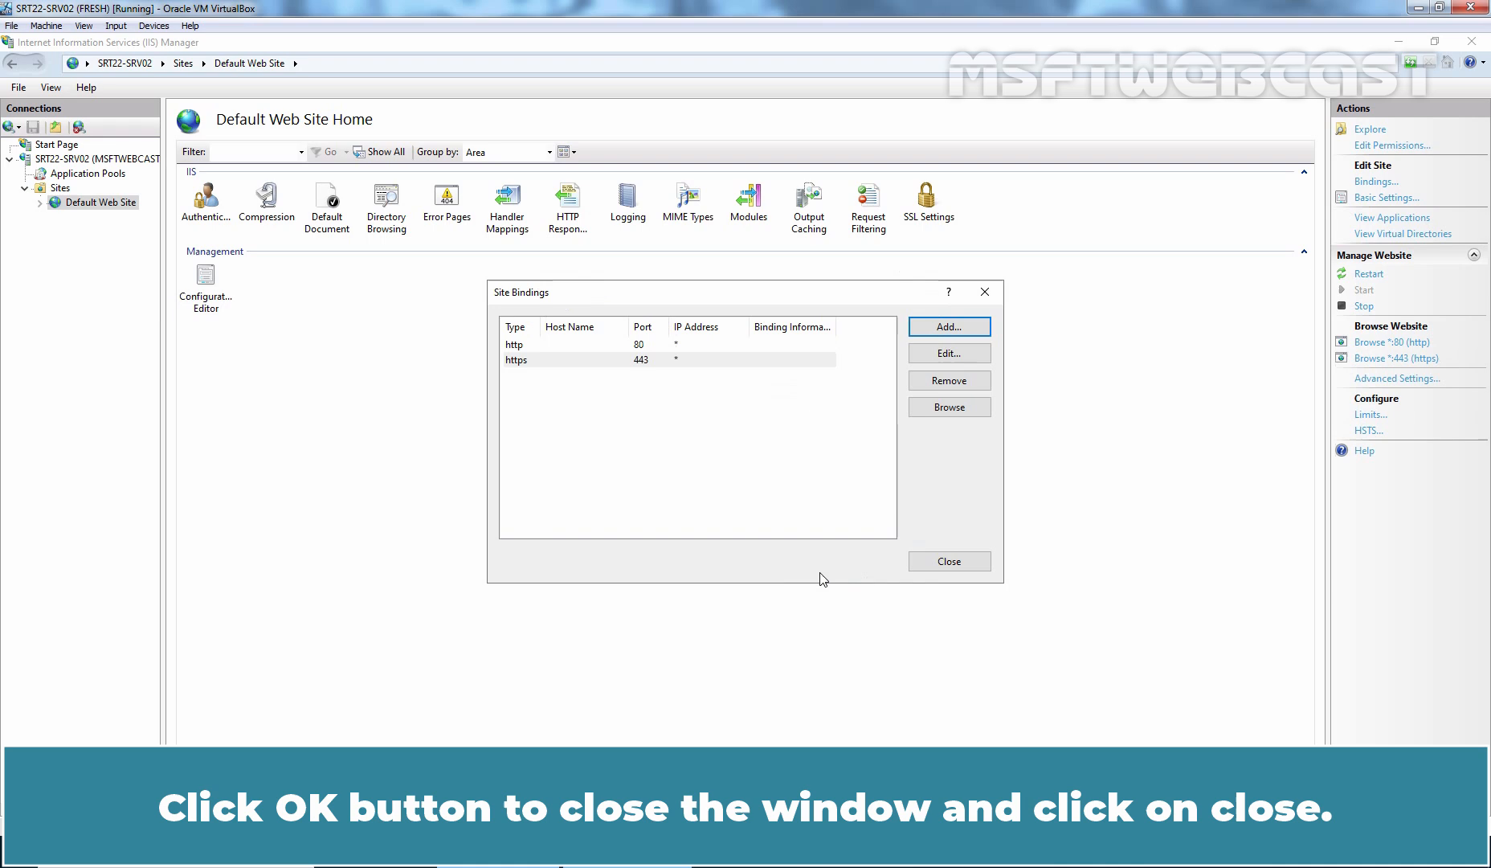
pyautogui.click(946, 561)
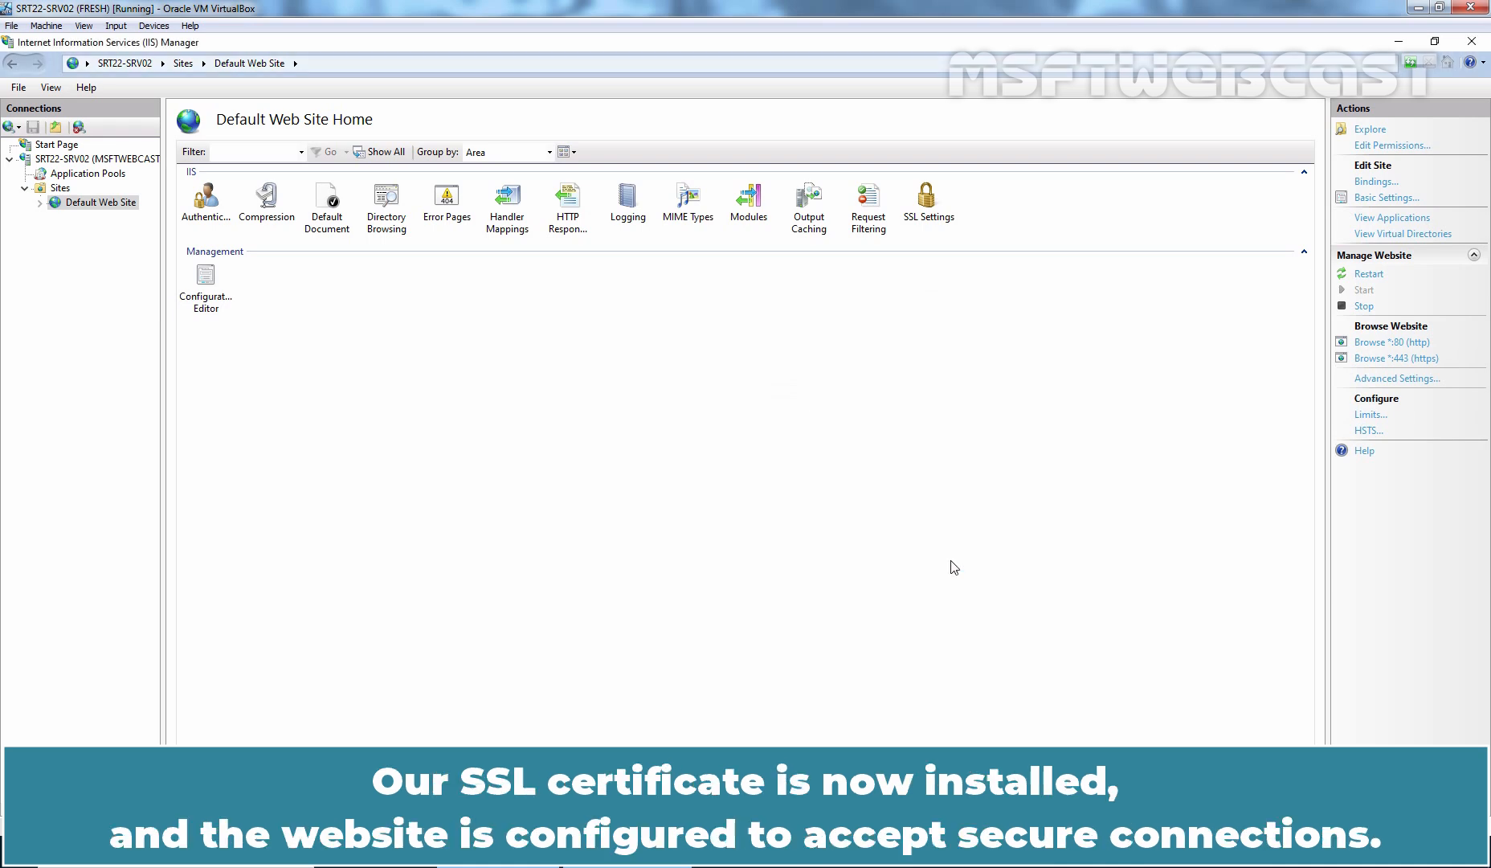